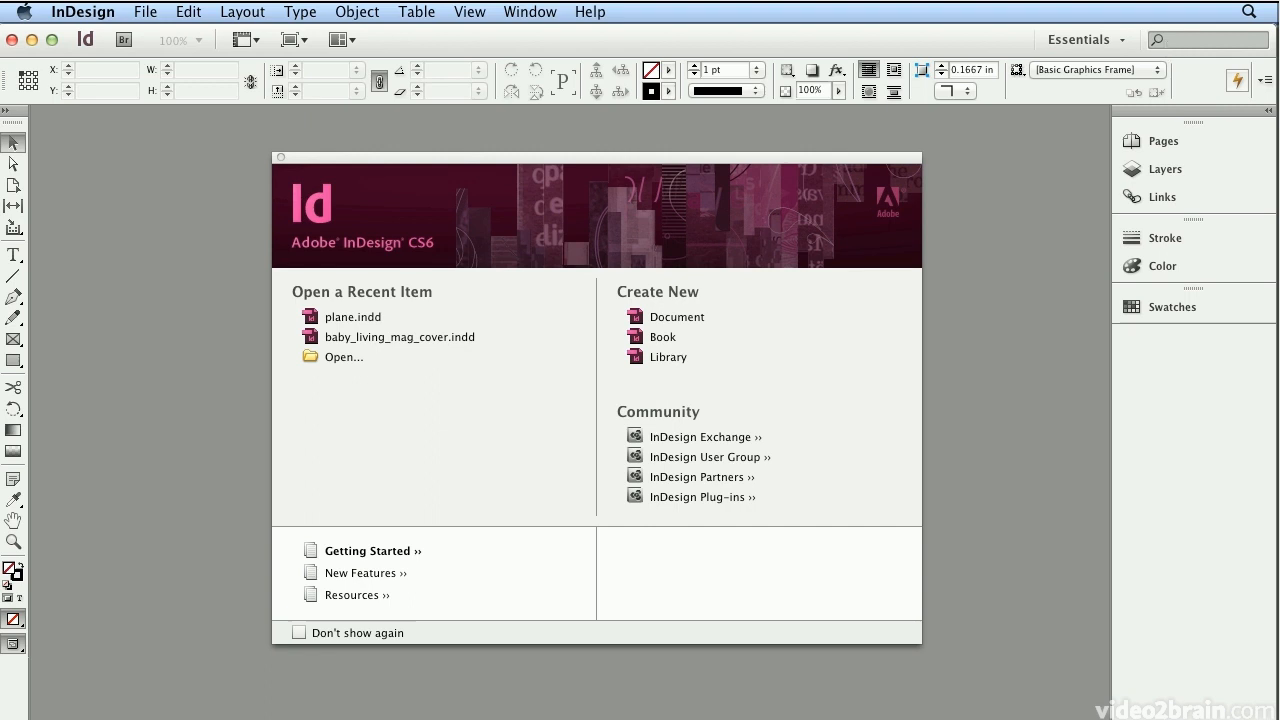
Step: Create a new 6 × 4 in one-page print document with 0.25 in margins and 0.125 in bleed
click(144, 12)
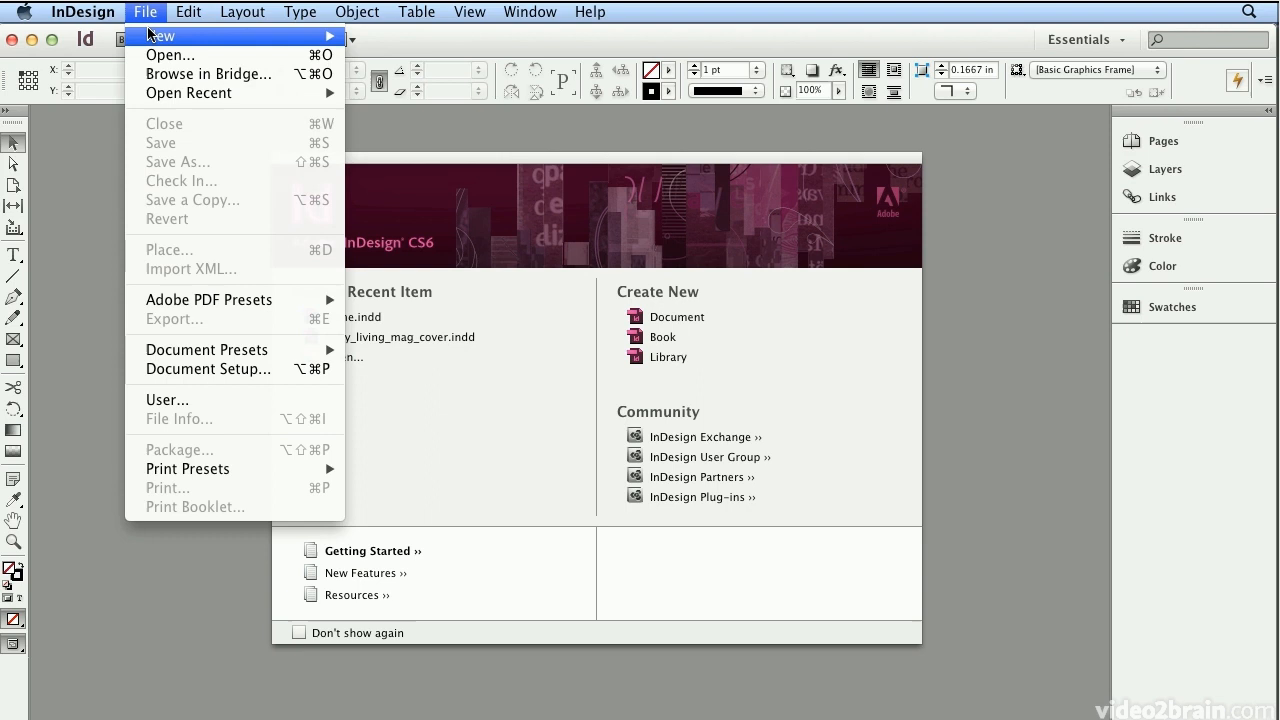
click(160, 36)
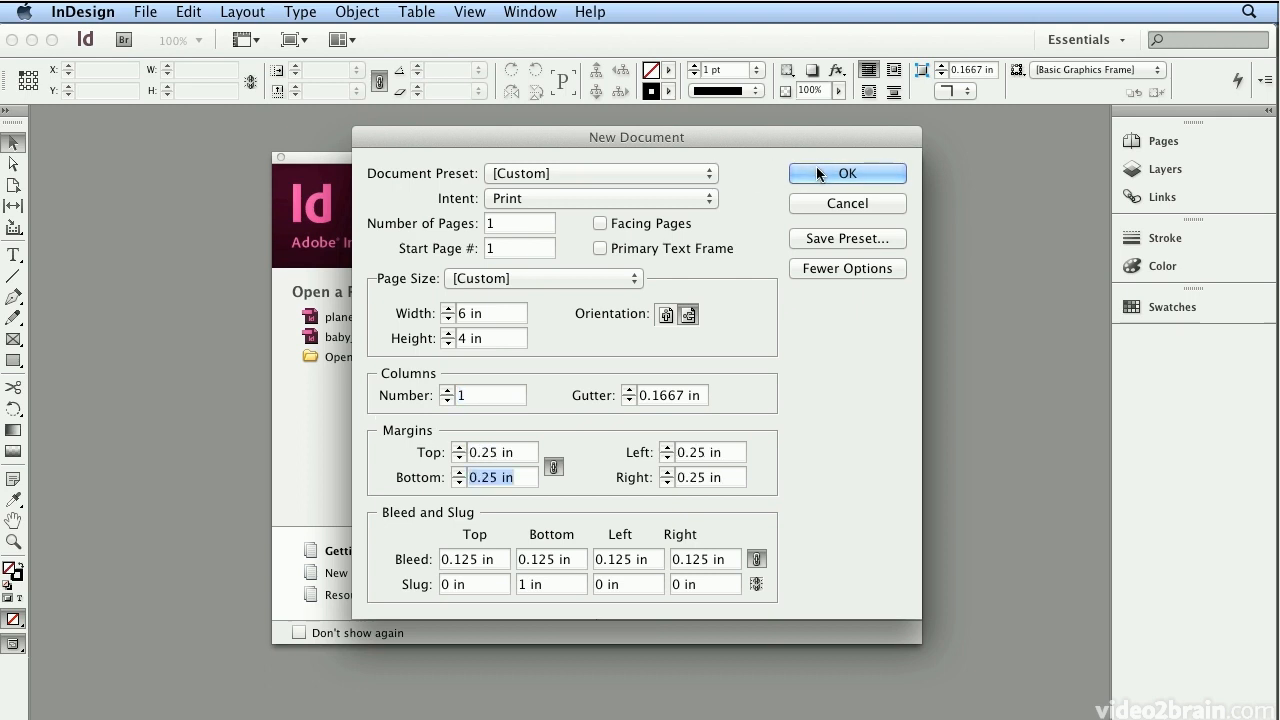
click(848, 172)
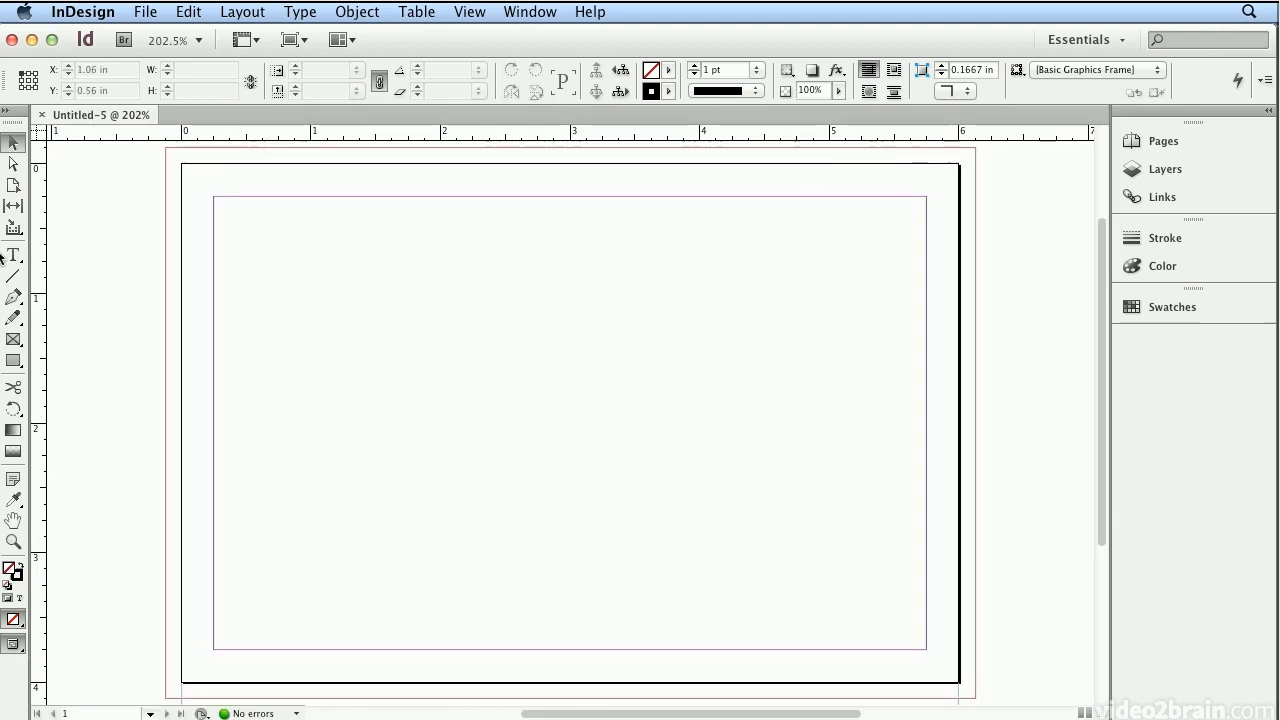
mouse_move(14, 256)
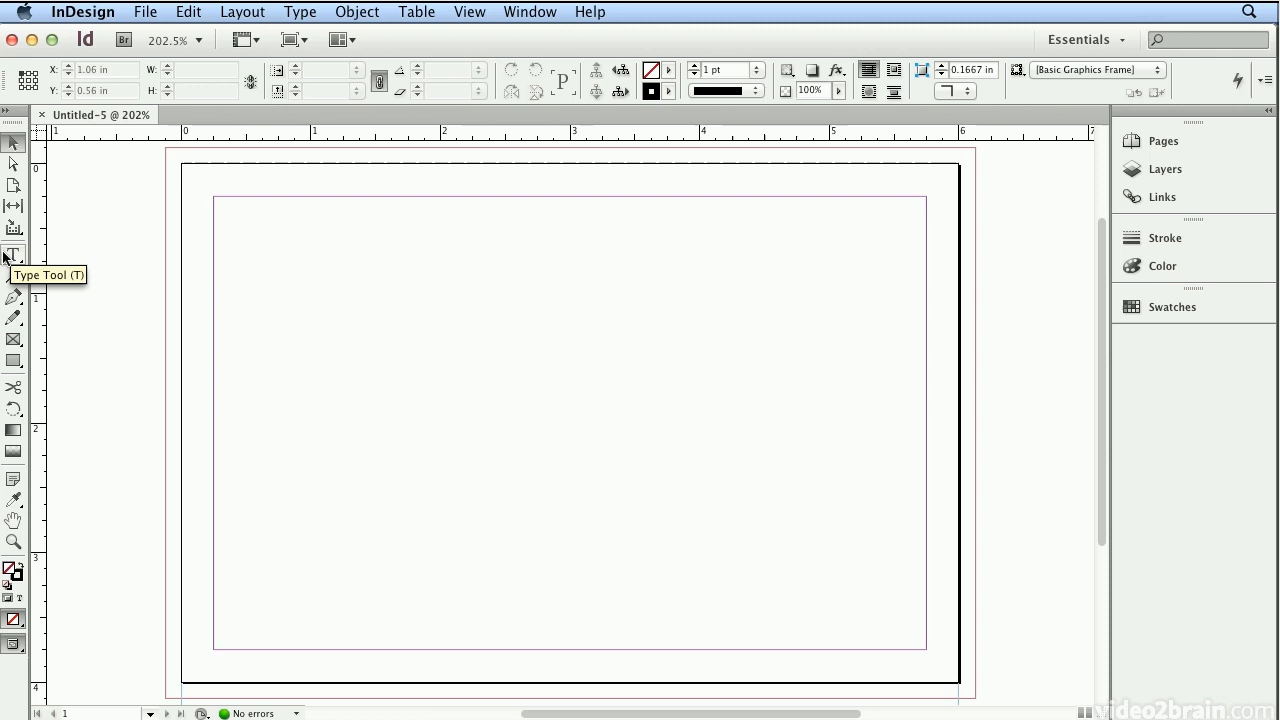
Step: Draw a text frame at the page's top-left corner and enter the heading 'Shades of Blue'
click(14, 256)
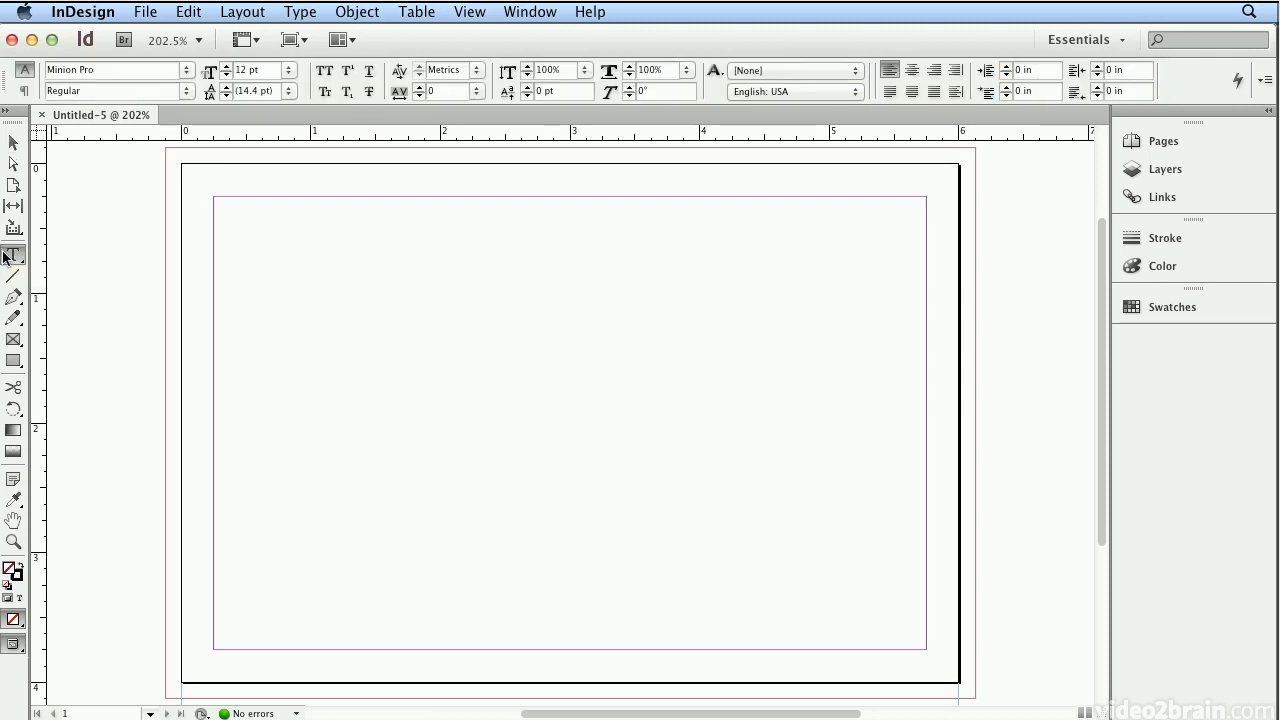
click(14, 254)
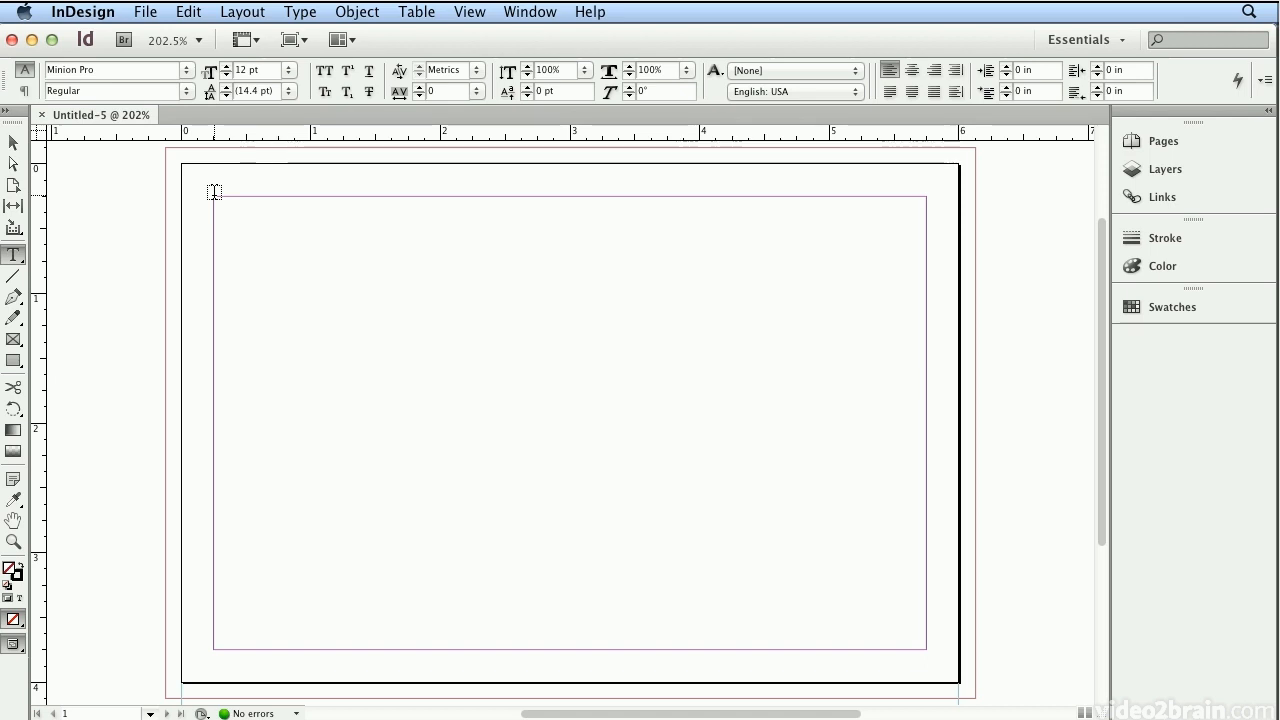
drag(212, 192, 418, 272)
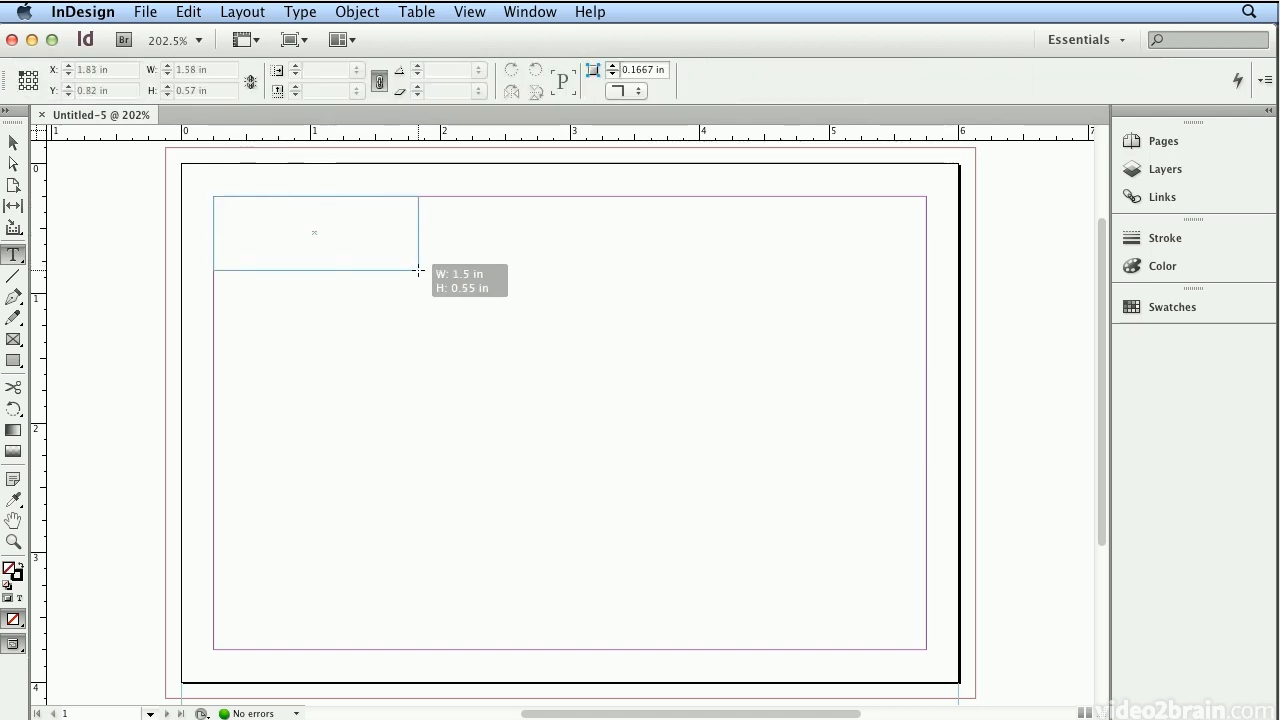
drag(418, 272, 550, 296)
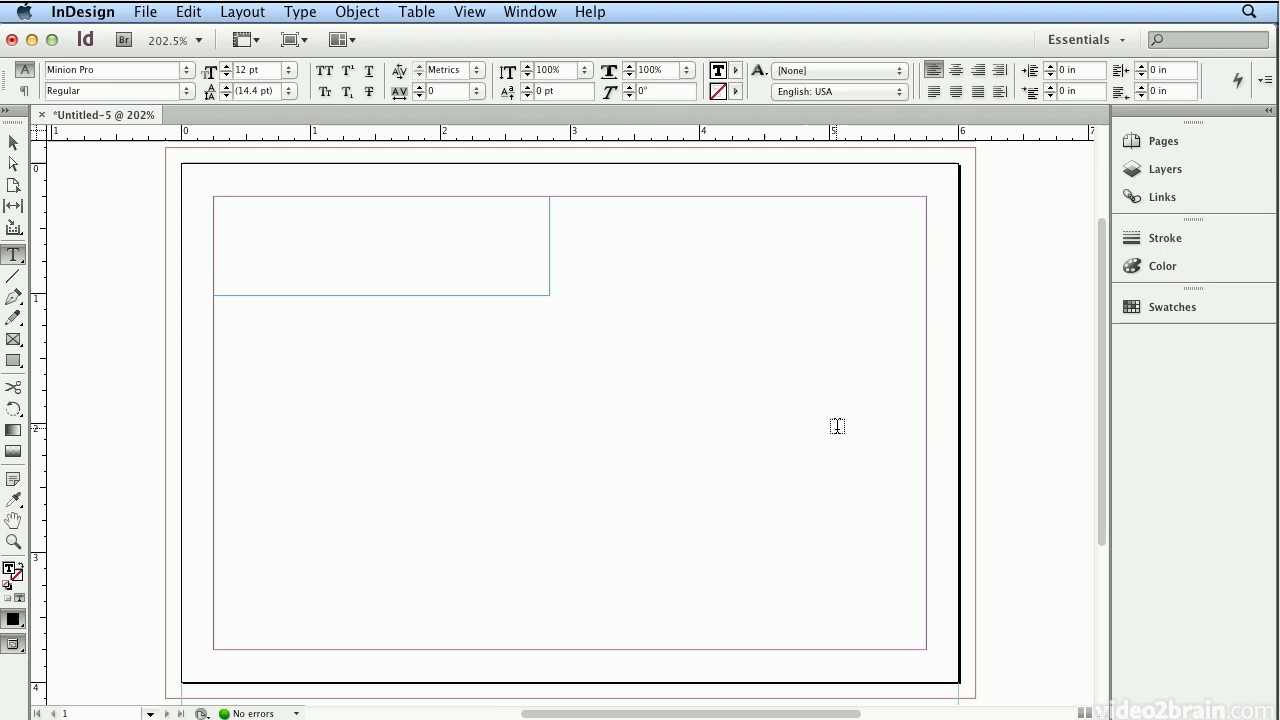
text(Shades of Blue)
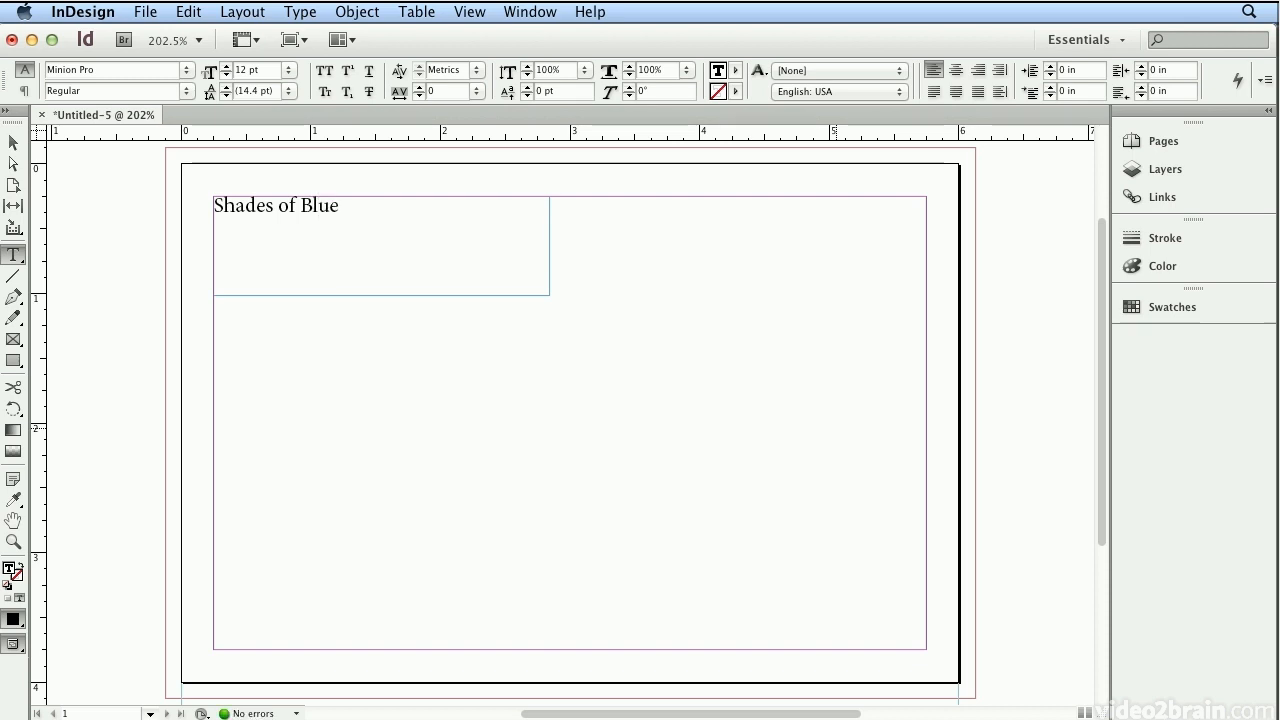
Step: Set the selected heading in Bauhaus 93 at 21 pt with optical kerning
triple_click(276, 204)
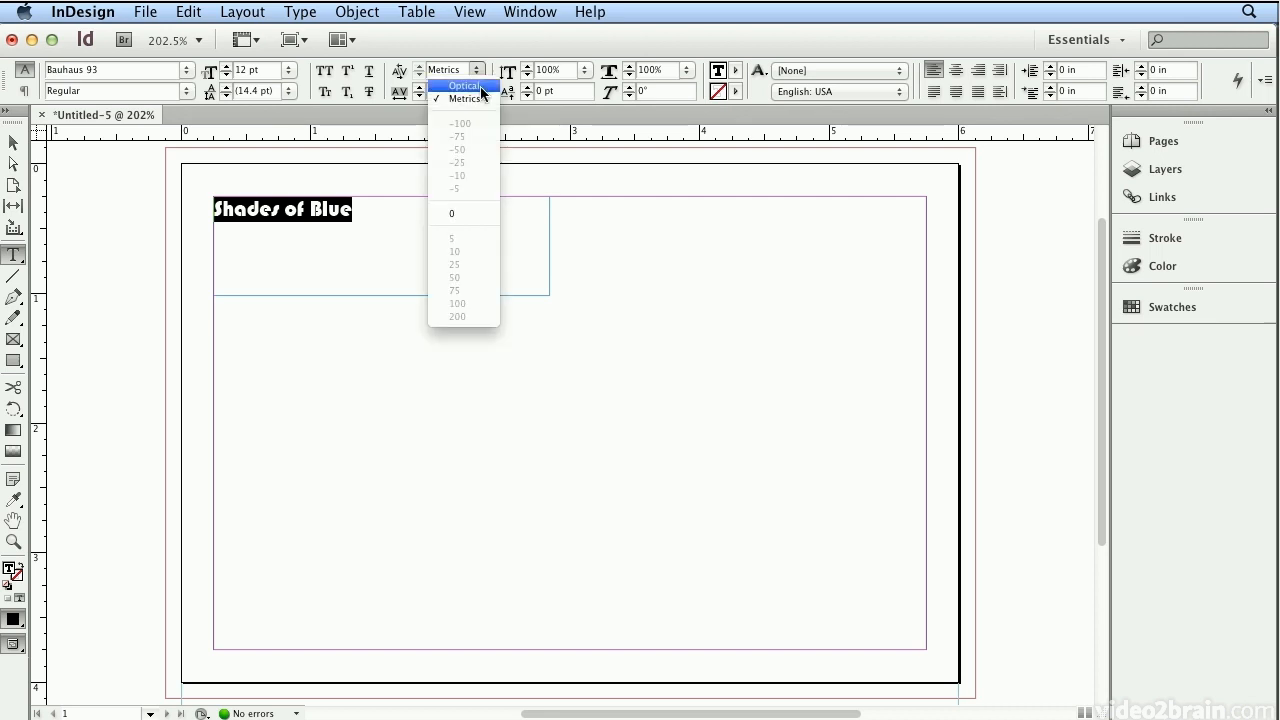
click(464, 84)
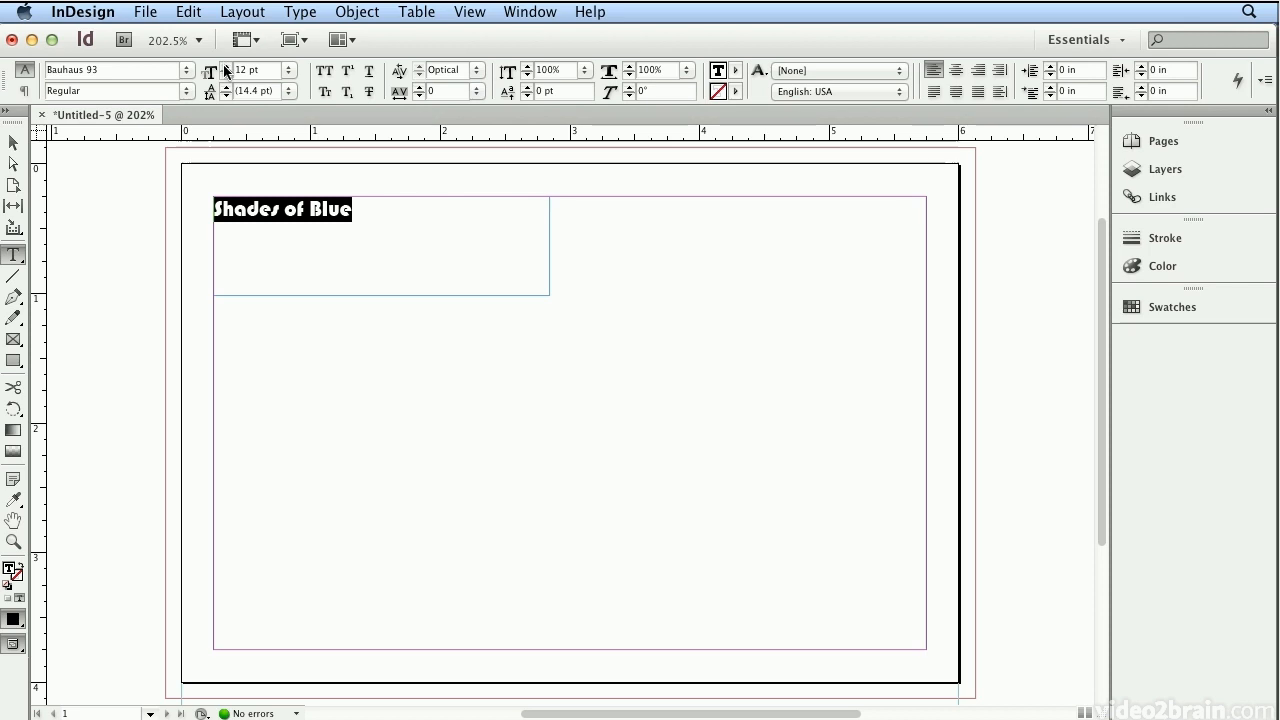
text(21)
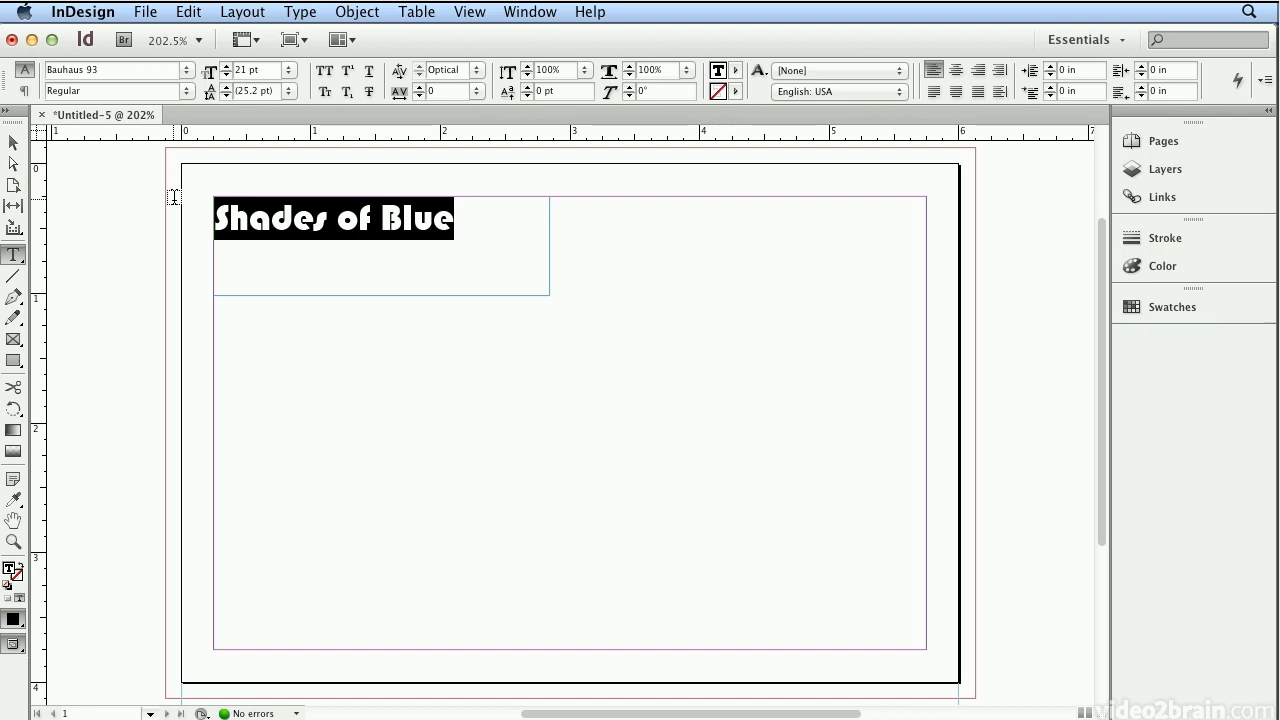
click(14, 144)
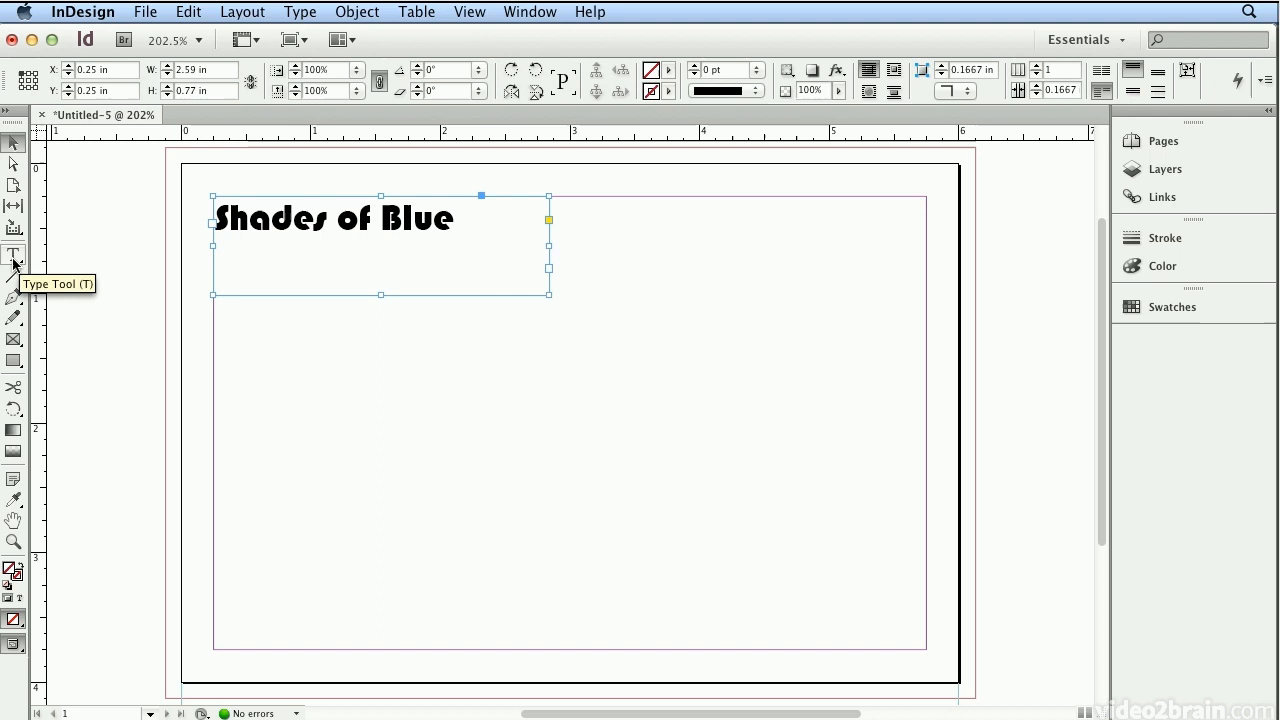
mouse_move(14, 144)
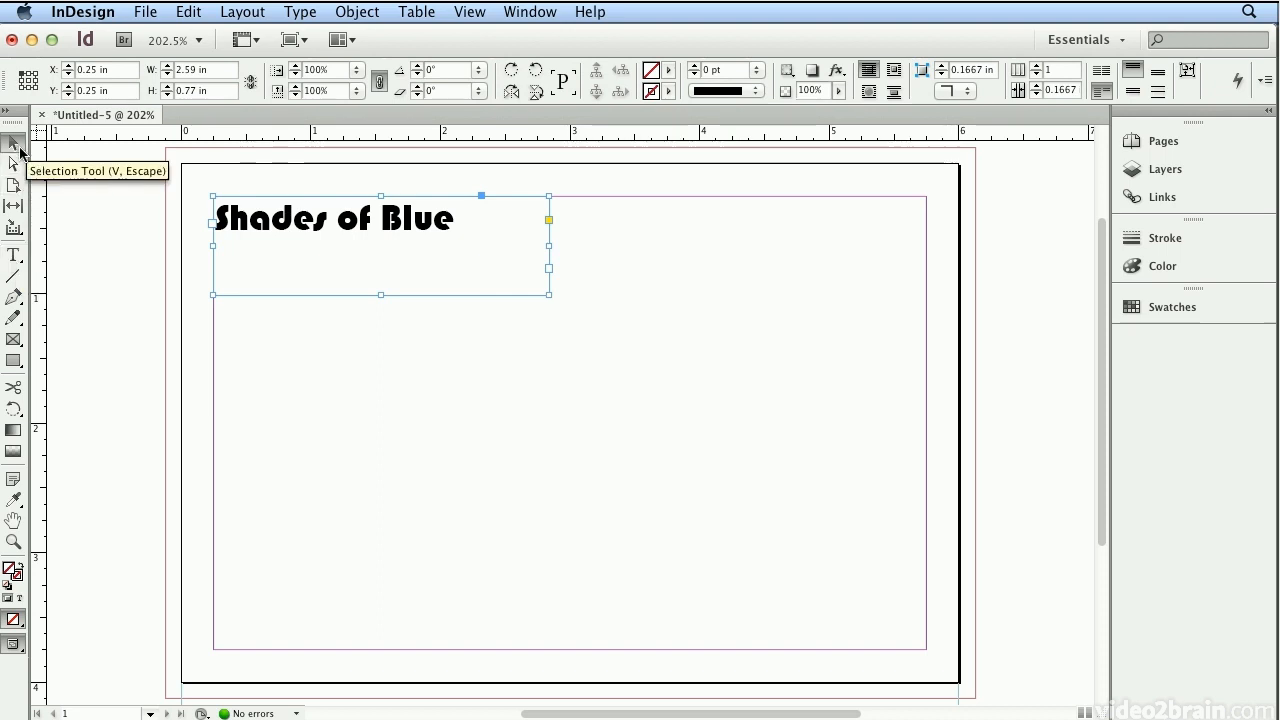
mouse_move(344, 284)
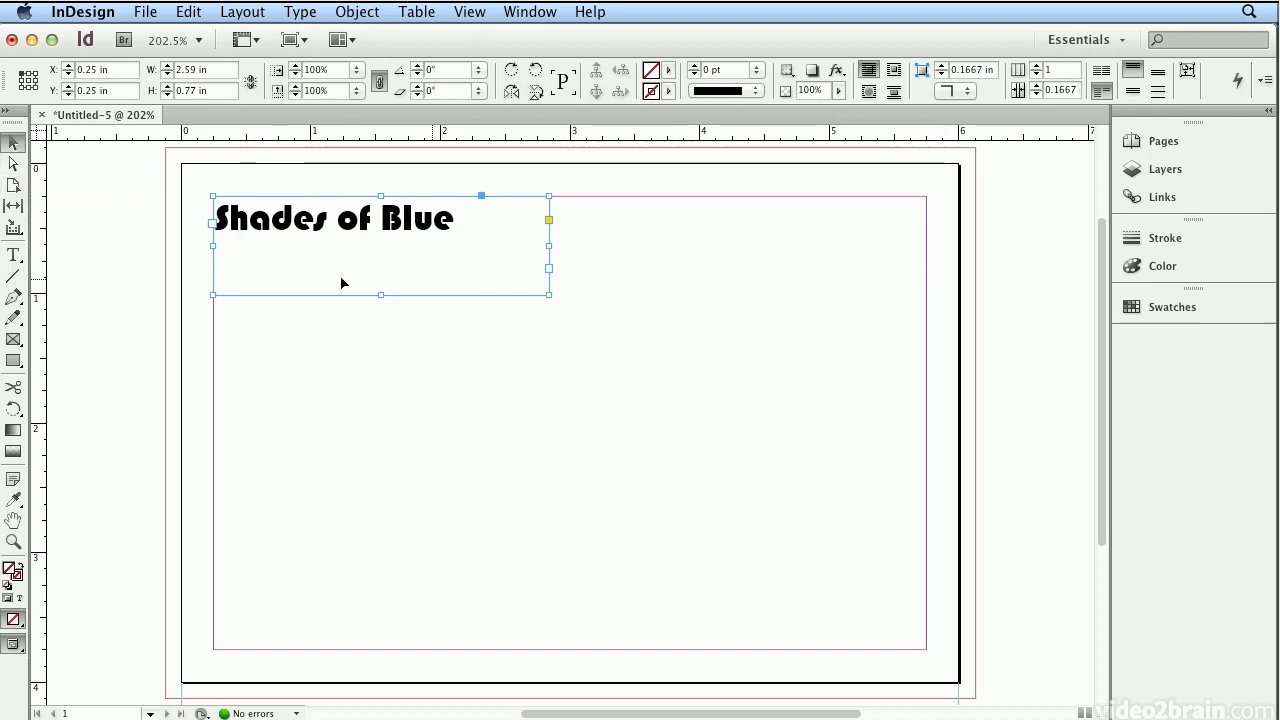
mouse_move(260, 280)
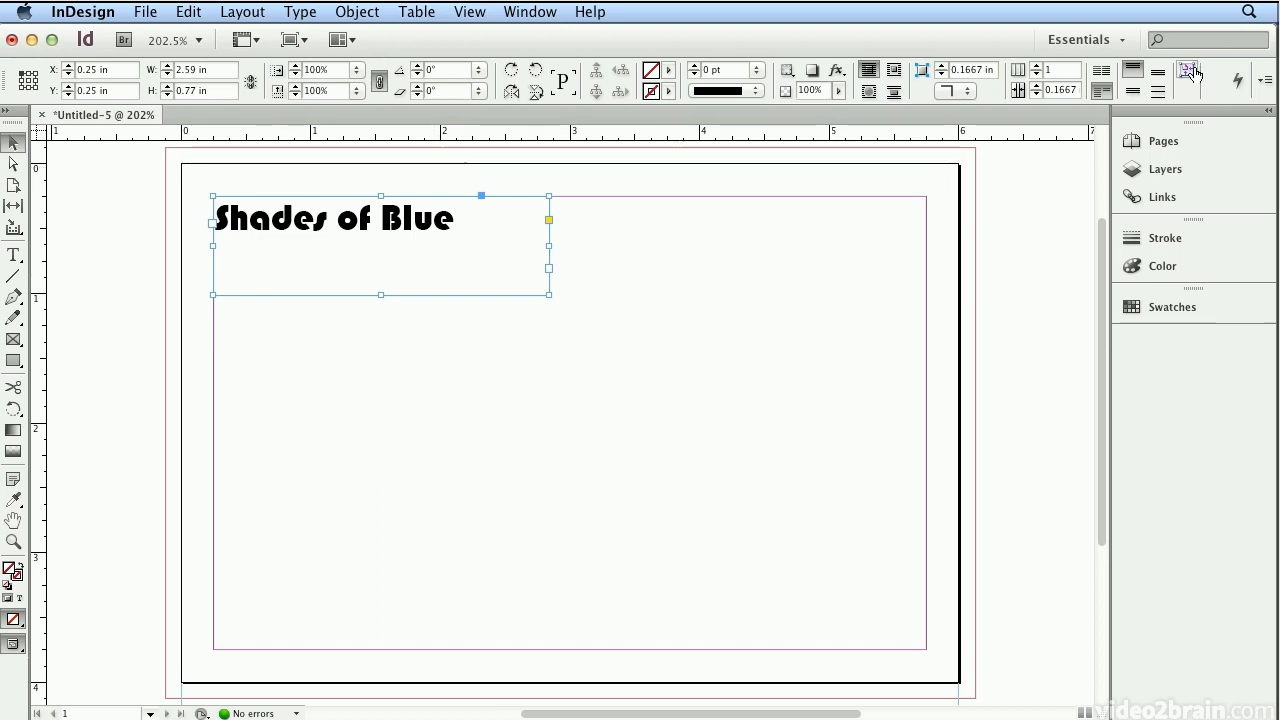
mouse_move(1188, 72)
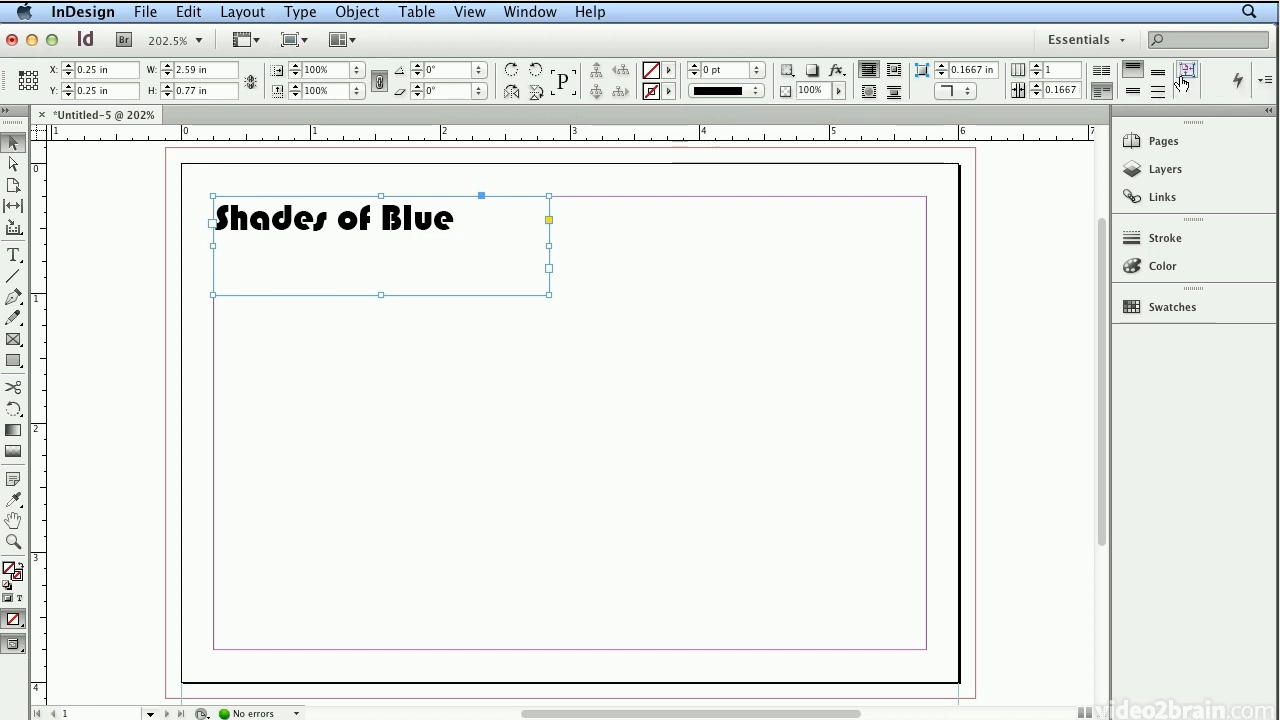
mouse_move(1186, 72)
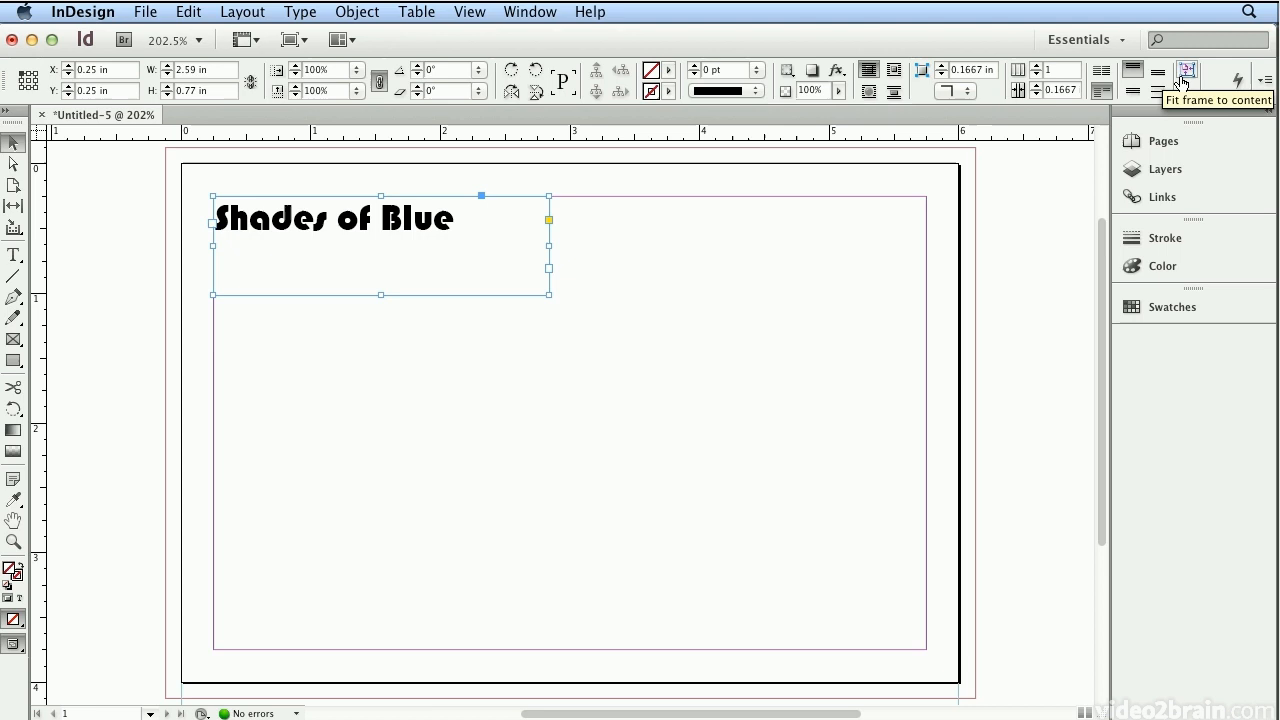
Step: Fit the heading's text frame snugly around the 'Shades of Blue' text
click(1188, 70)
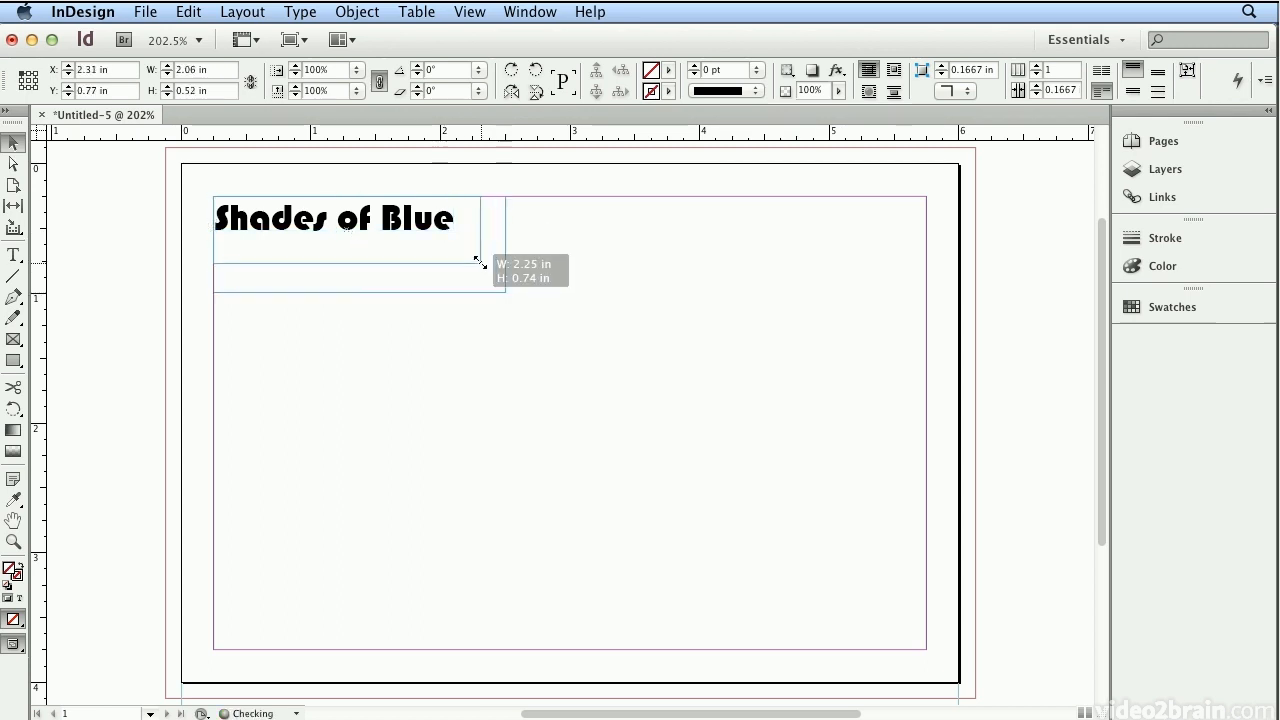
drag(480, 262, 468, 236)
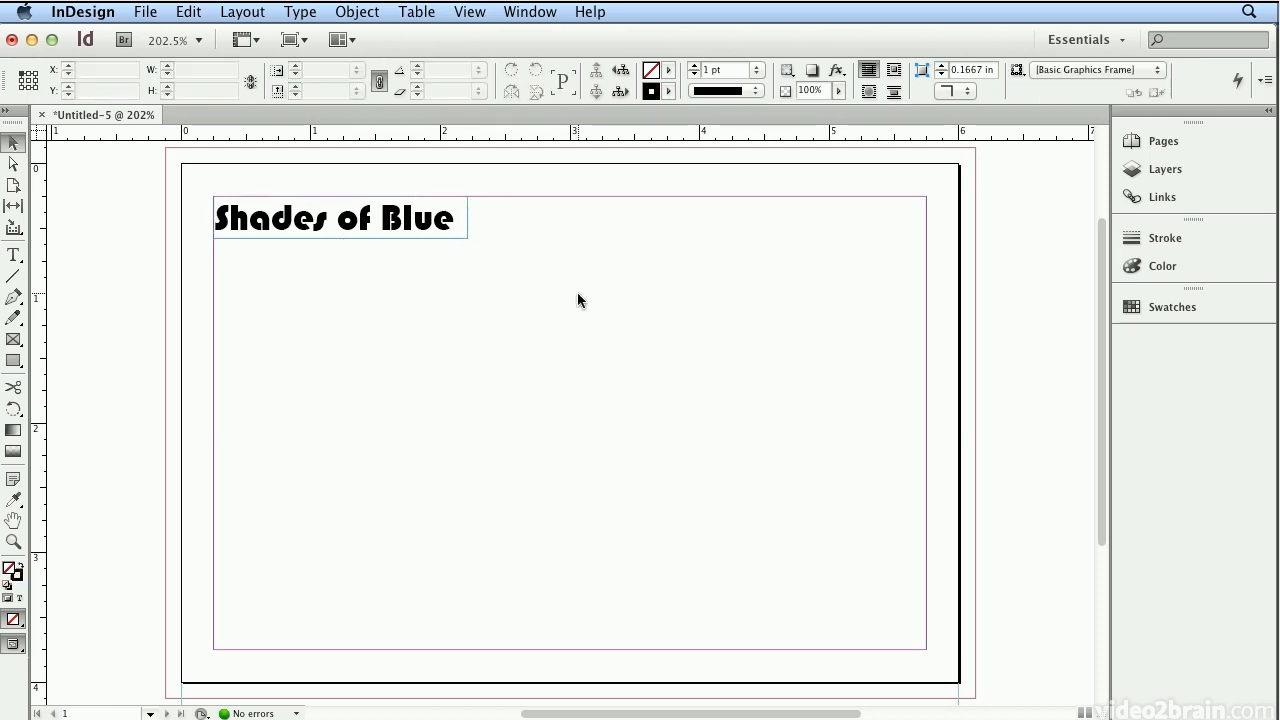
Step: Load Roman_stroll_01.jpg from the Multiplace folder via File > Place
click(144, 12)
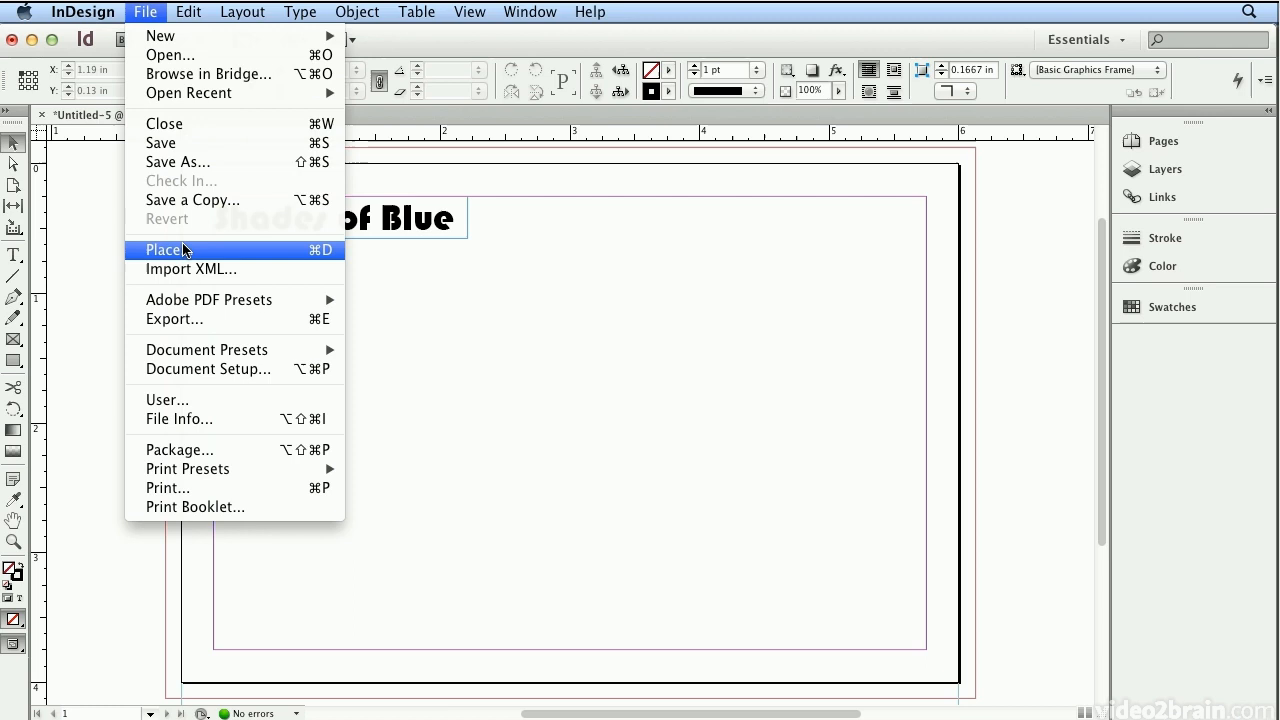
click(164, 248)
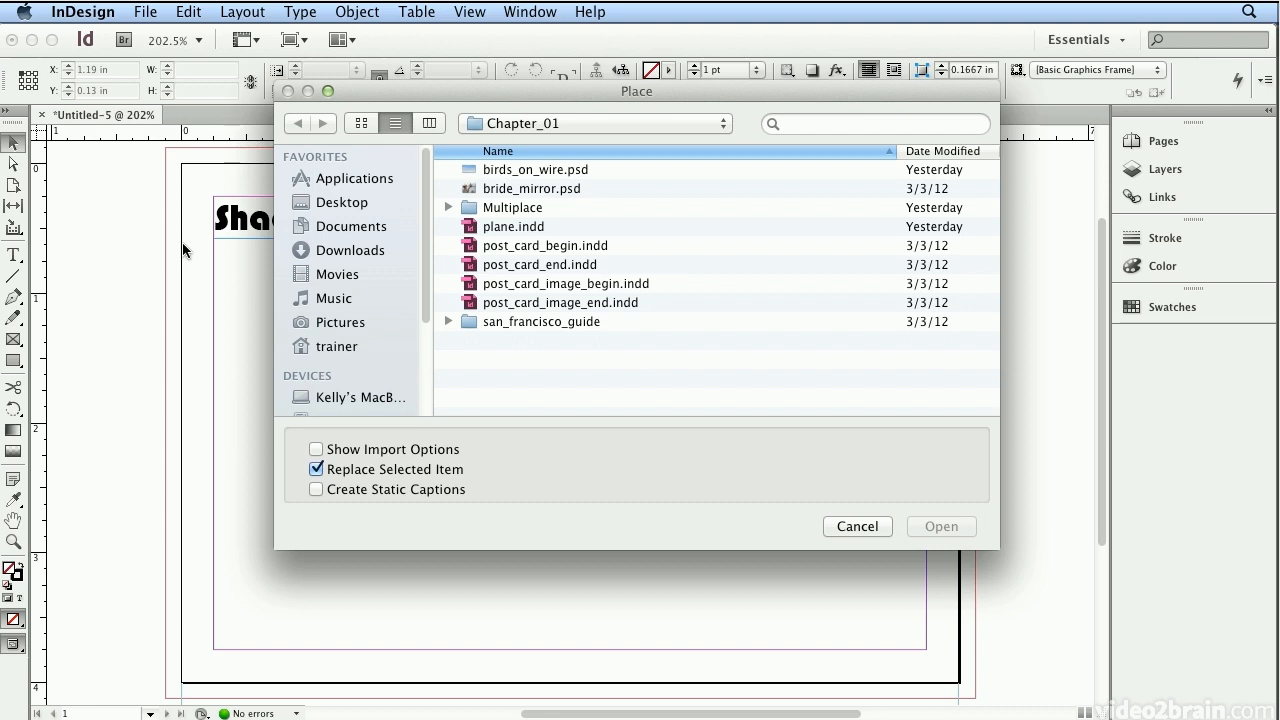
mouse_move(462, 284)
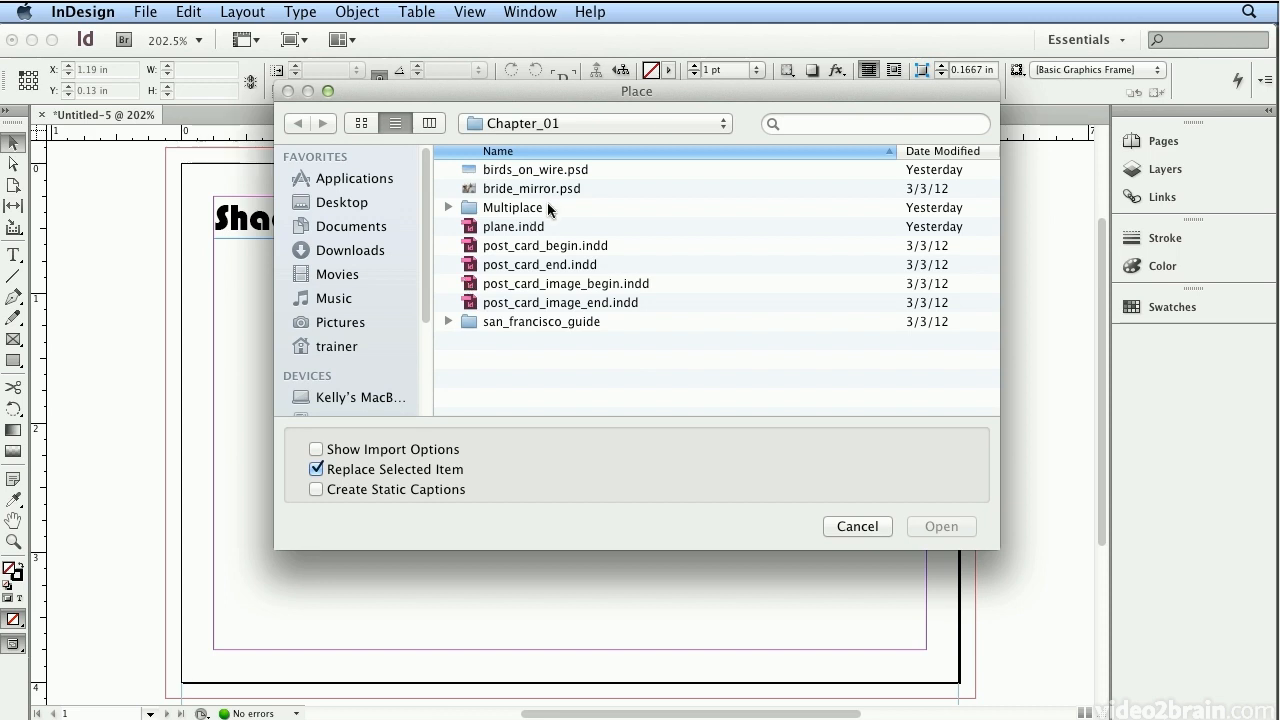
double_click(512, 206)
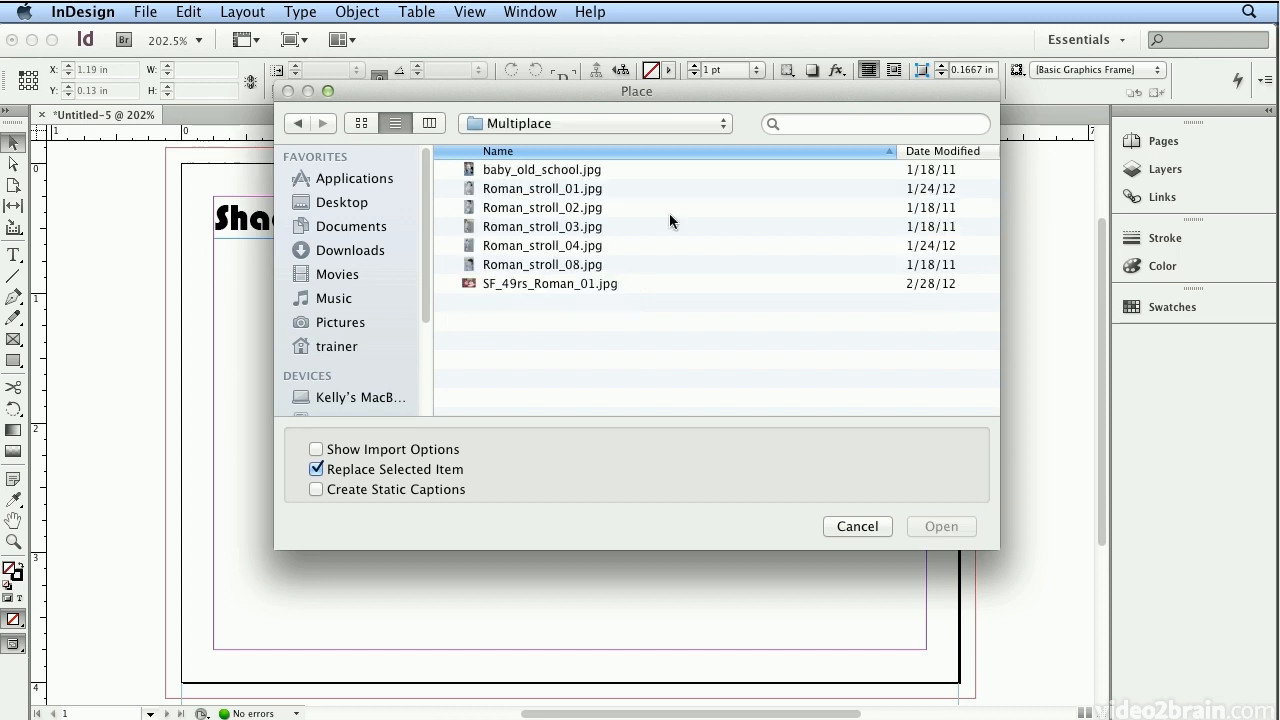
click(542, 188)
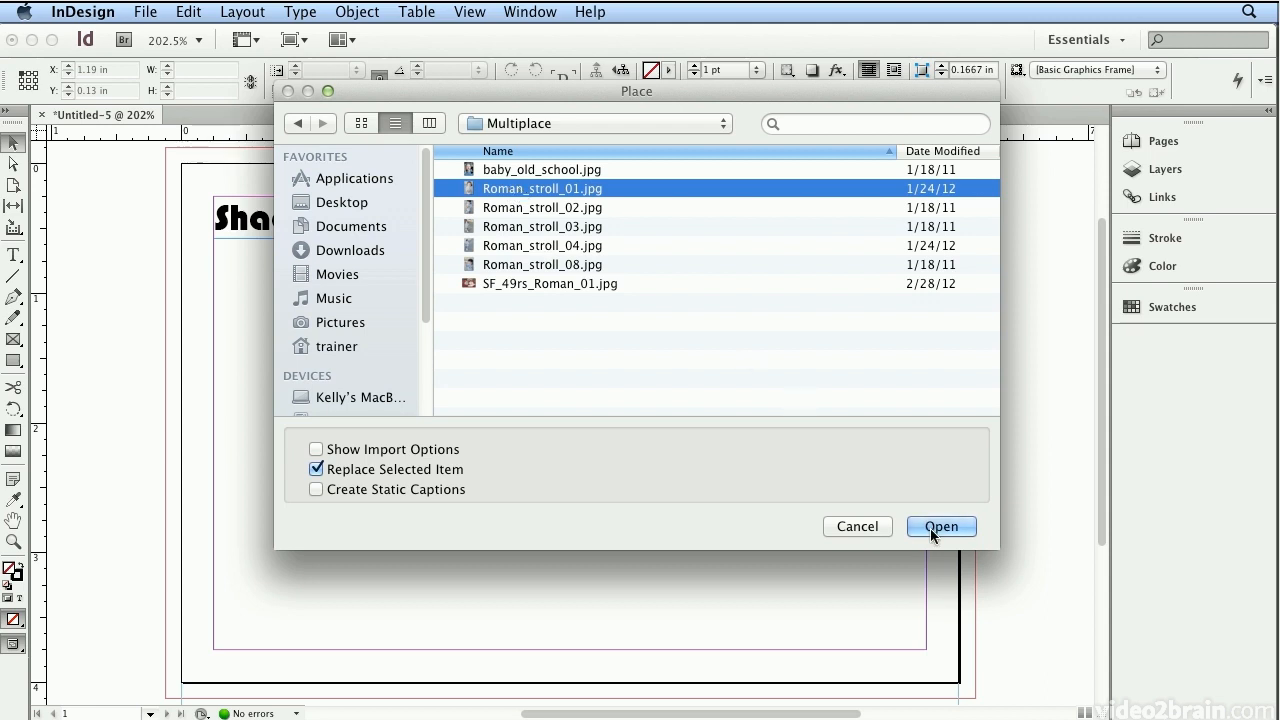
mouse_move(934, 536)
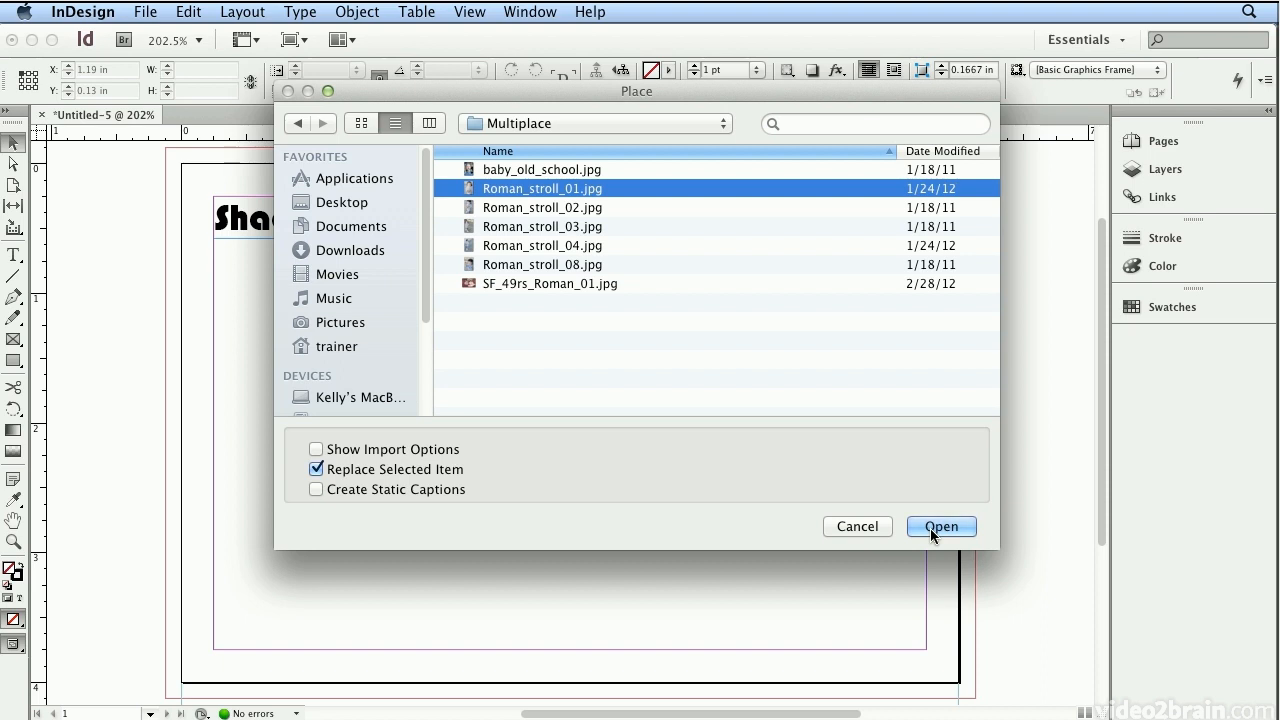
click(940, 526)
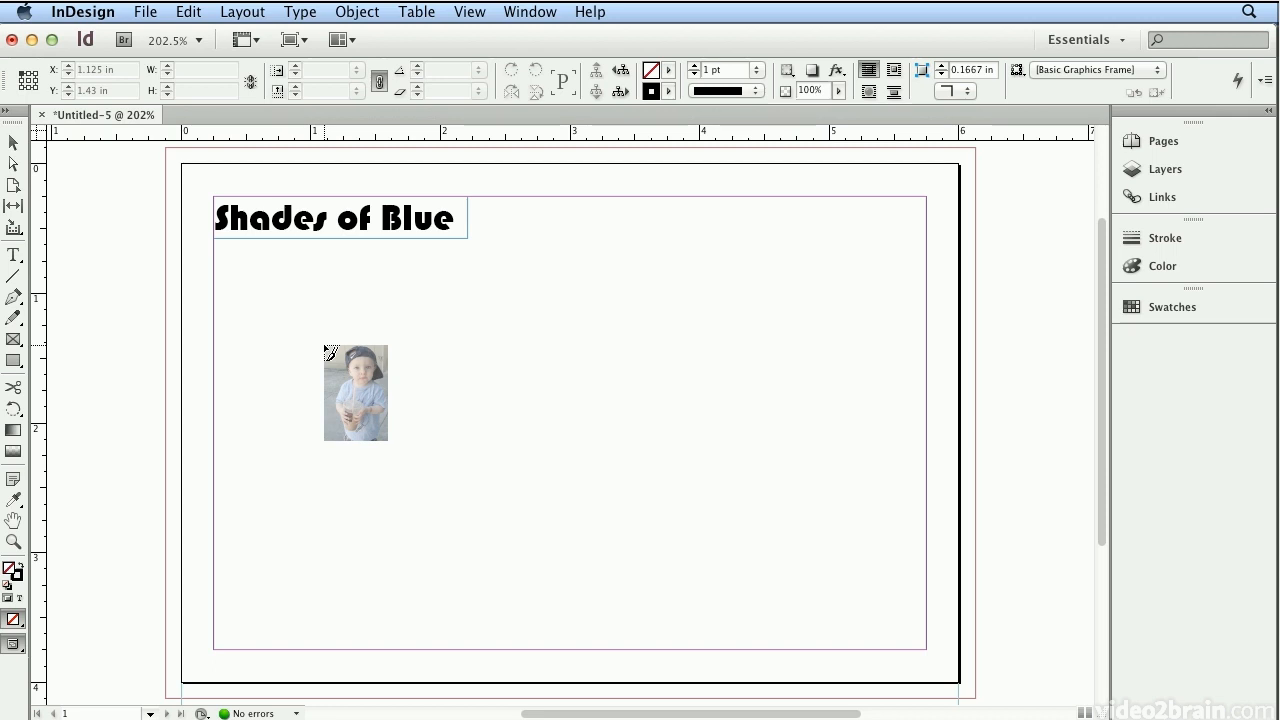
Step: Undo the oversized placement and draw a ~1.2 × 1.8 in photo frame below the heading
drag(356, 392, 308, 320)
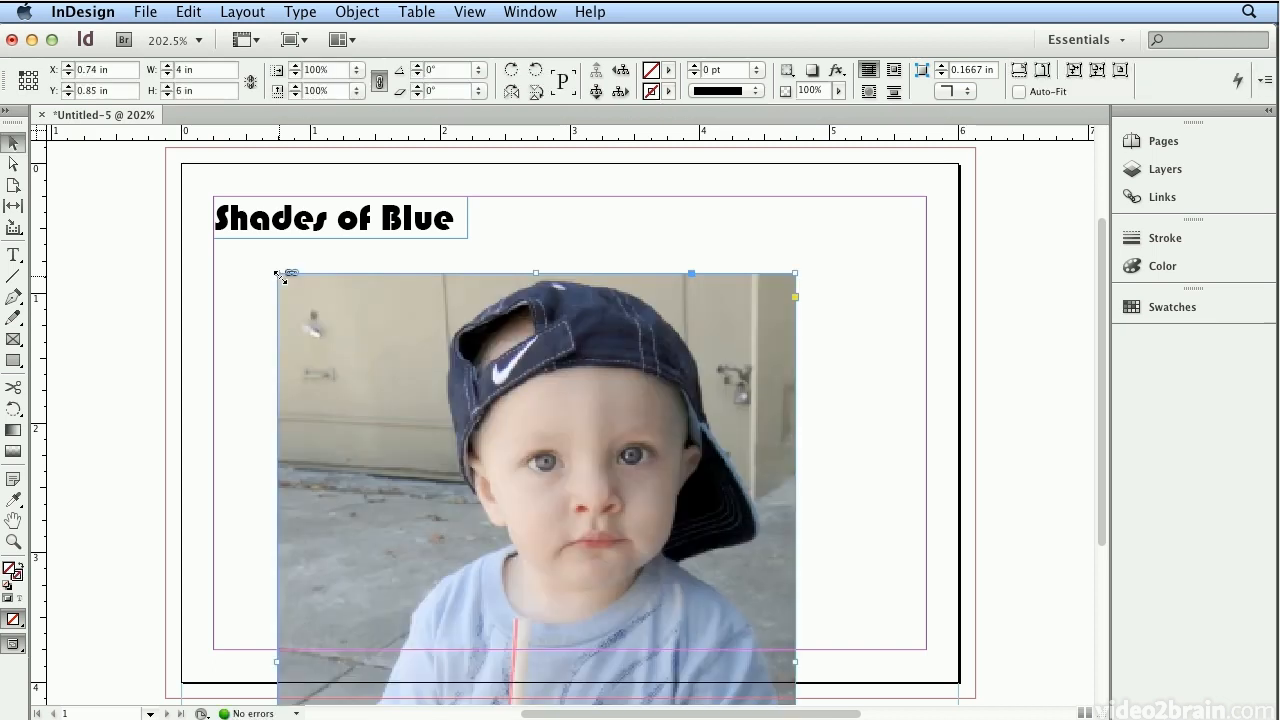
click(188, 12)
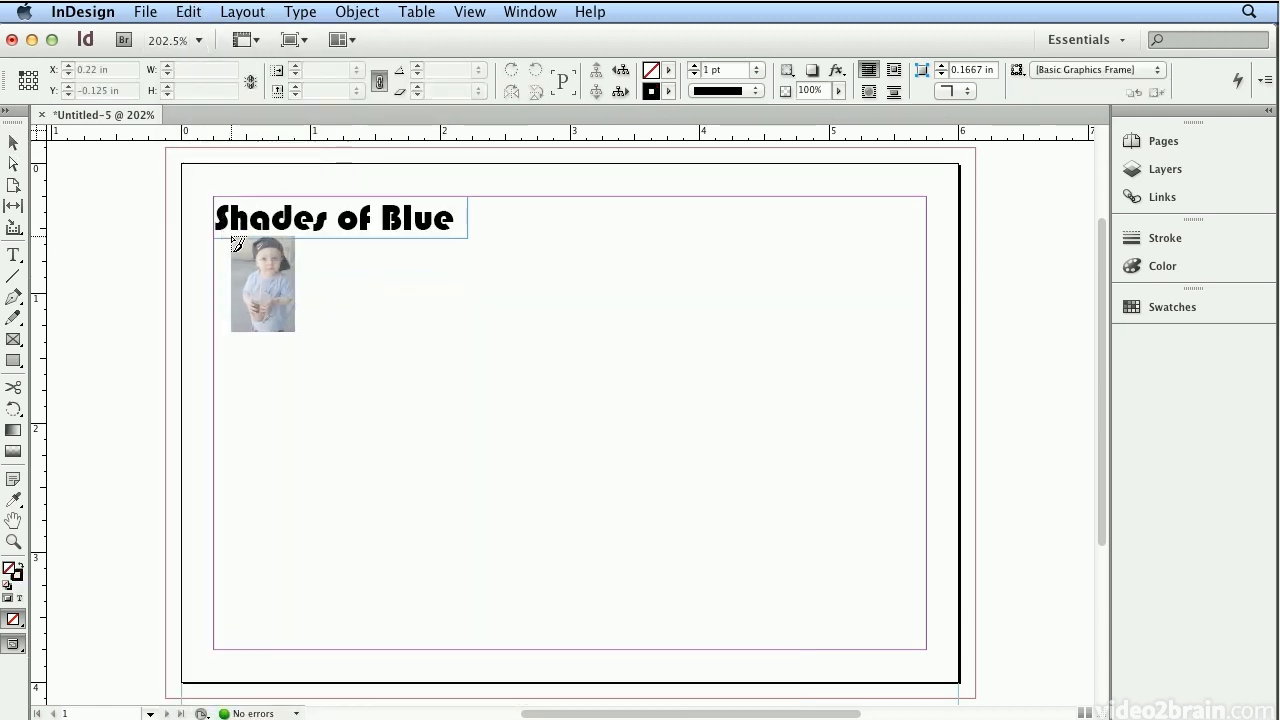
drag(264, 284, 414, 300)
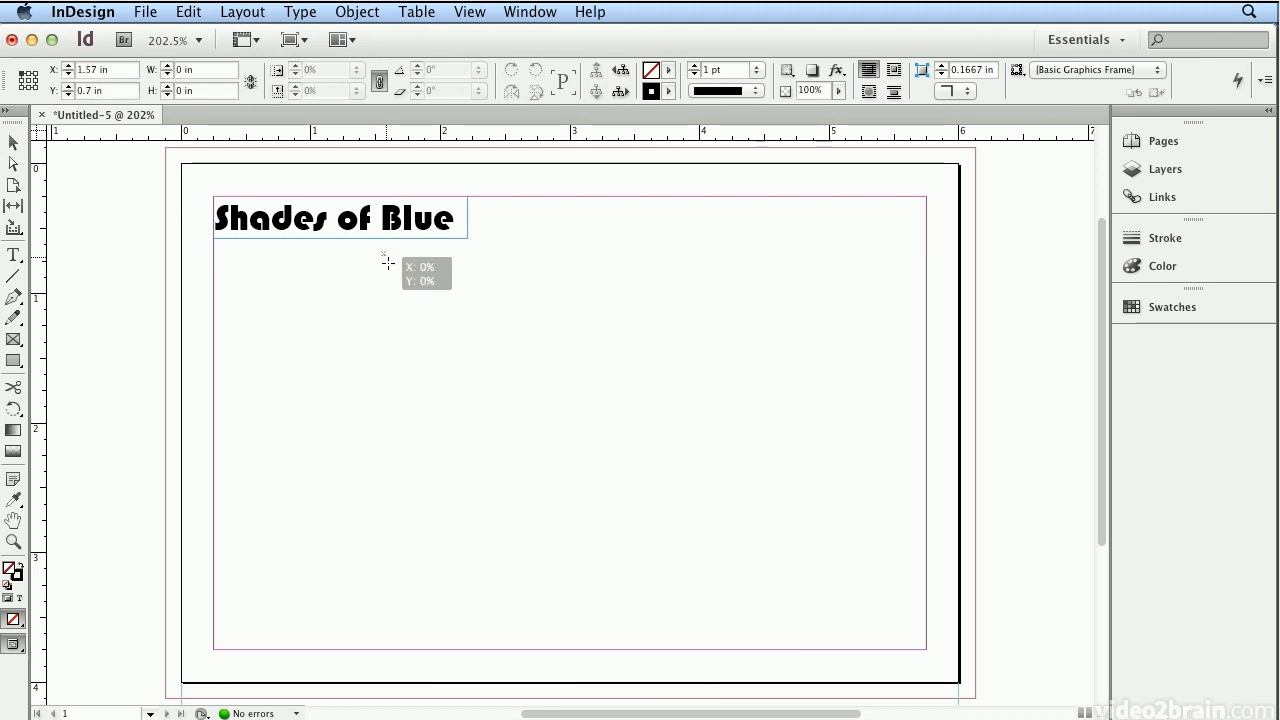
drag(384, 258, 458, 370)
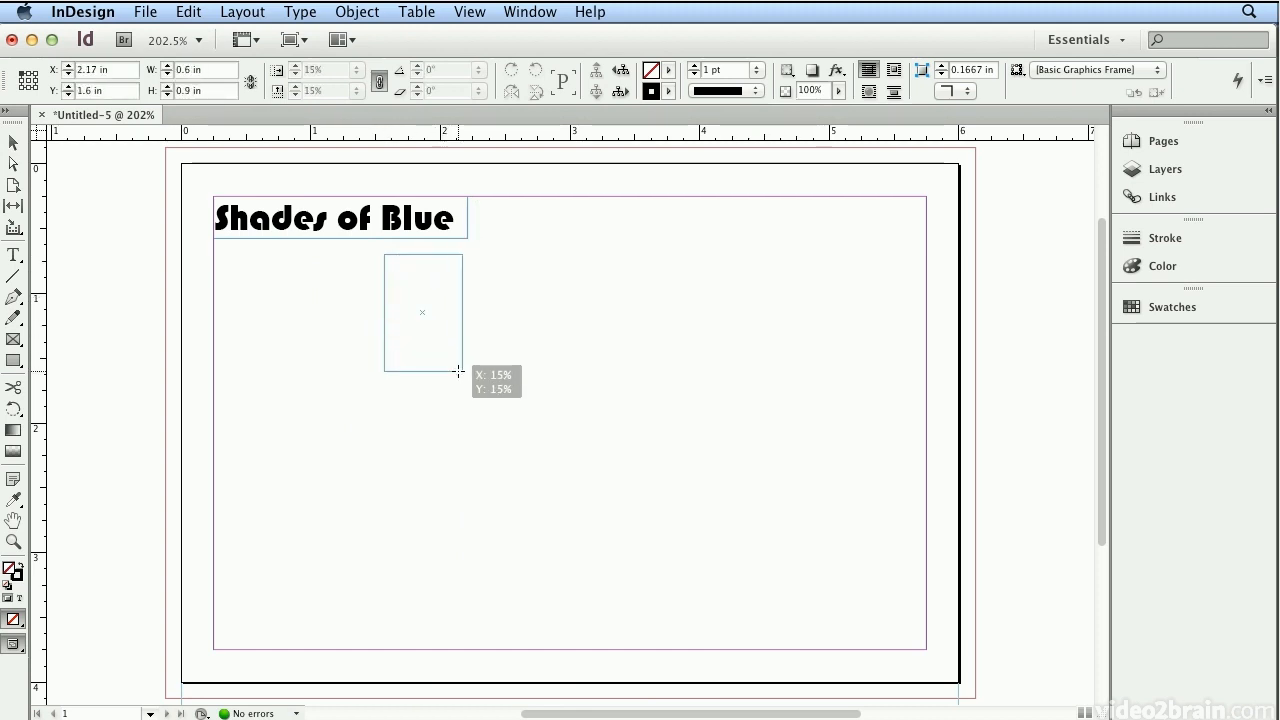
drag(460, 370, 544, 476)
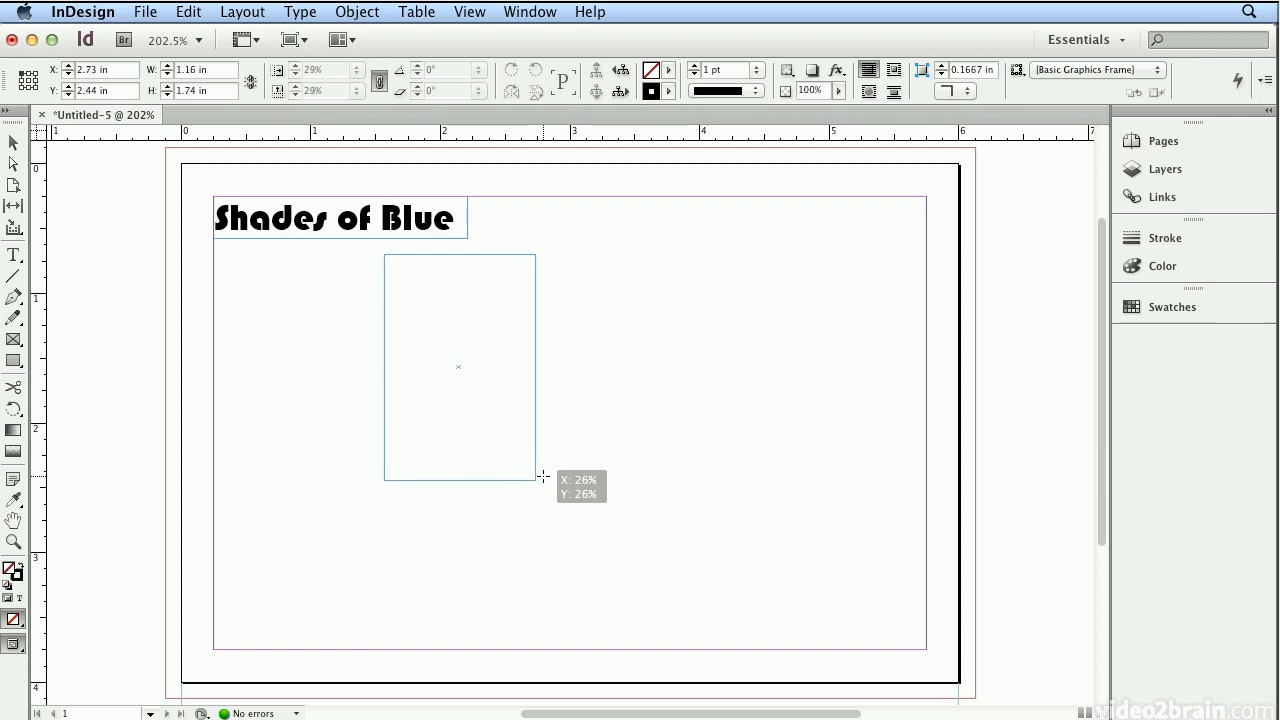
drag(536, 478, 562, 516)
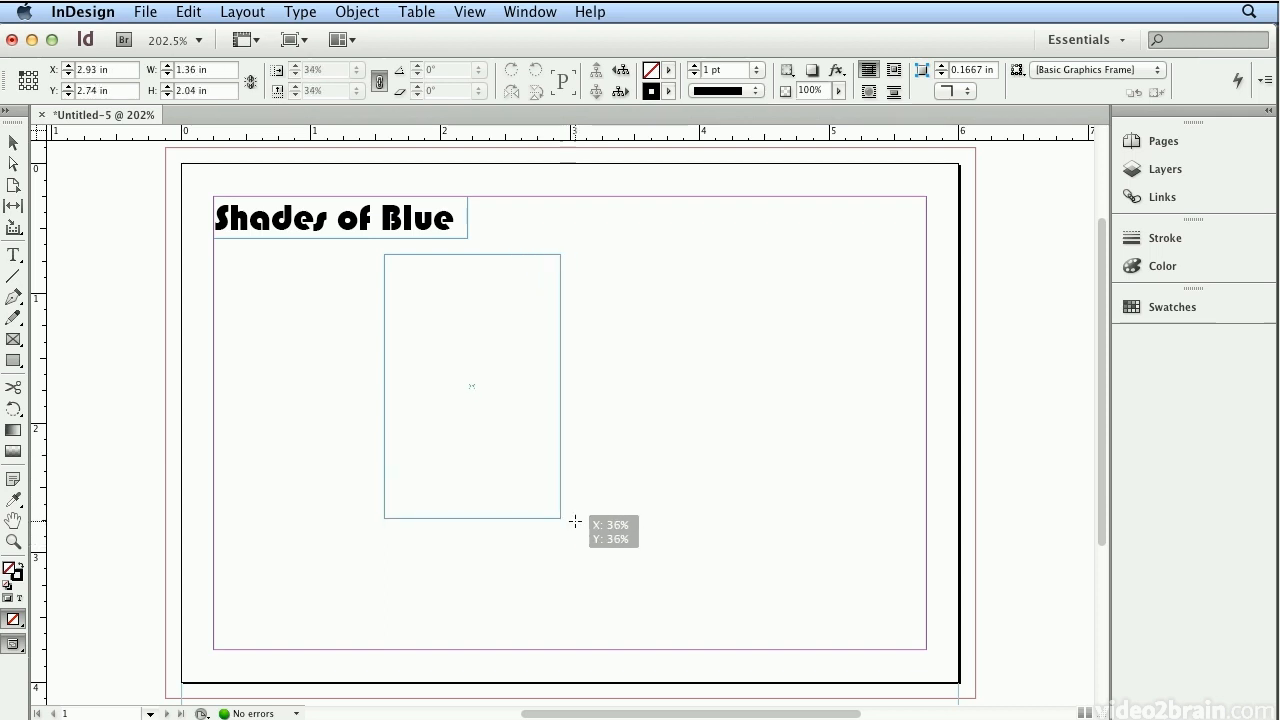
drag(576, 520, 560, 490)
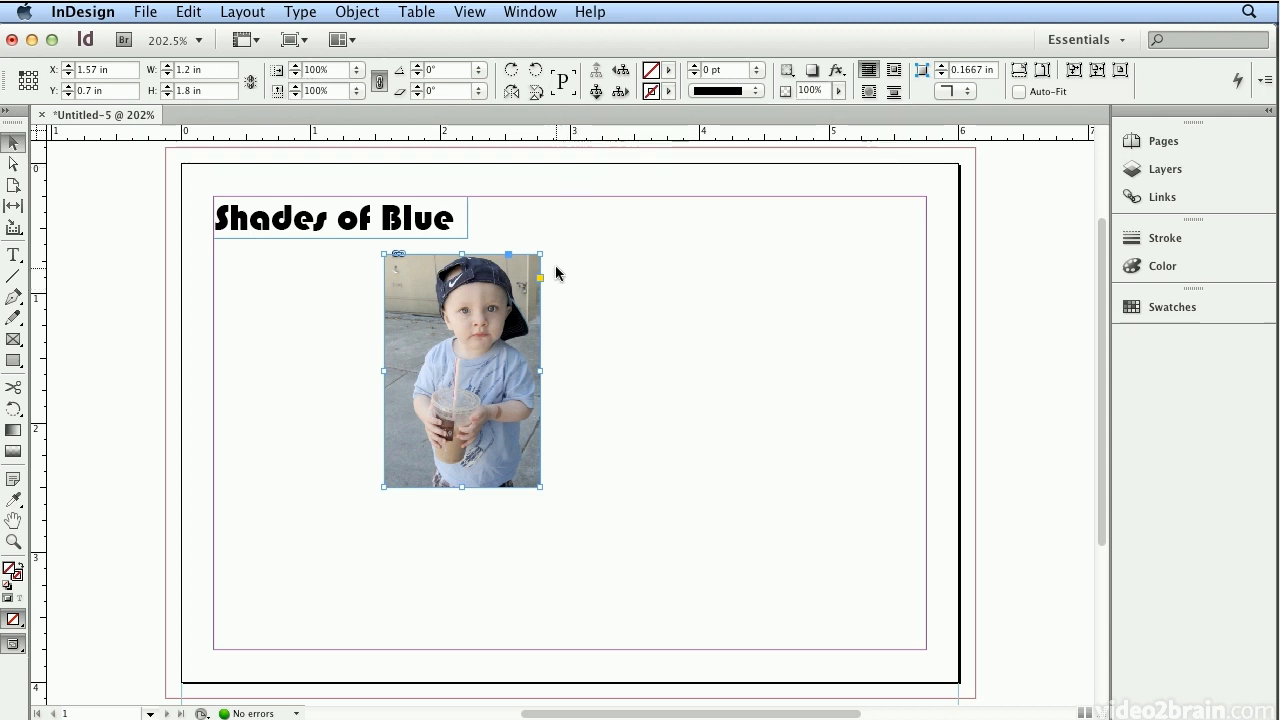
mouse_move(412, 498)
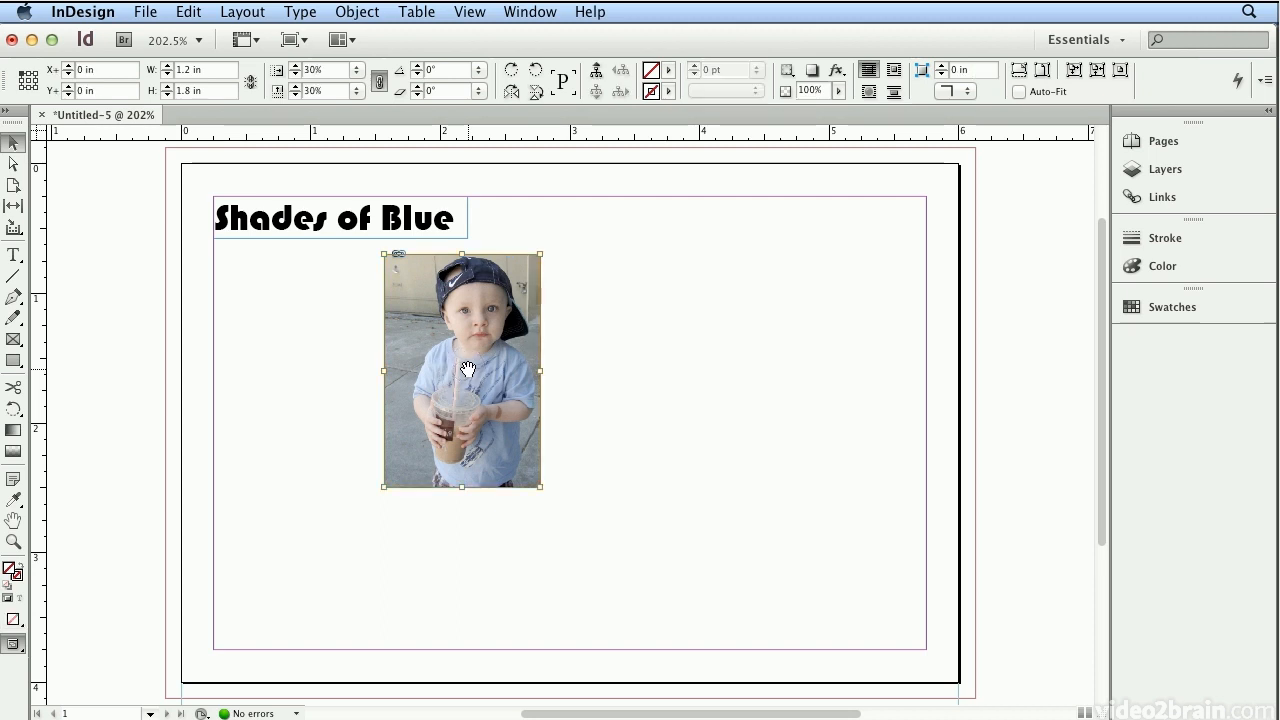
mouse_move(436, 464)
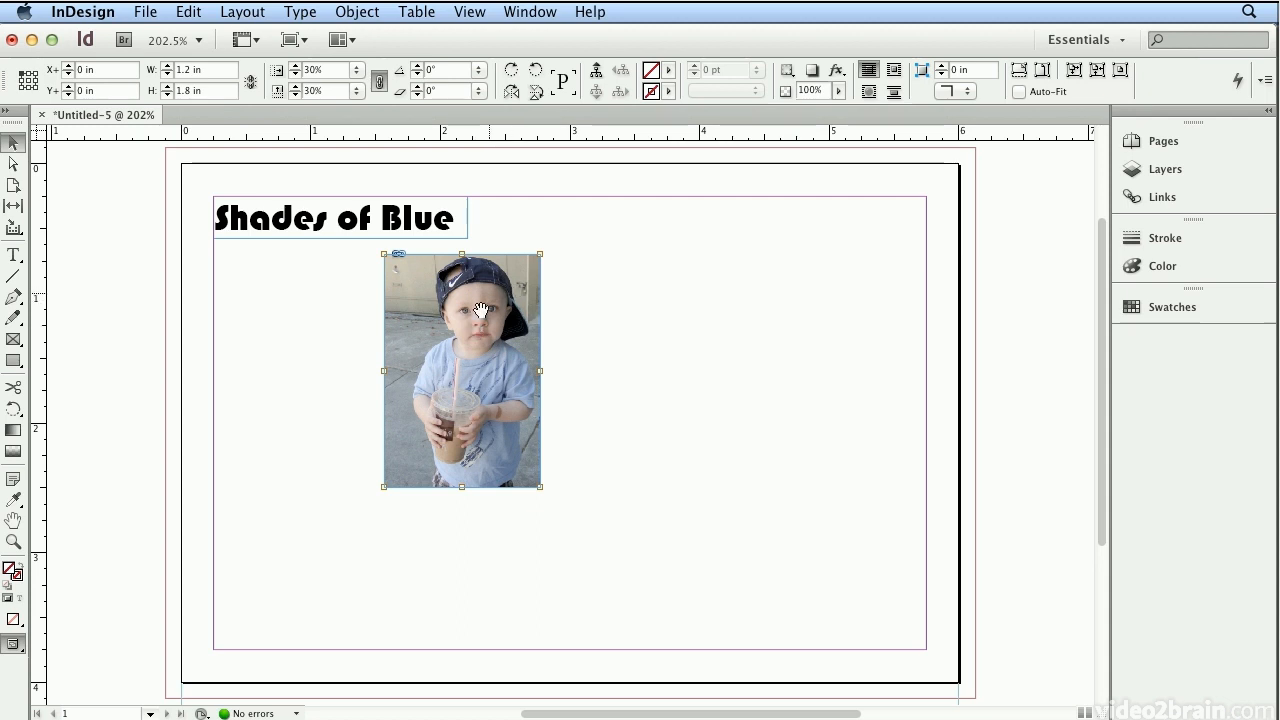
mouse_move(498, 324)
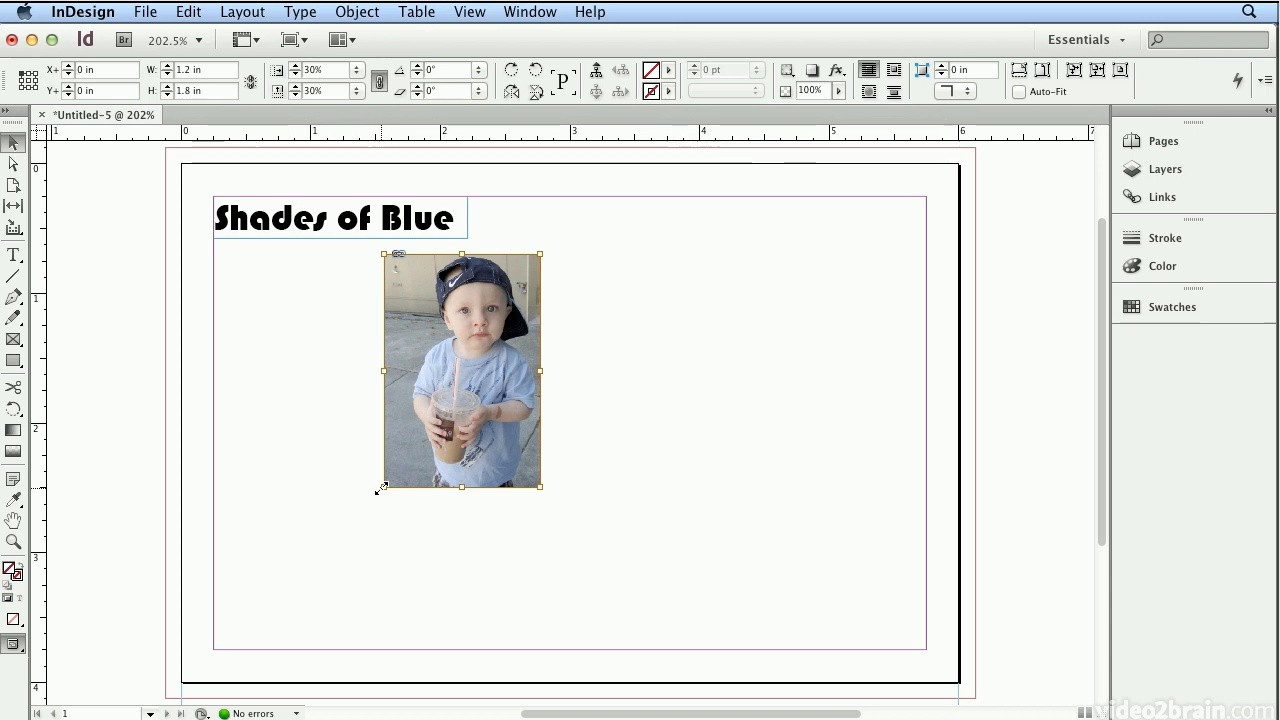
Step: Scale the toddler photo to about 42.5% inside its frame, then widen the frame
drag(384, 488, 324, 578)
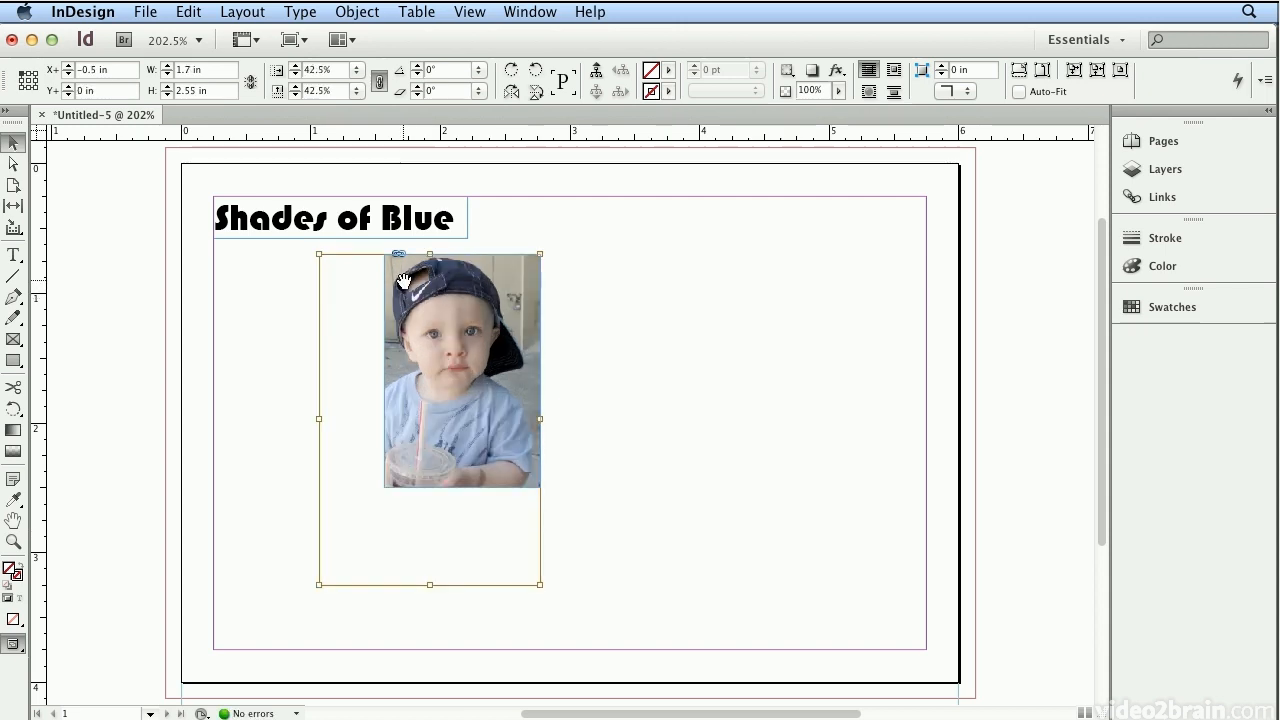
mouse_move(520, 290)
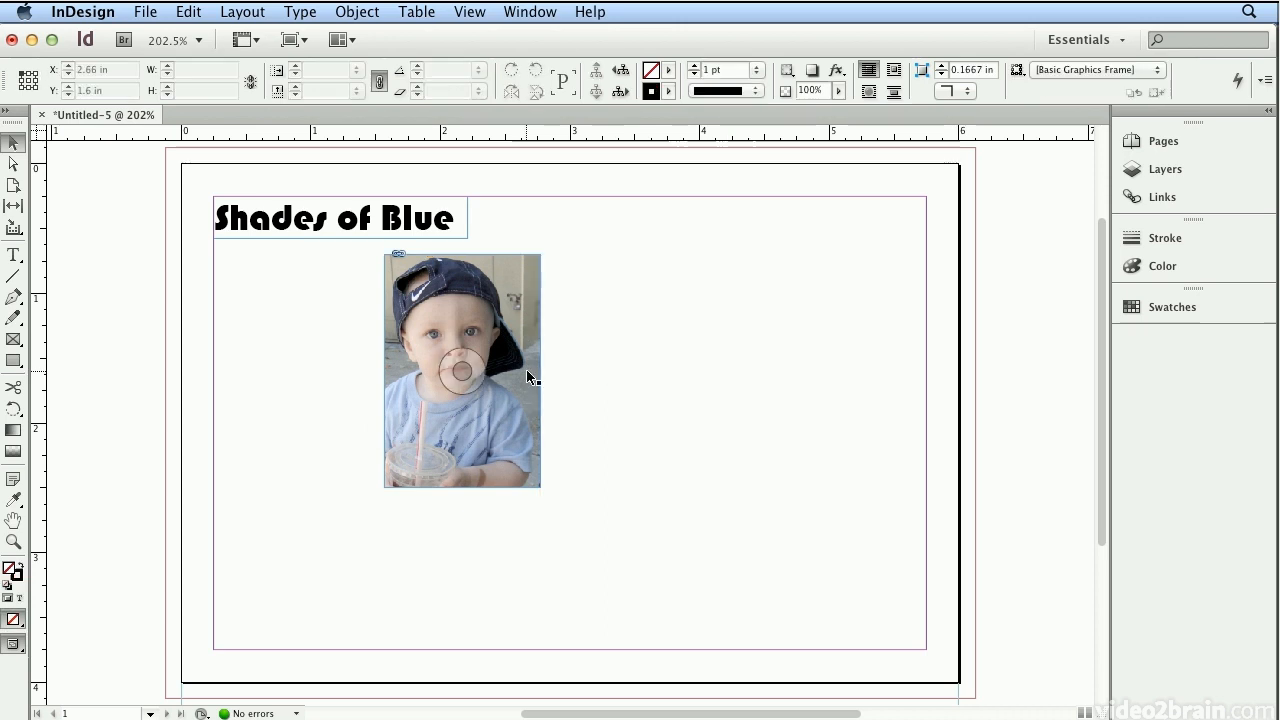
click(460, 370)
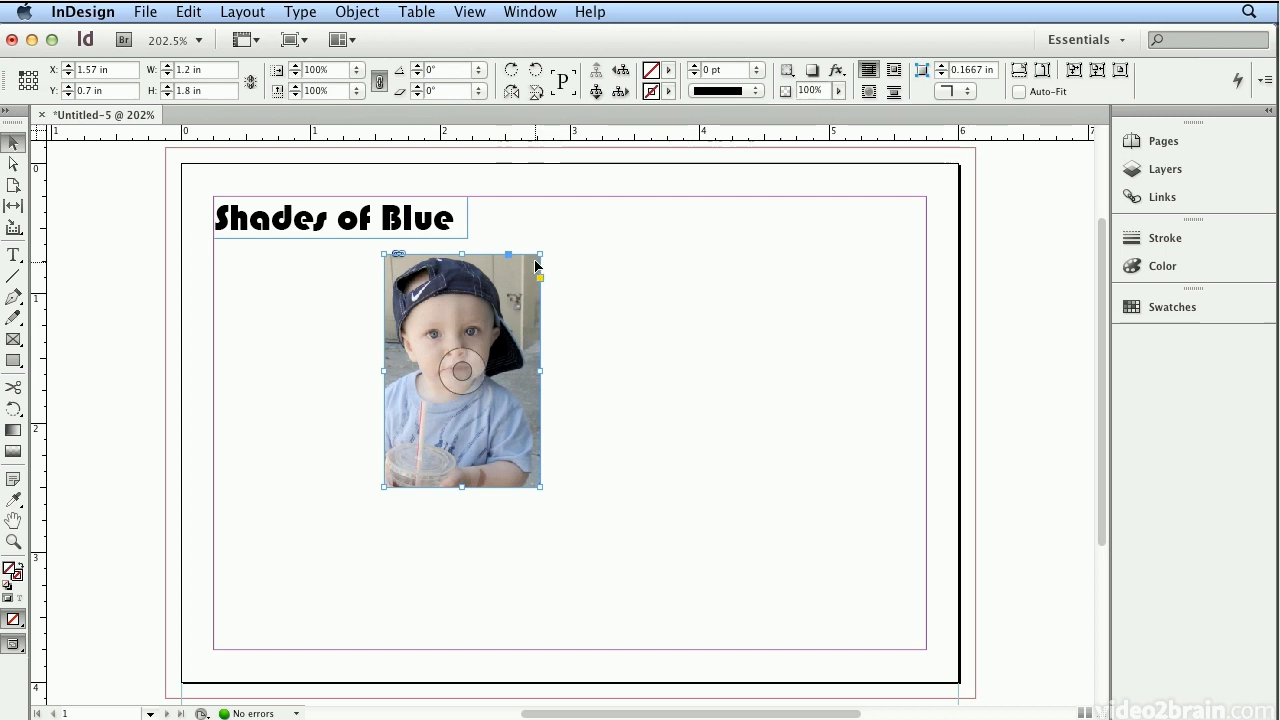
drag(540, 256, 524, 272)
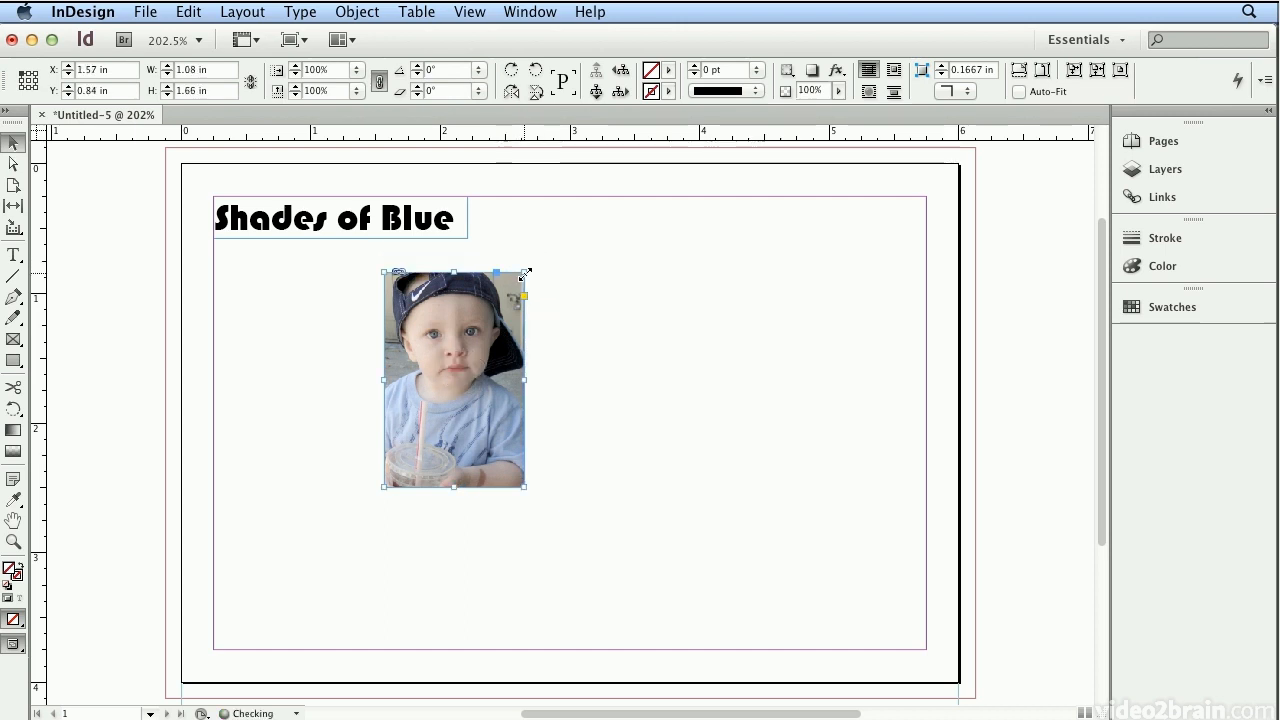
drag(524, 272, 572, 244)
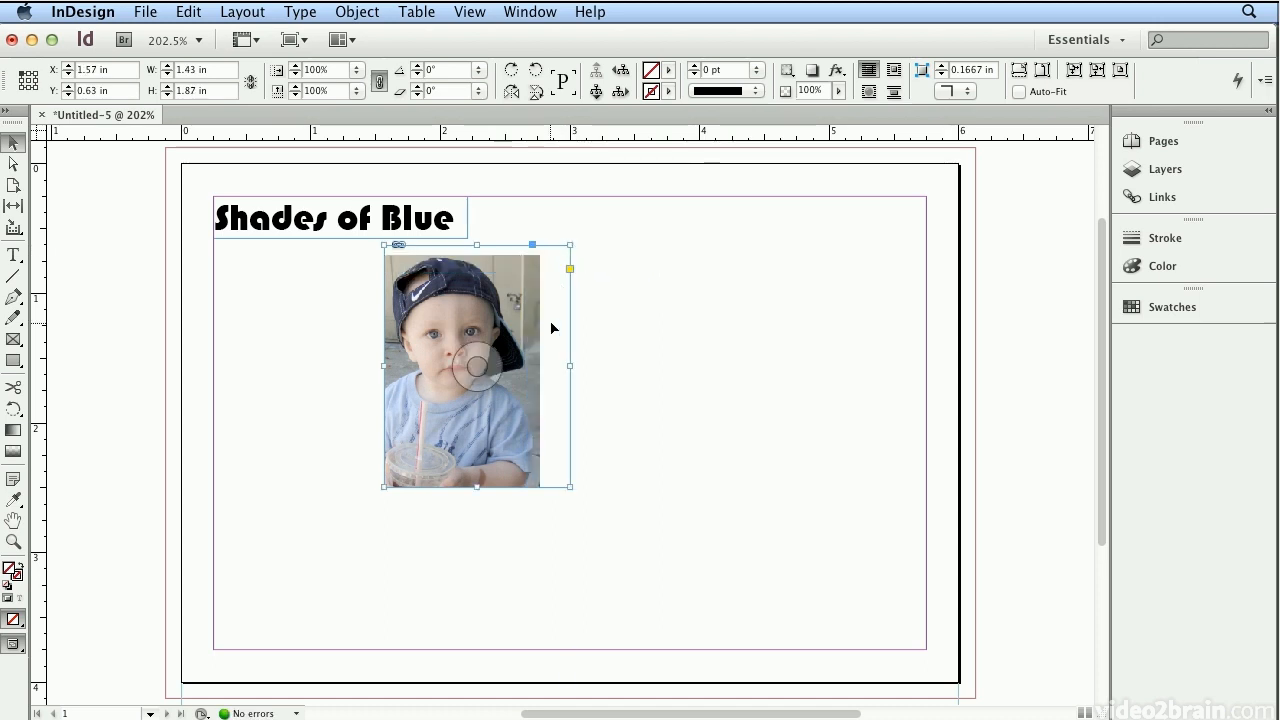
mouse_move(510, 264)
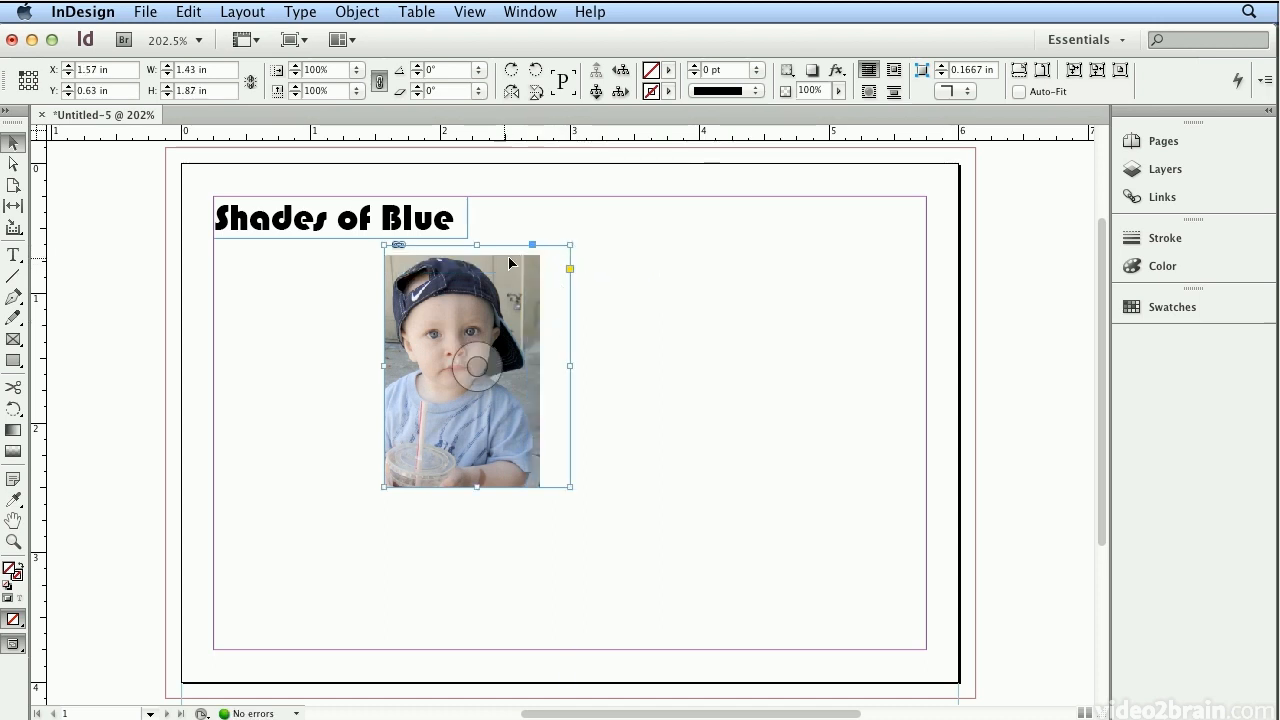
mouse_move(564, 308)
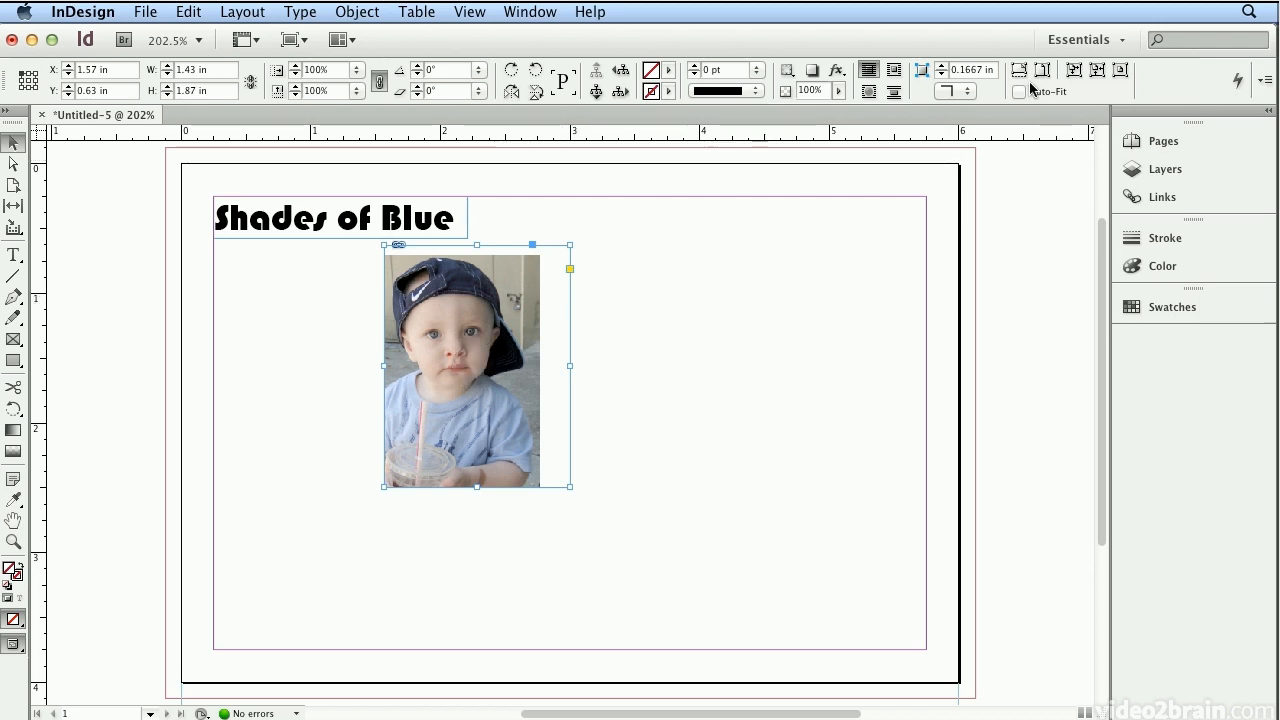
mouse_move(1020, 70)
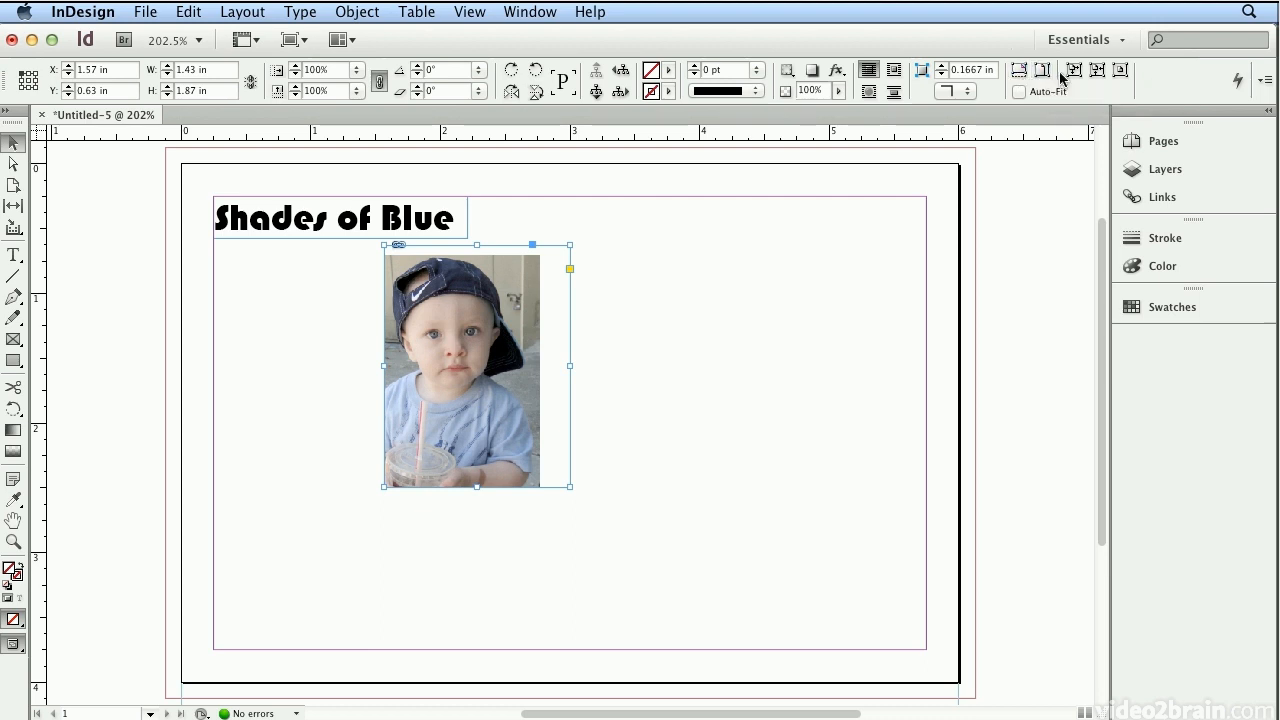
mouse_move(1096, 70)
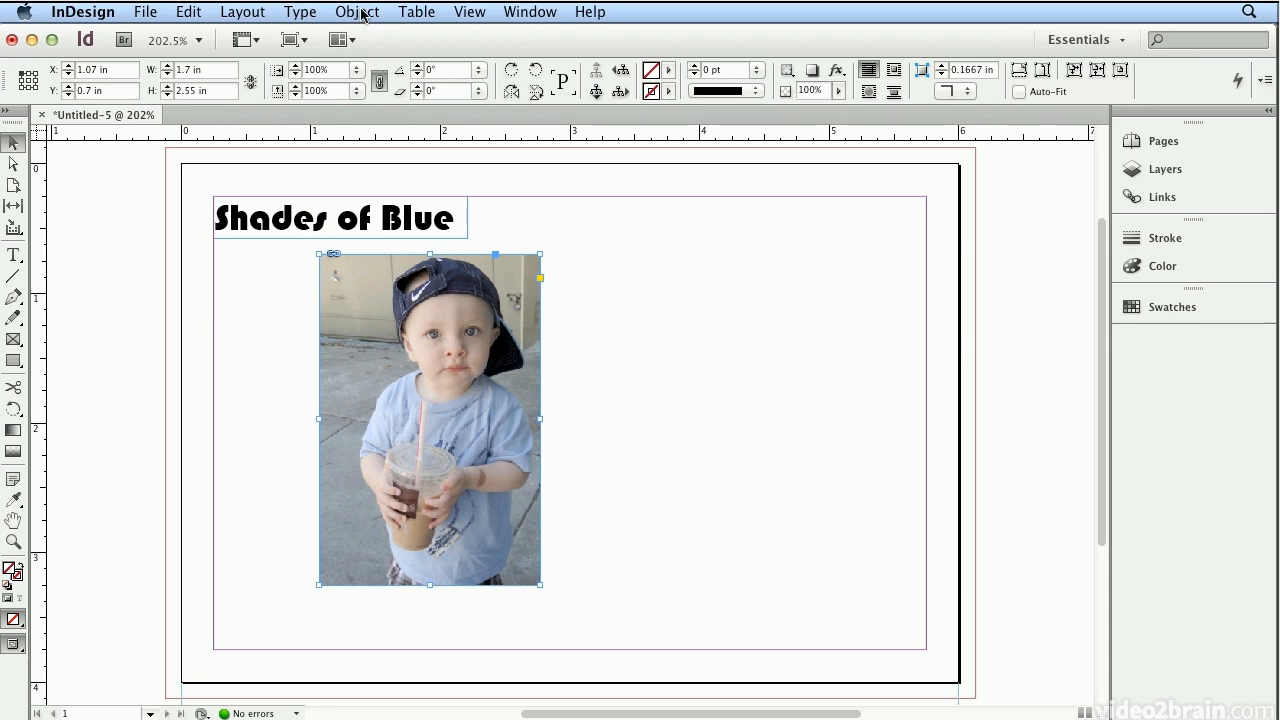
Step: Fit the frame to the full toddler photo, about 1.7 × 2.55 in
click(356, 12)
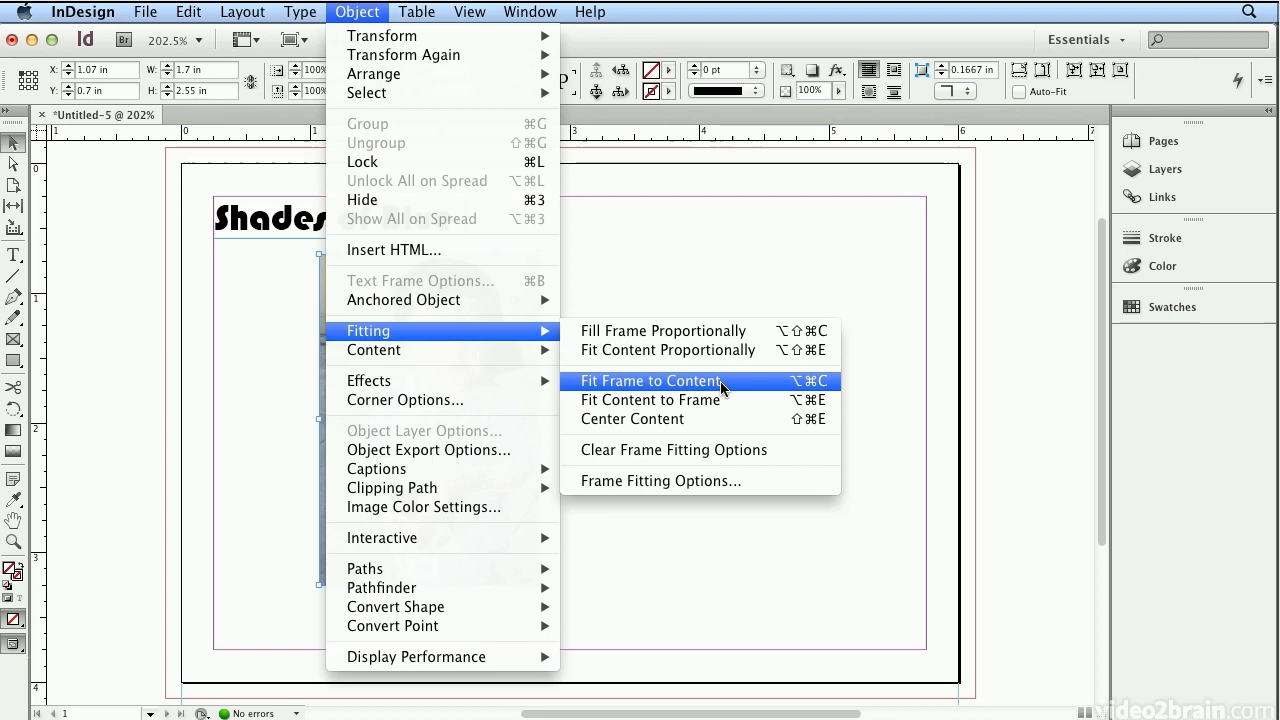
click(652, 380)
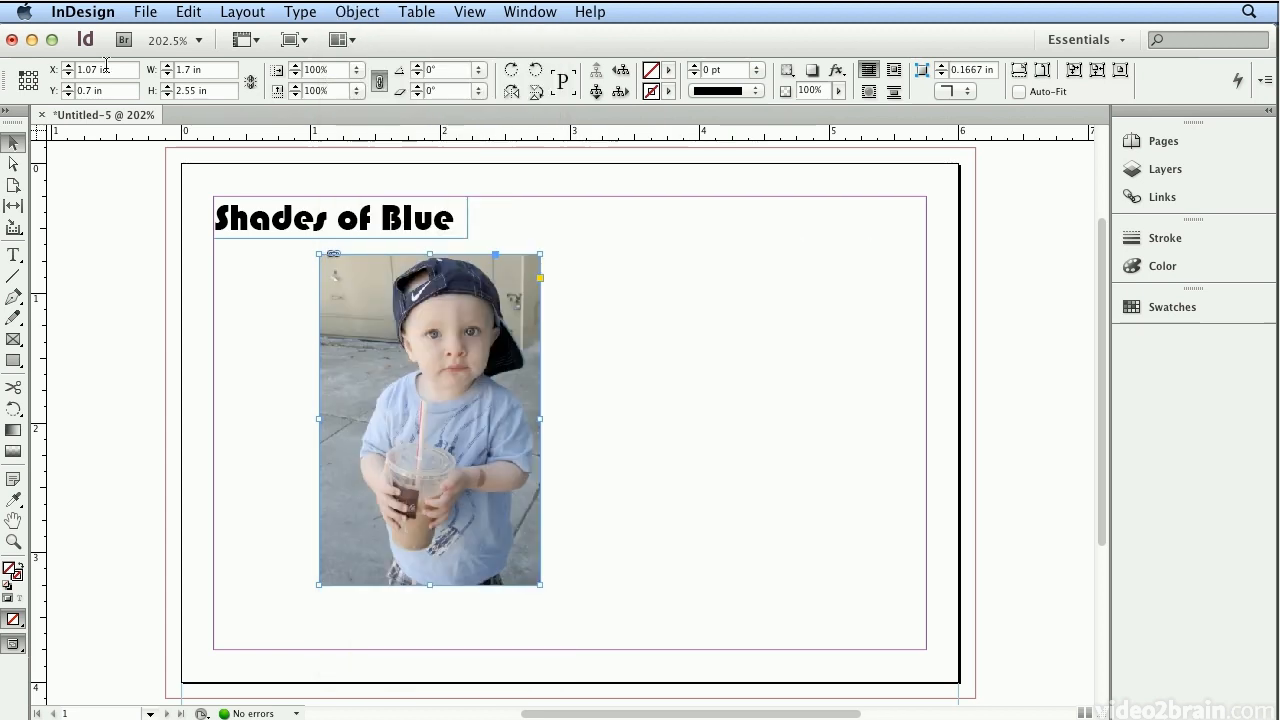
mouse_move(1020, 92)
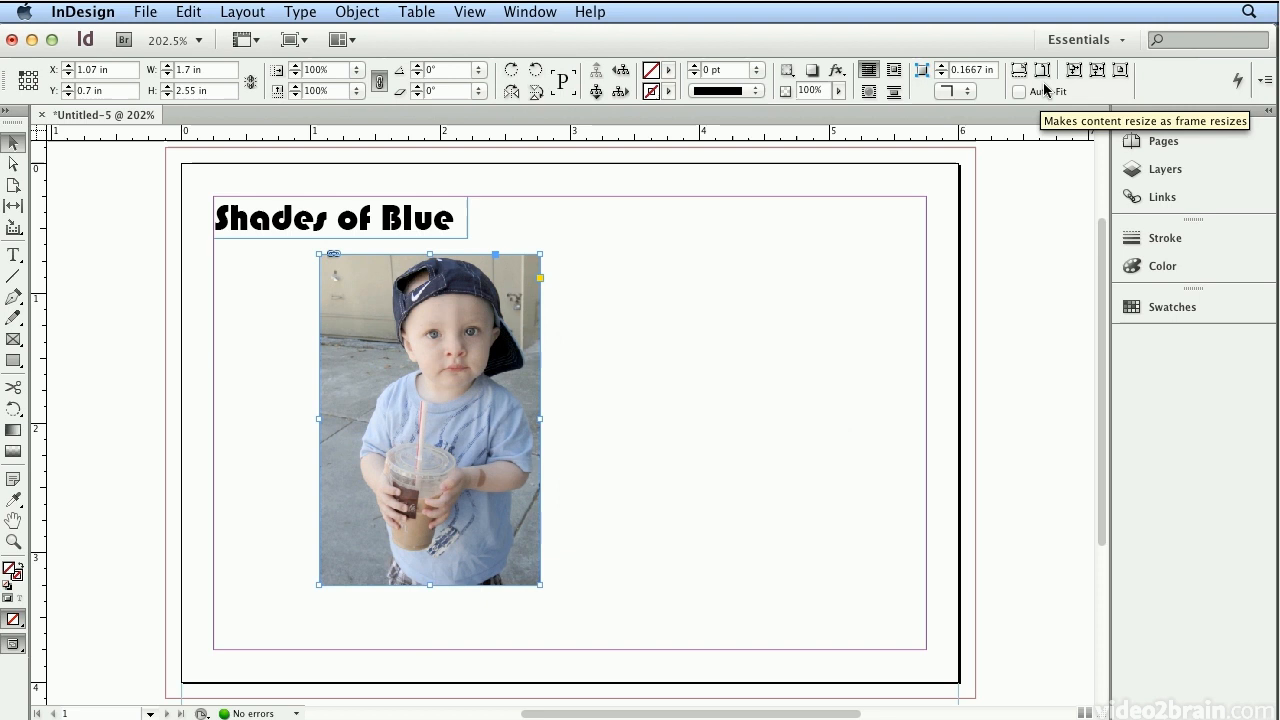
mouse_move(1160, 84)
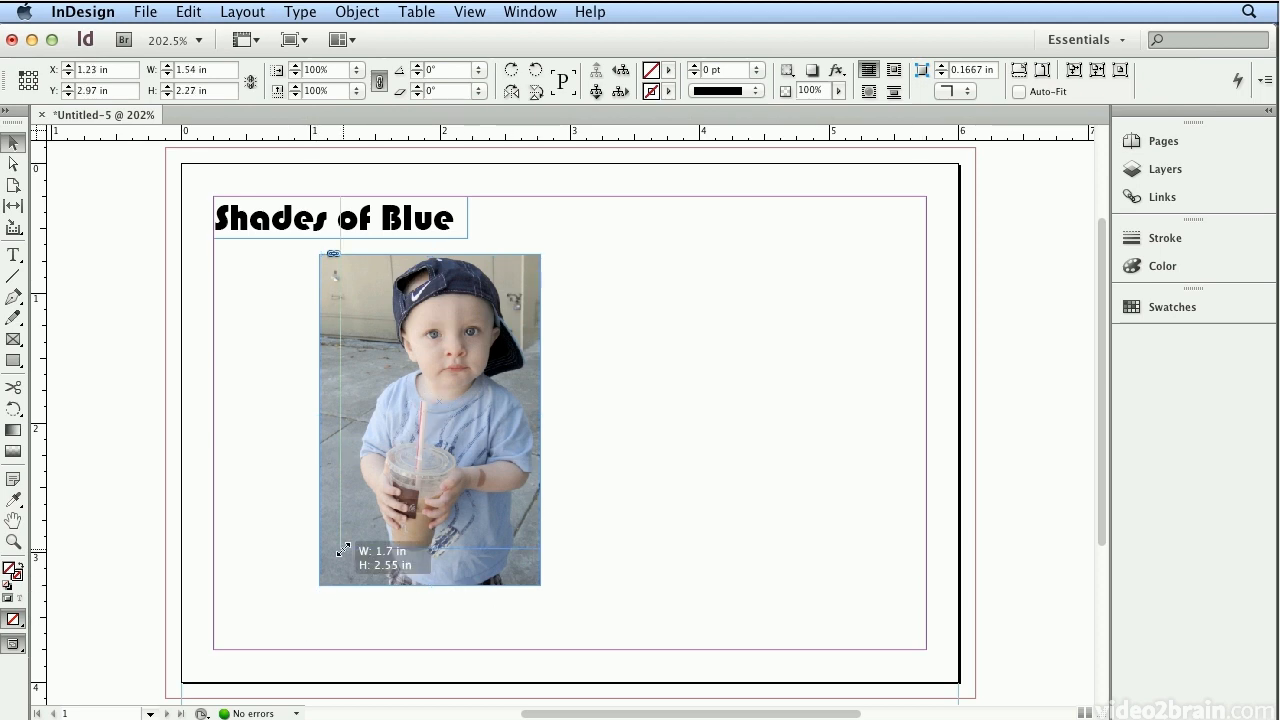
Step: Scale photo and frame down to about 1.5 × 1.83 in and reposition the image inside
drag(344, 552, 376, 492)
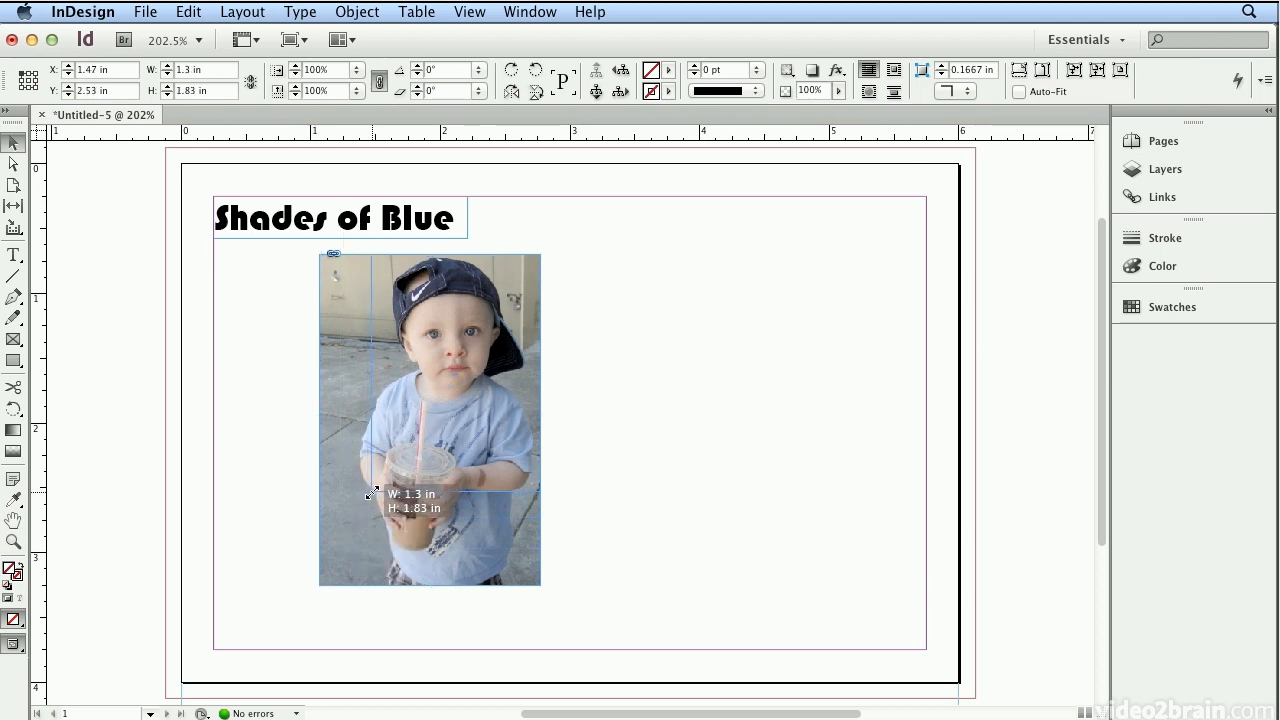
drag(428, 420, 456, 374)
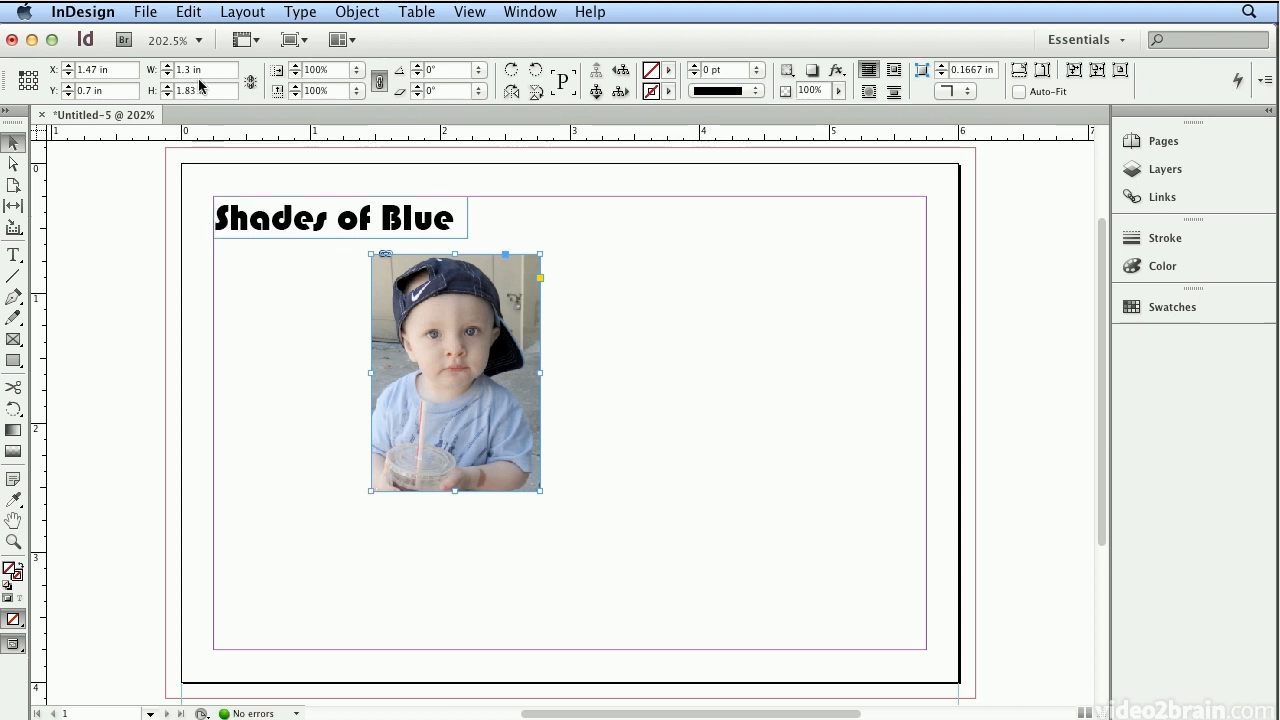
click(200, 70)
text(1.5)
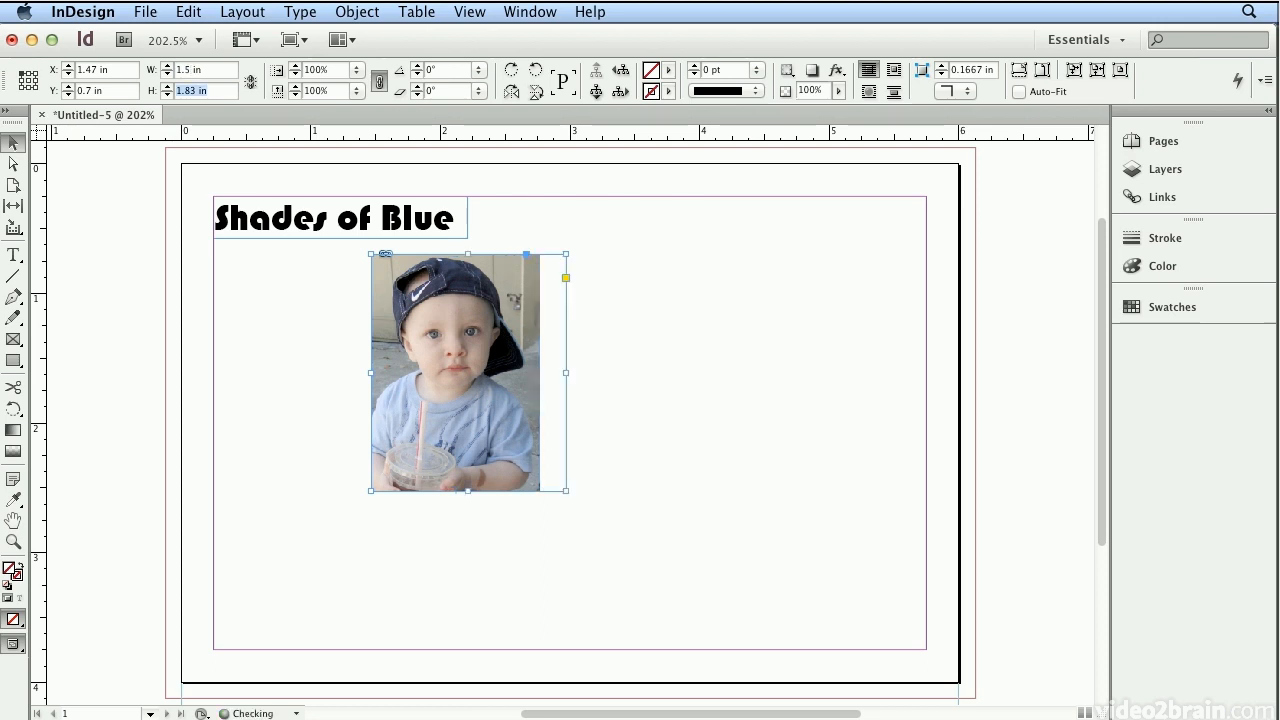
drag(468, 490, 468, 512)
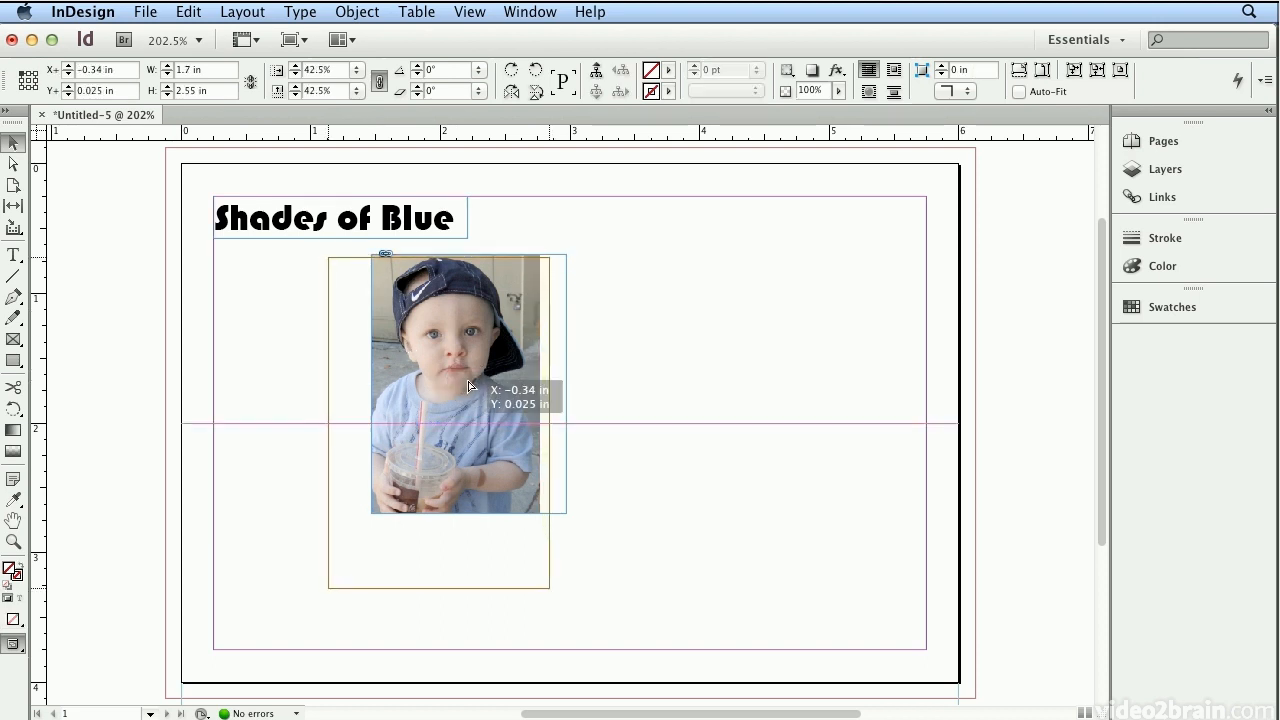
drag(470, 388, 484, 384)
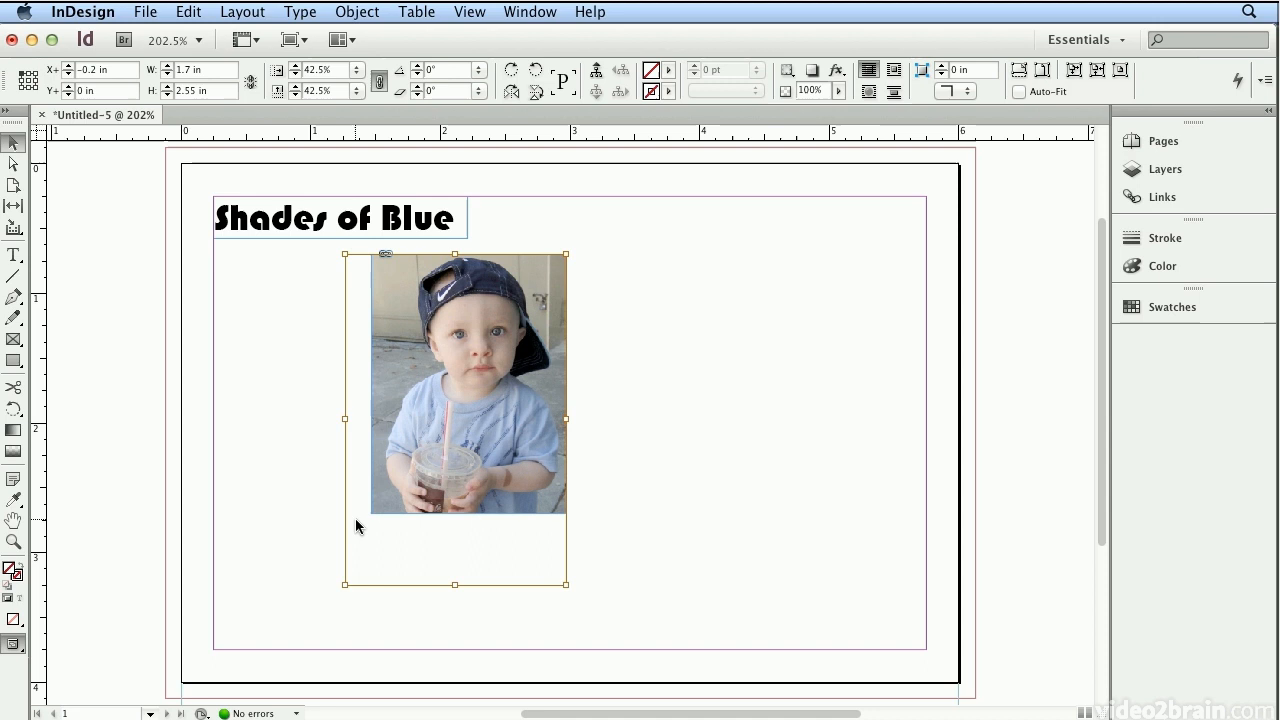
mouse_move(368, 340)
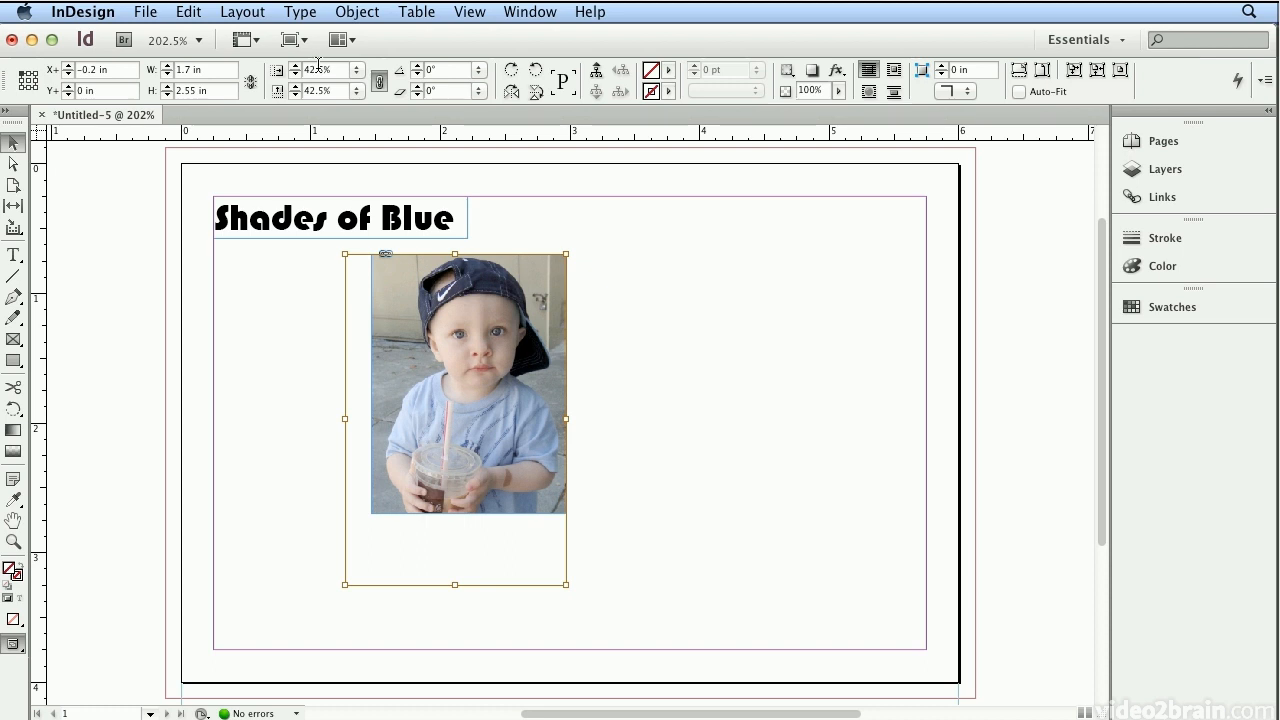
mouse_move(288, 388)
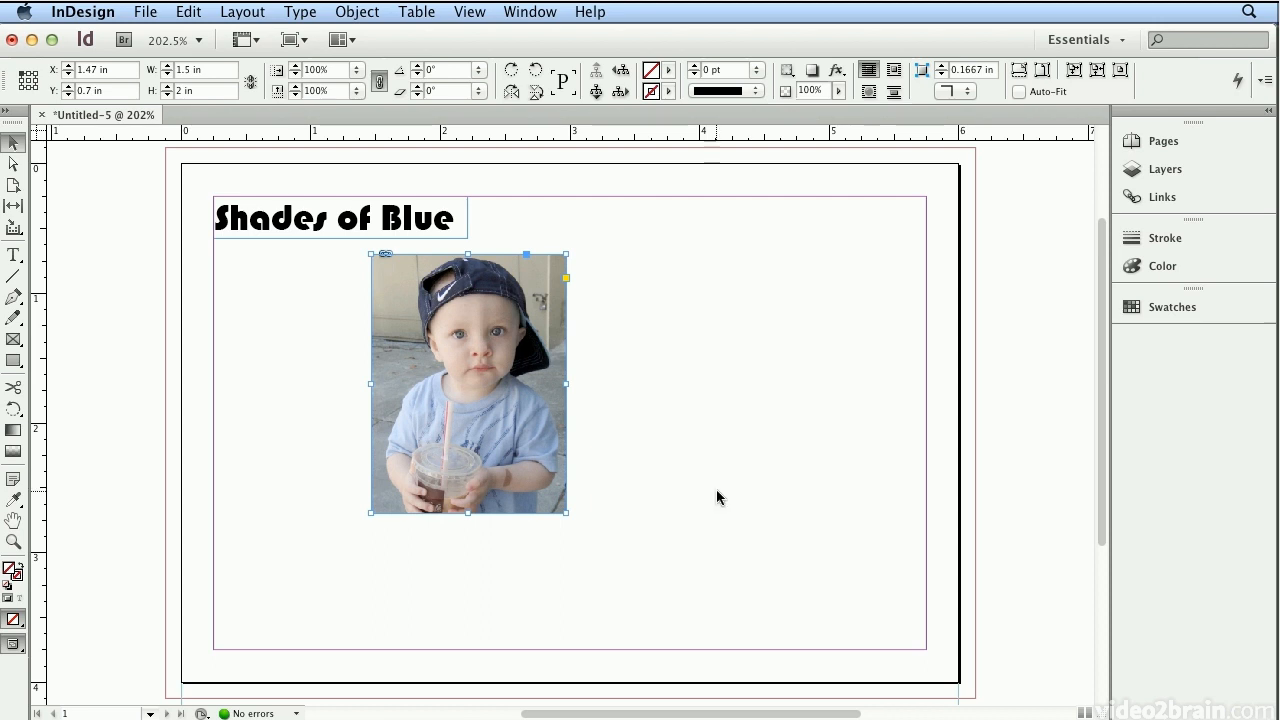
mouse_move(590, 284)
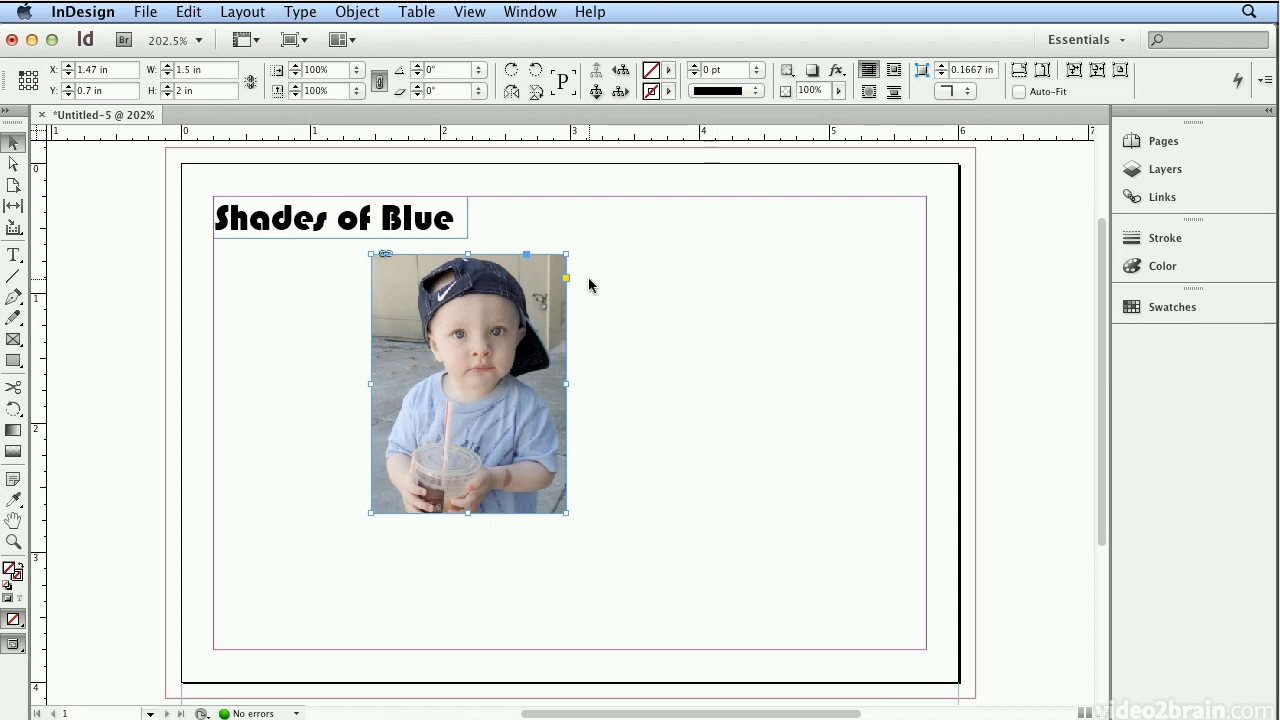
mouse_move(568, 278)
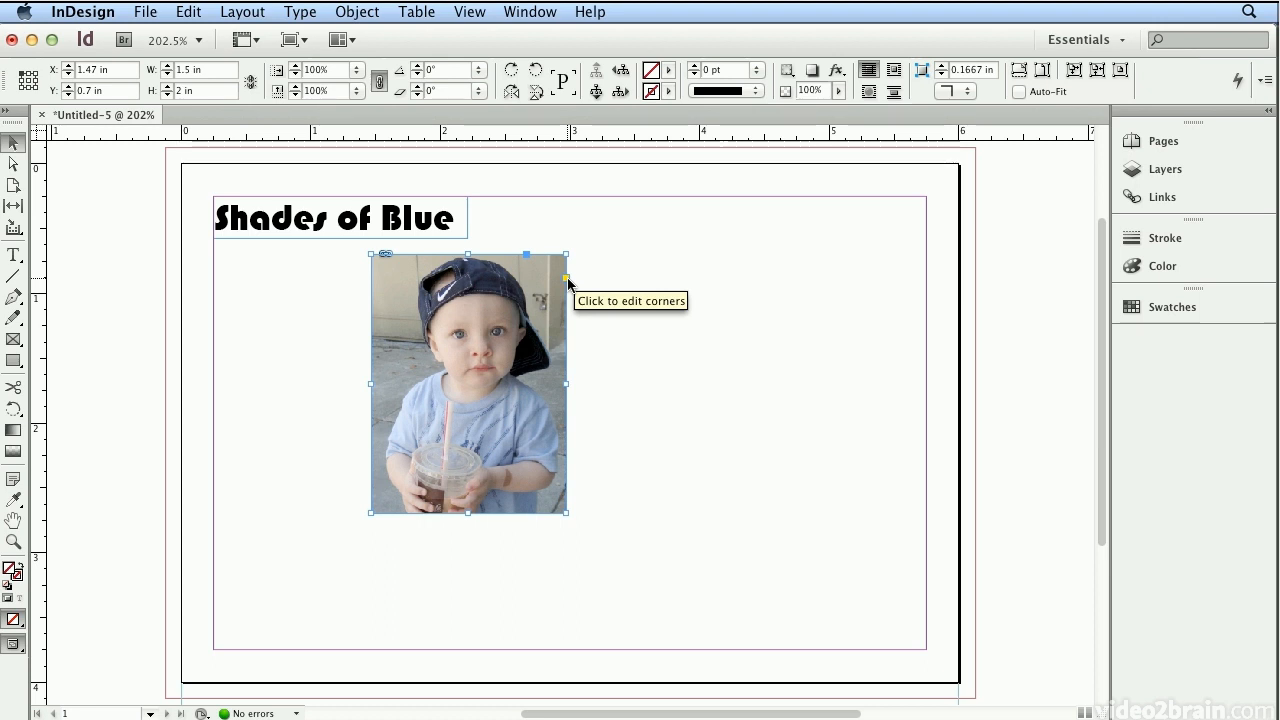
Step: Round the photo frame's corners with Live Corners and move it to the left margin under the heading
click(566, 256)
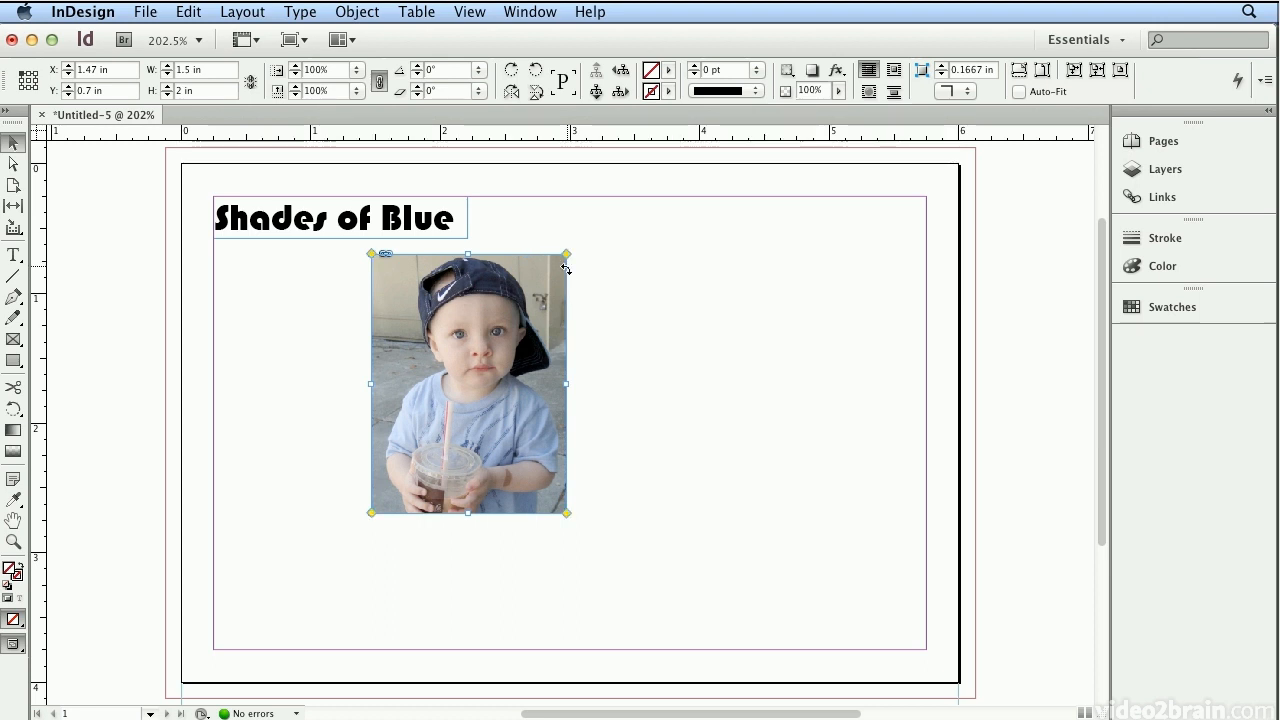
drag(568, 254, 552, 256)
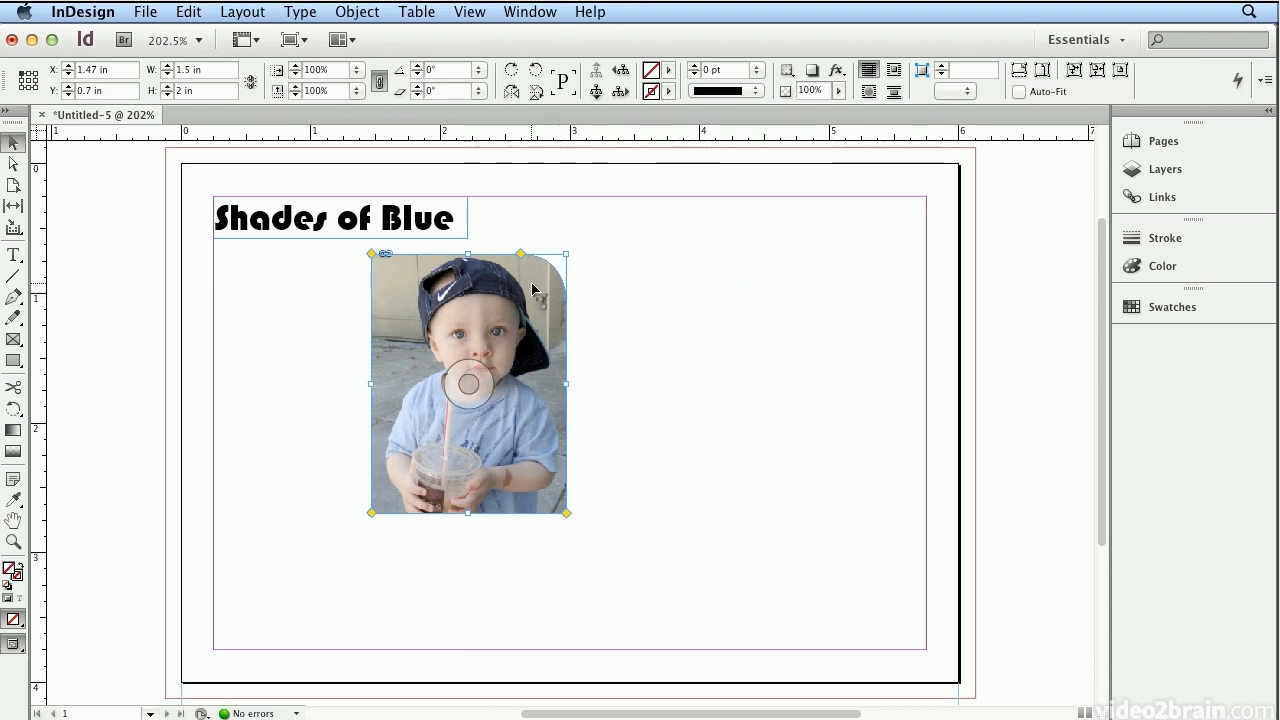
drag(532, 288, 380, 322)
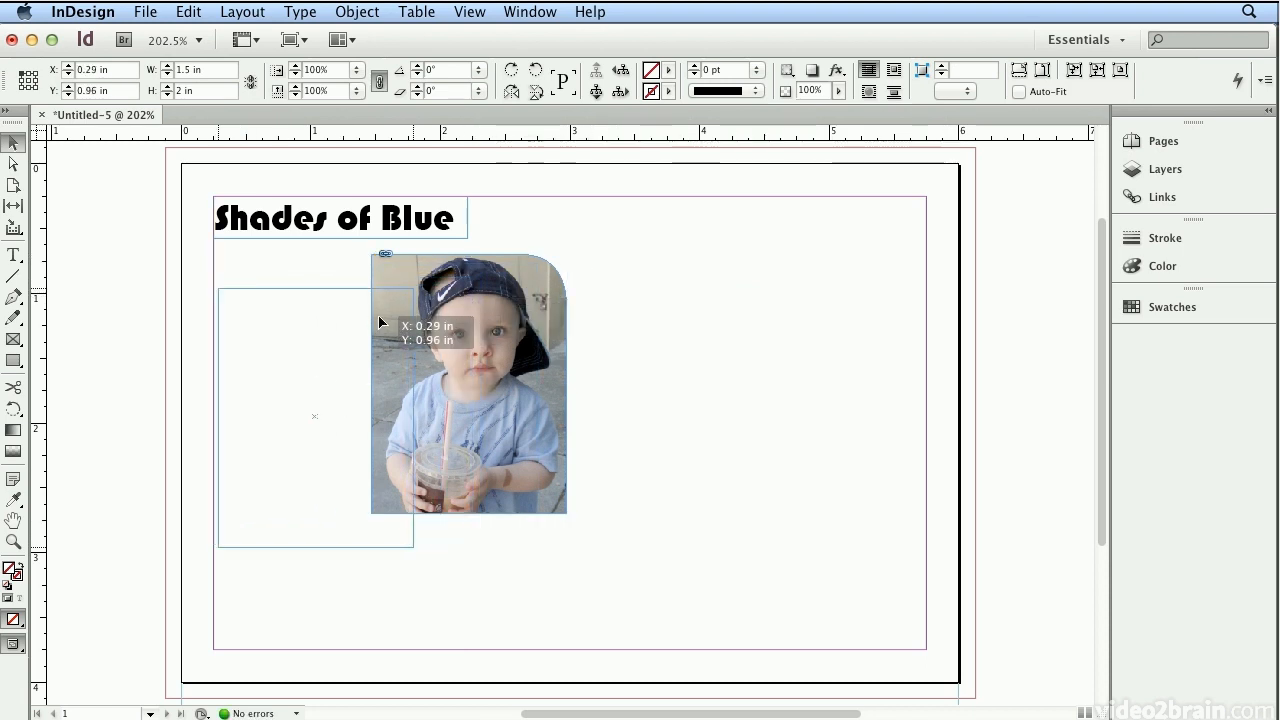
drag(380, 324, 376, 290)
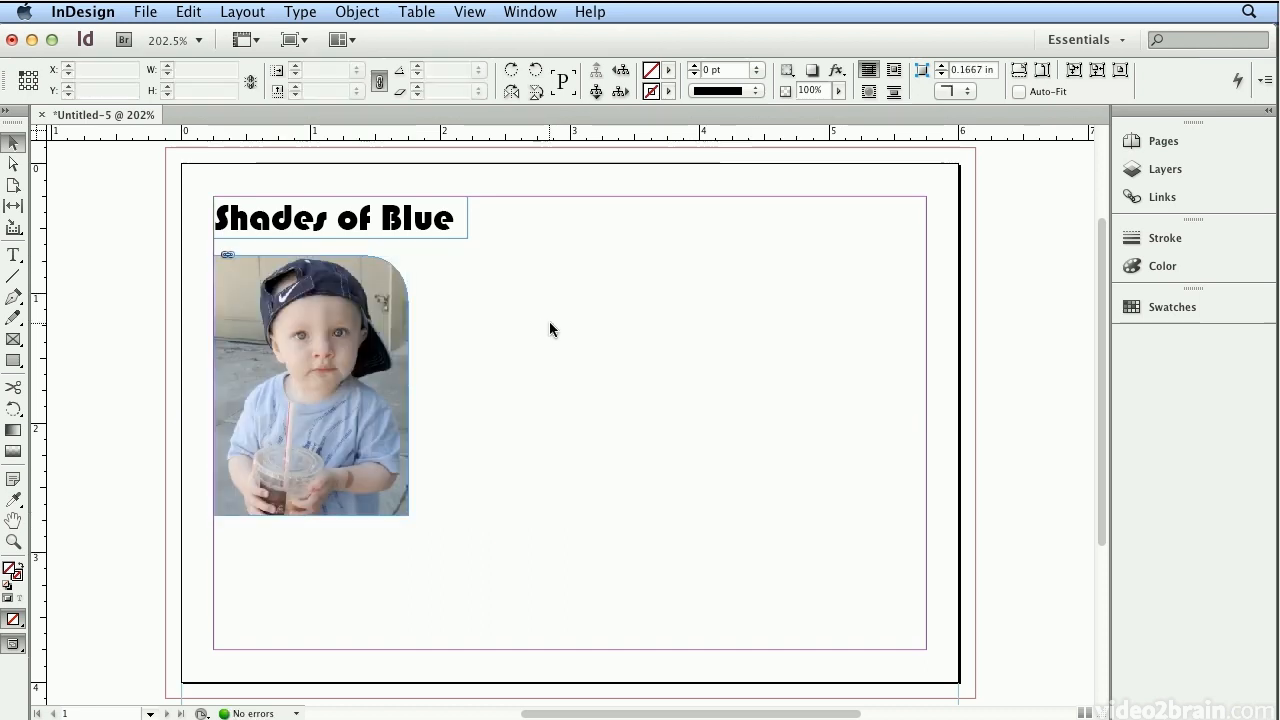
Step: Place a Roman_stroll boy photo and drag its frame beside the first photo under the heading
click(310, 384)
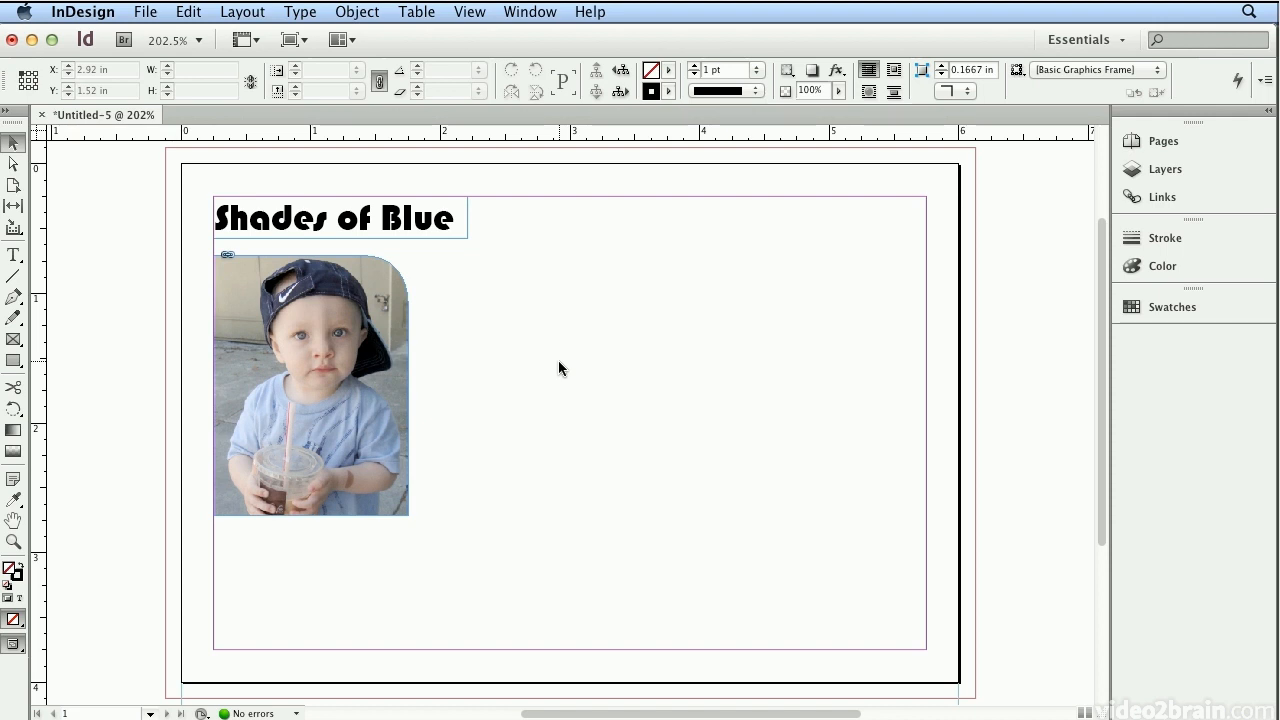
click(144, 12)
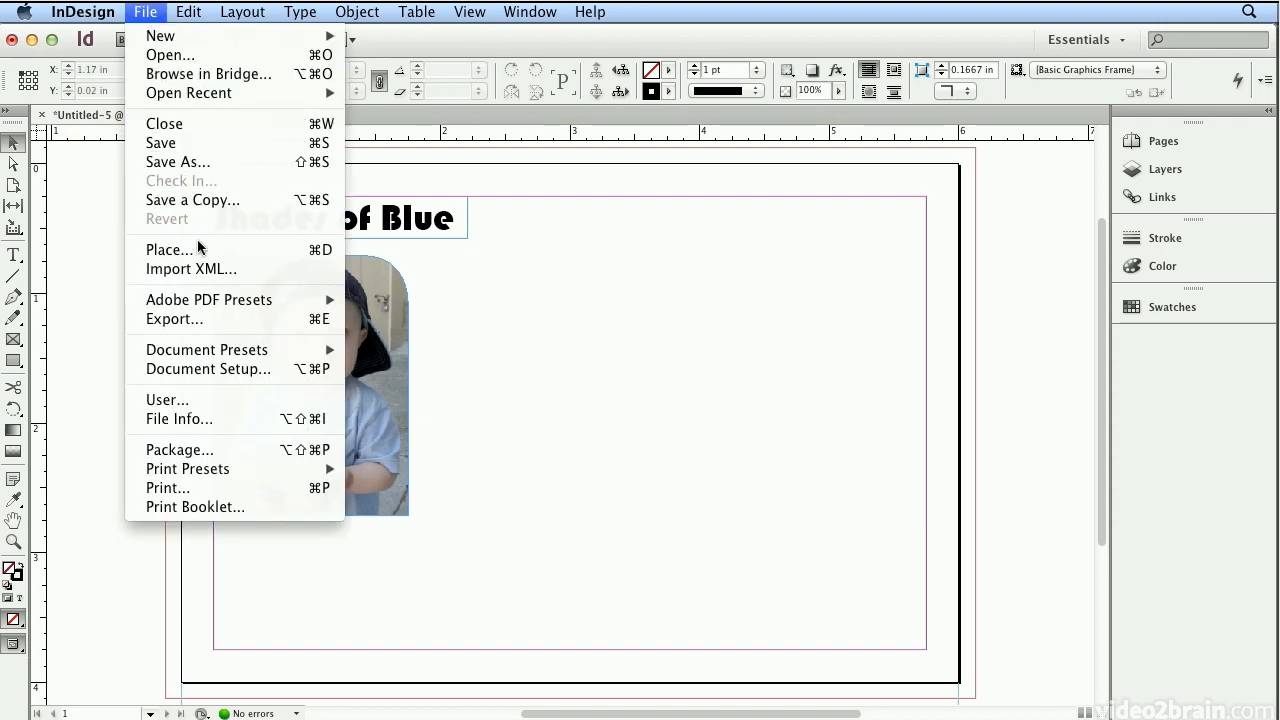
click(168, 248)
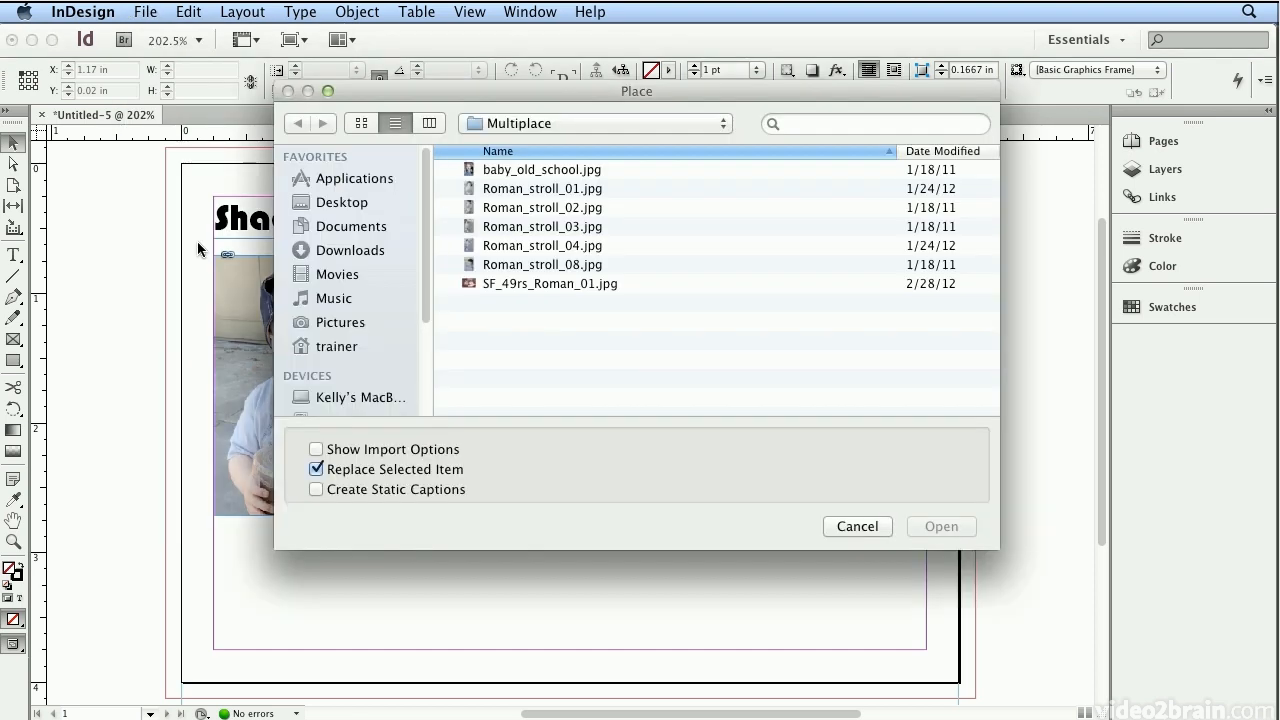
mouse_move(476, 220)
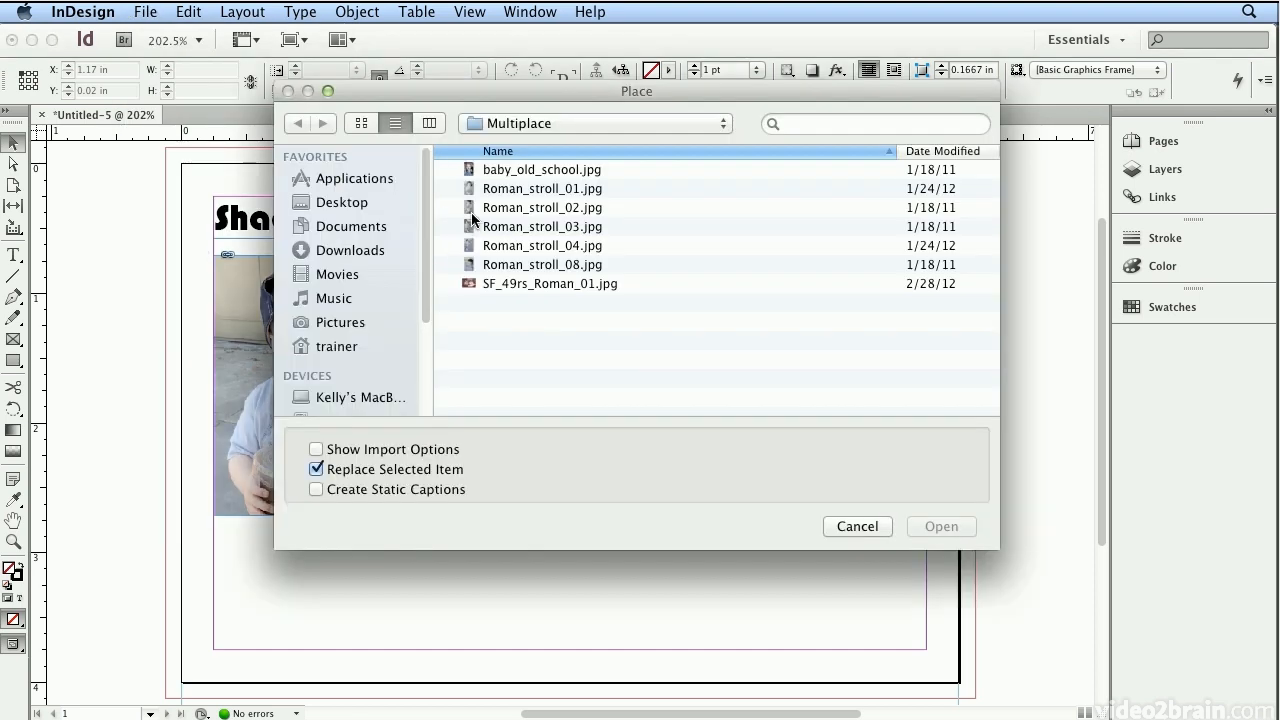
click(940, 526)
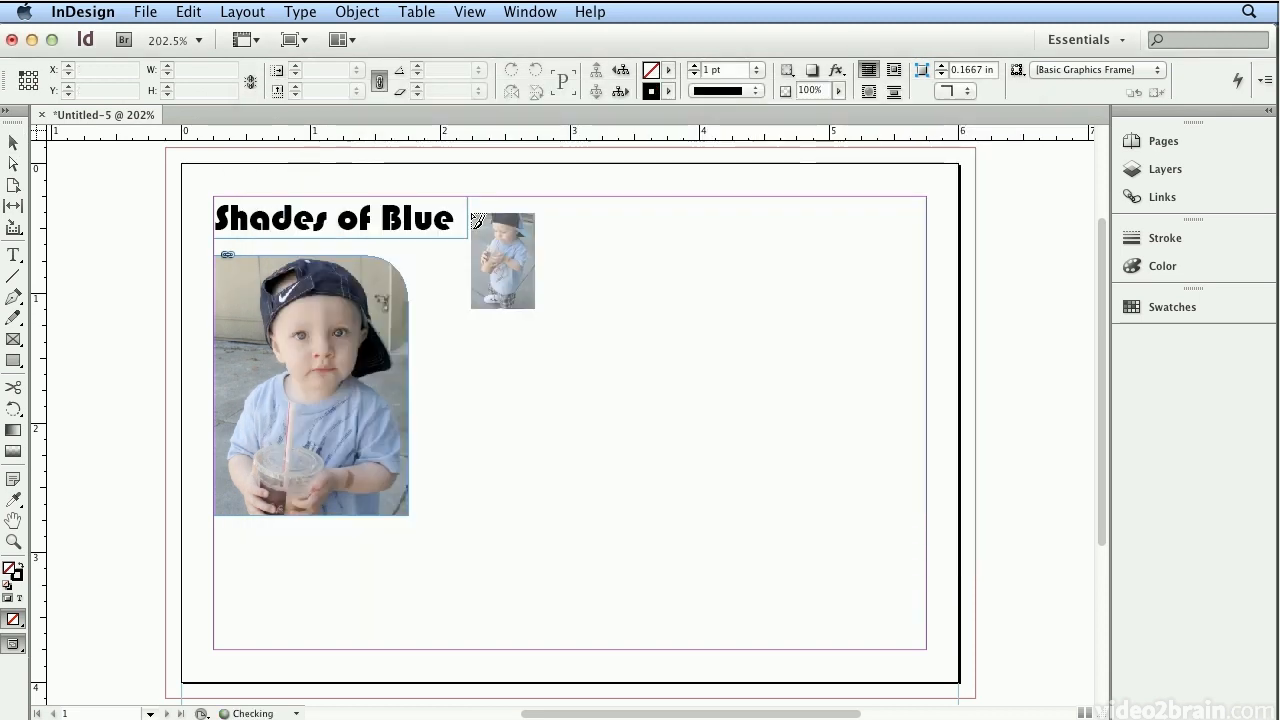
drag(502, 260, 470, 310)
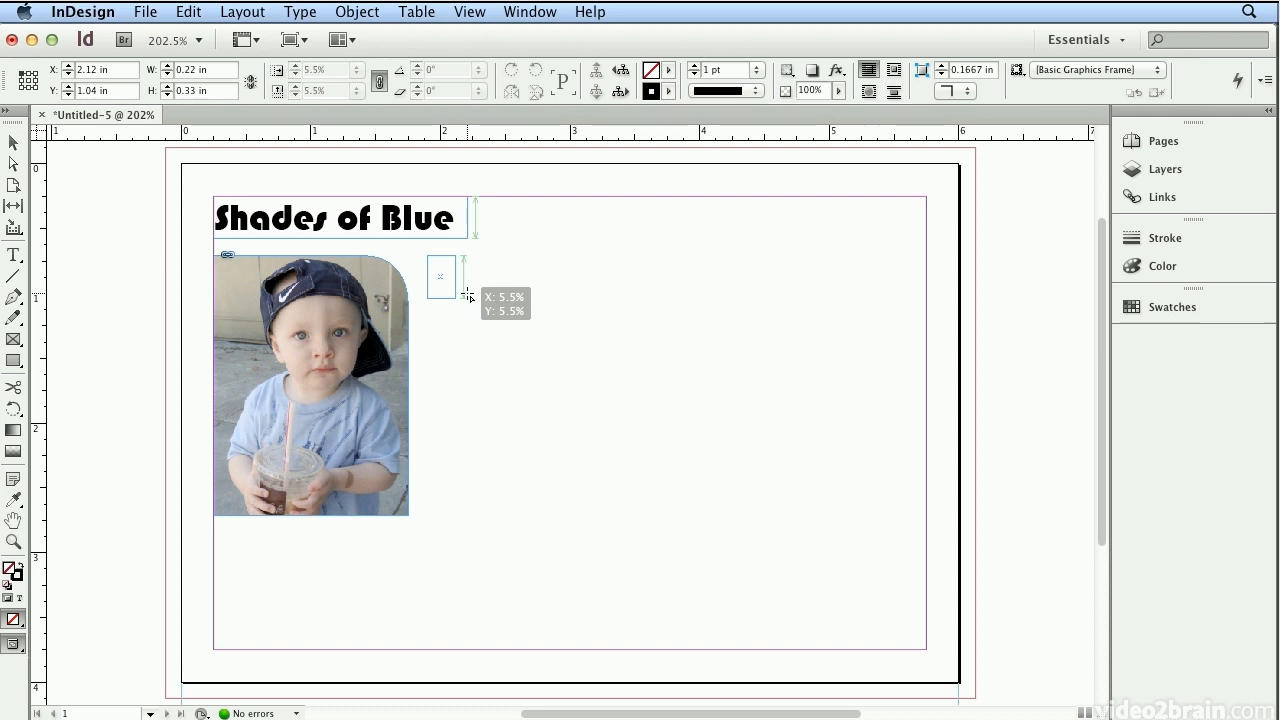
drag(460, 290, 544, 432)
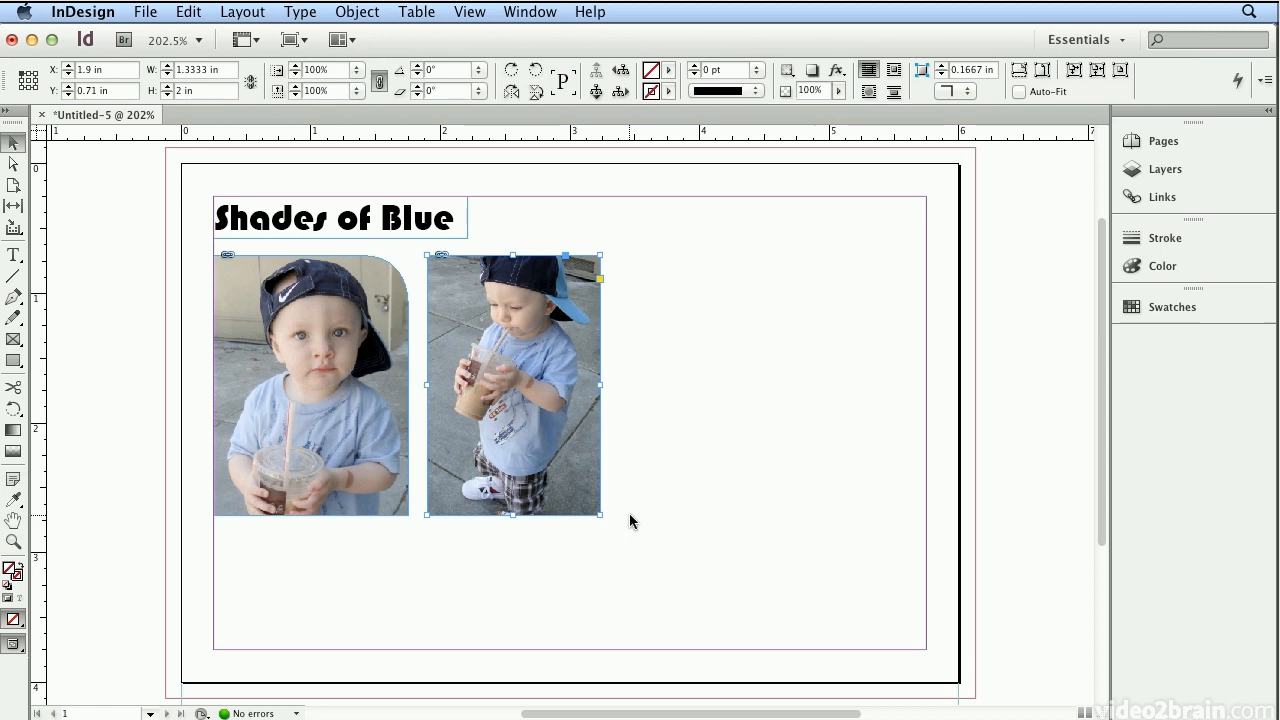
mouse_move(656, 508)
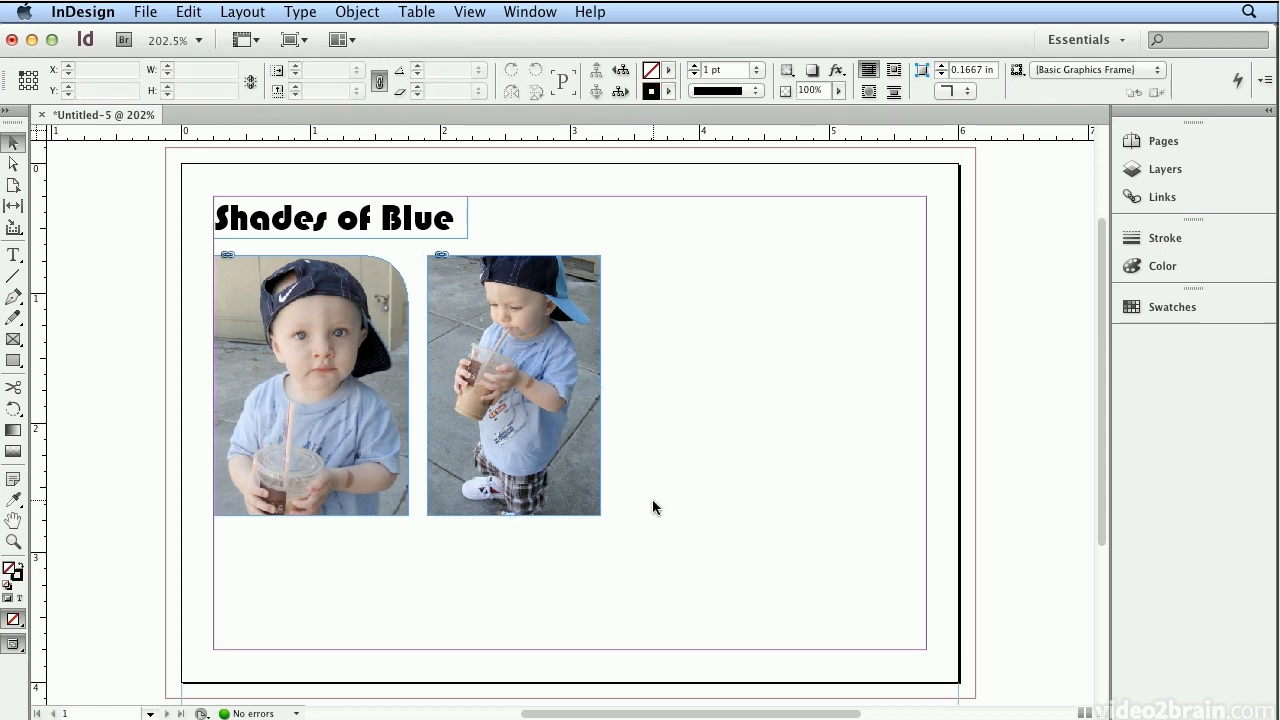
Step: Drag a frame right of the second photo to place the full-length boy photo
click(144, 12)
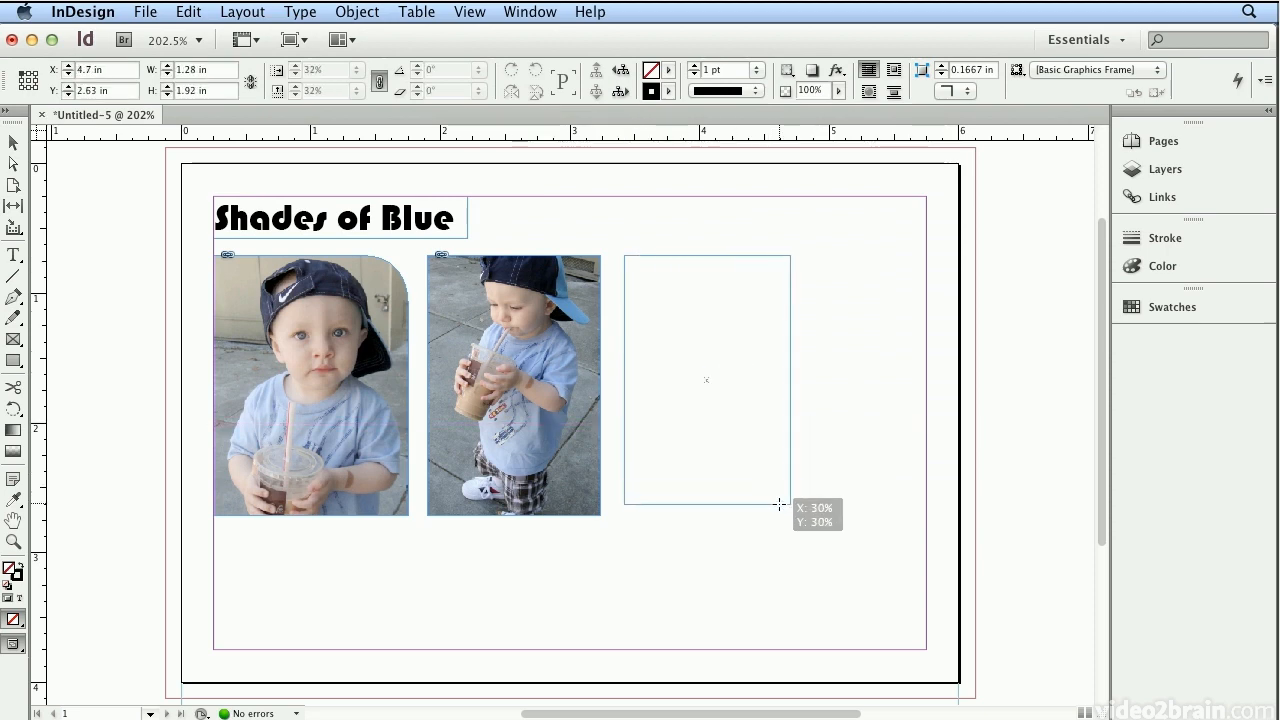
drag(780, 504, 784, 512)
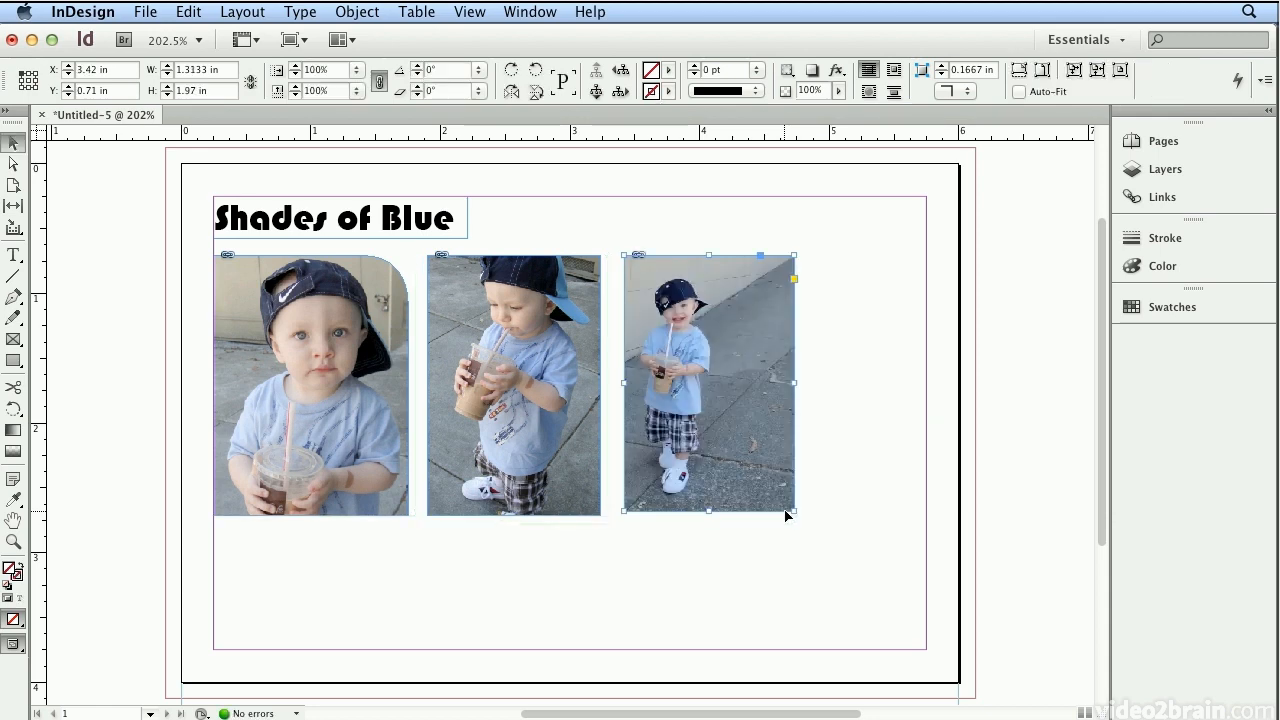
Step: Open plane.indd and cut the birds-on-wire sky image out of its frame with Cmd+X
click(144, 12)
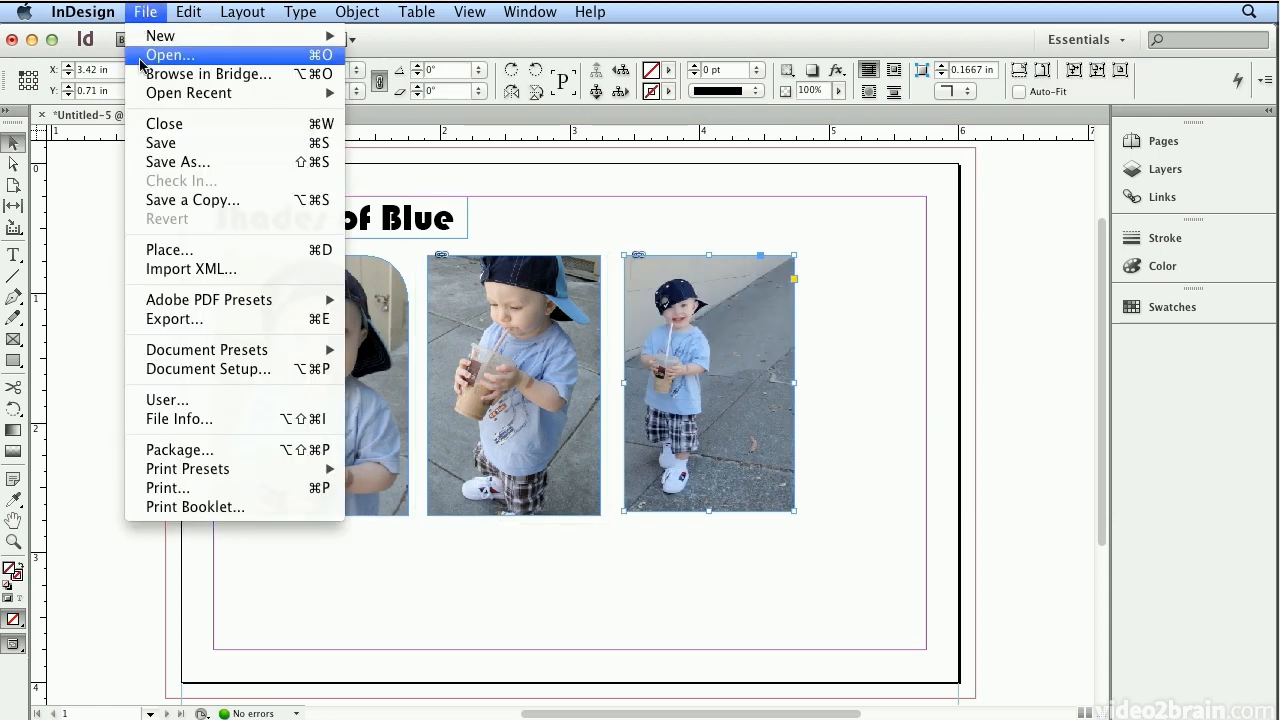
click(168, 56)
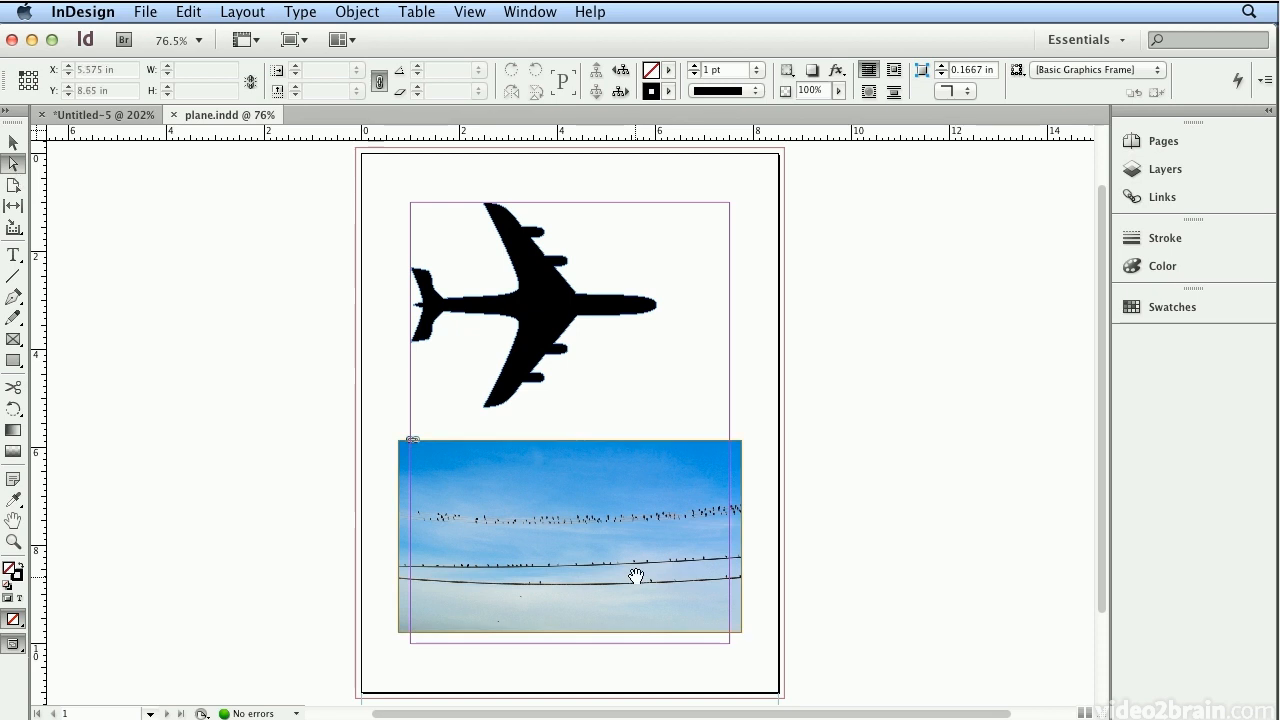
click(570, 536)
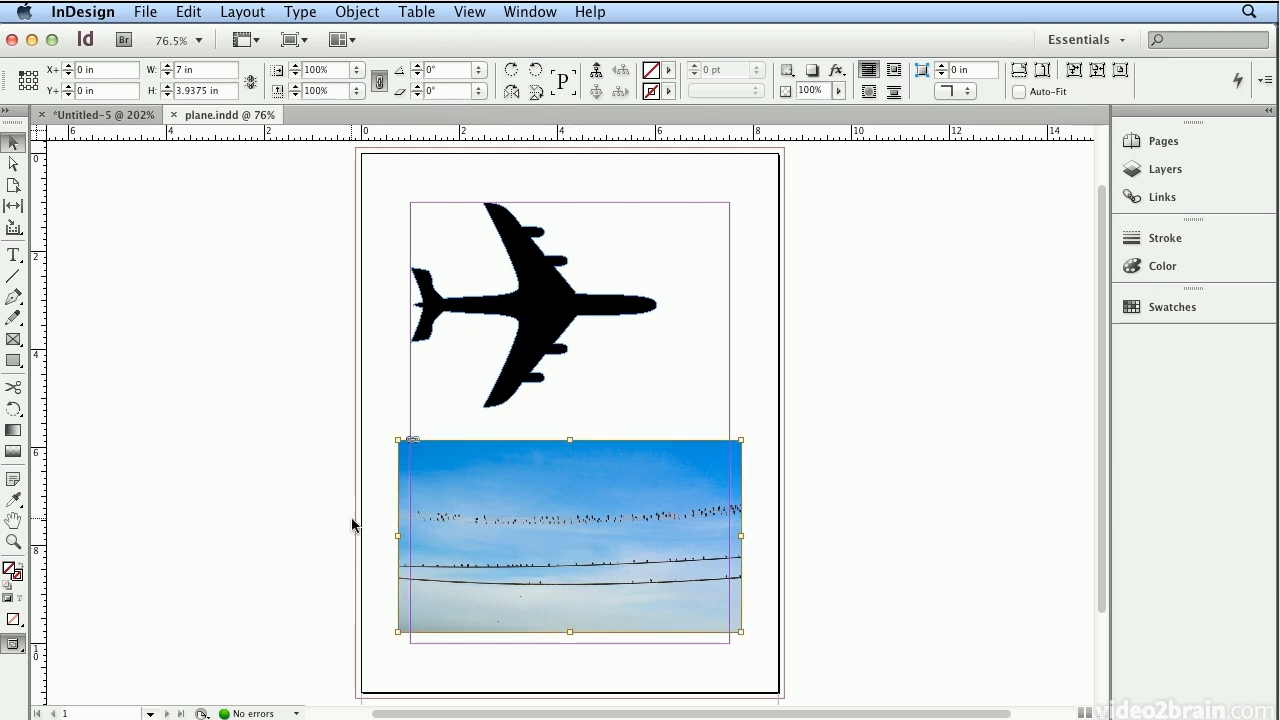
click(570, 536)
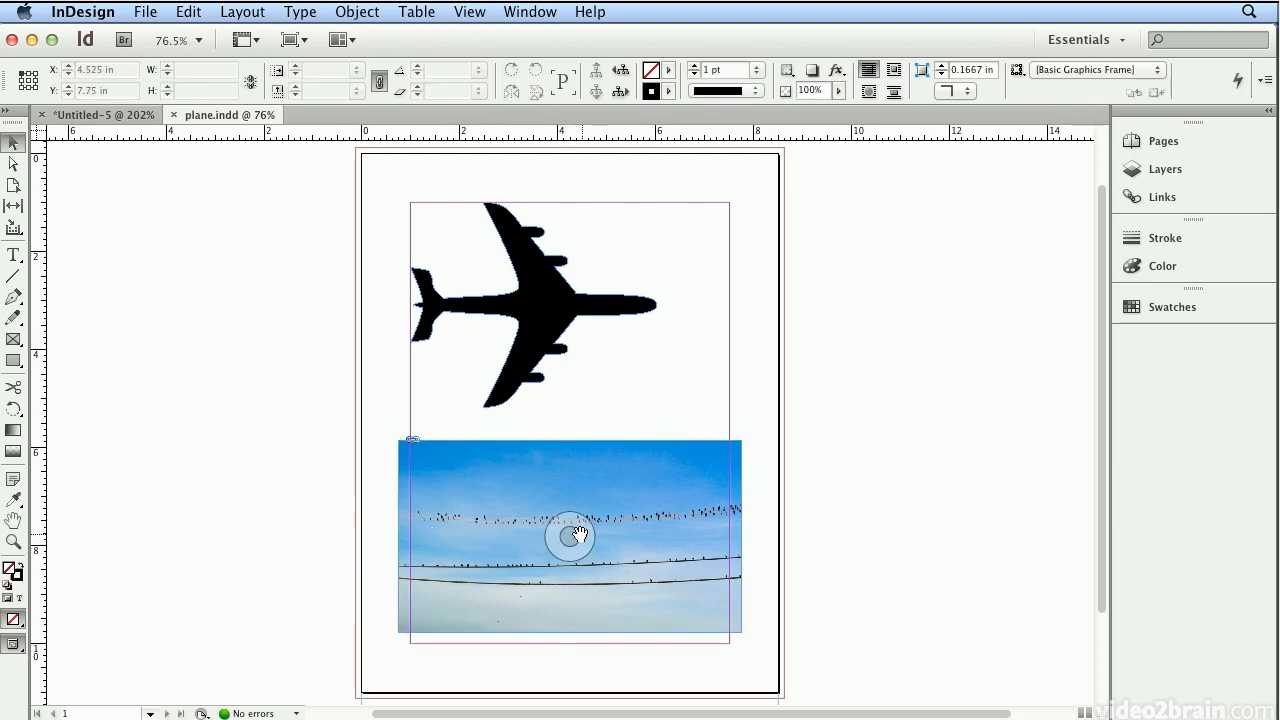
click(570, 536)
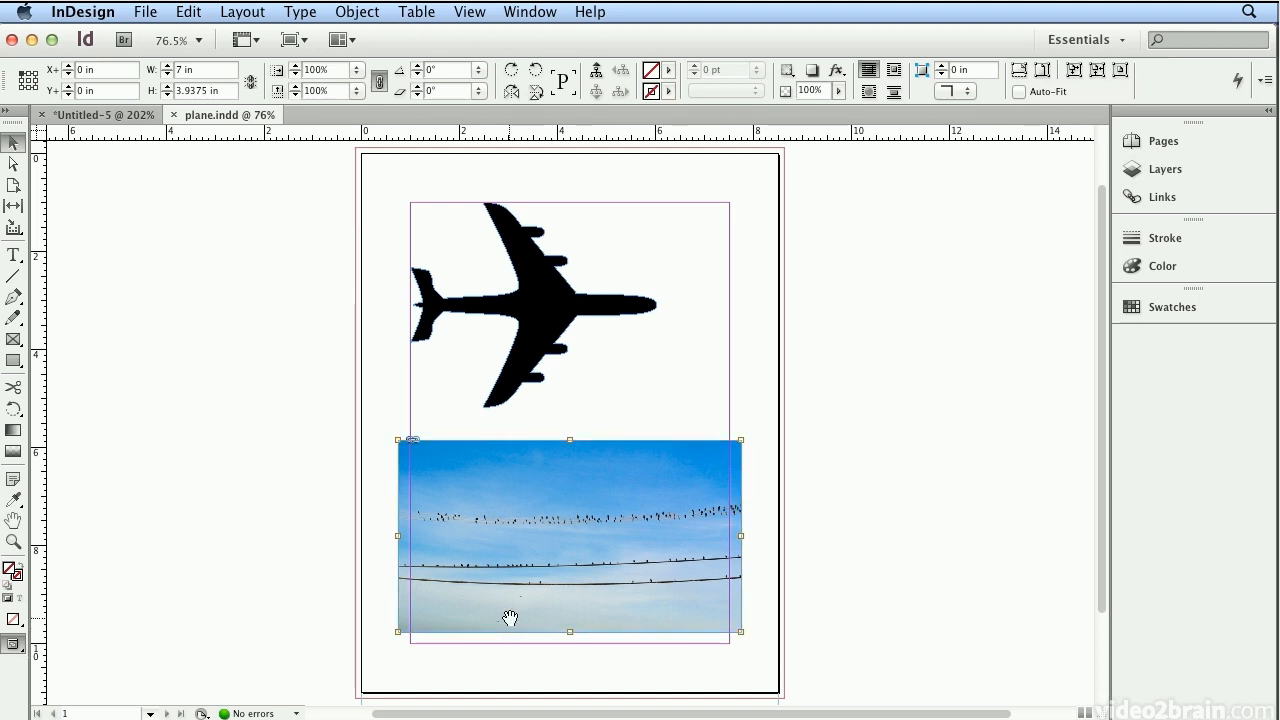
click(188, 12)
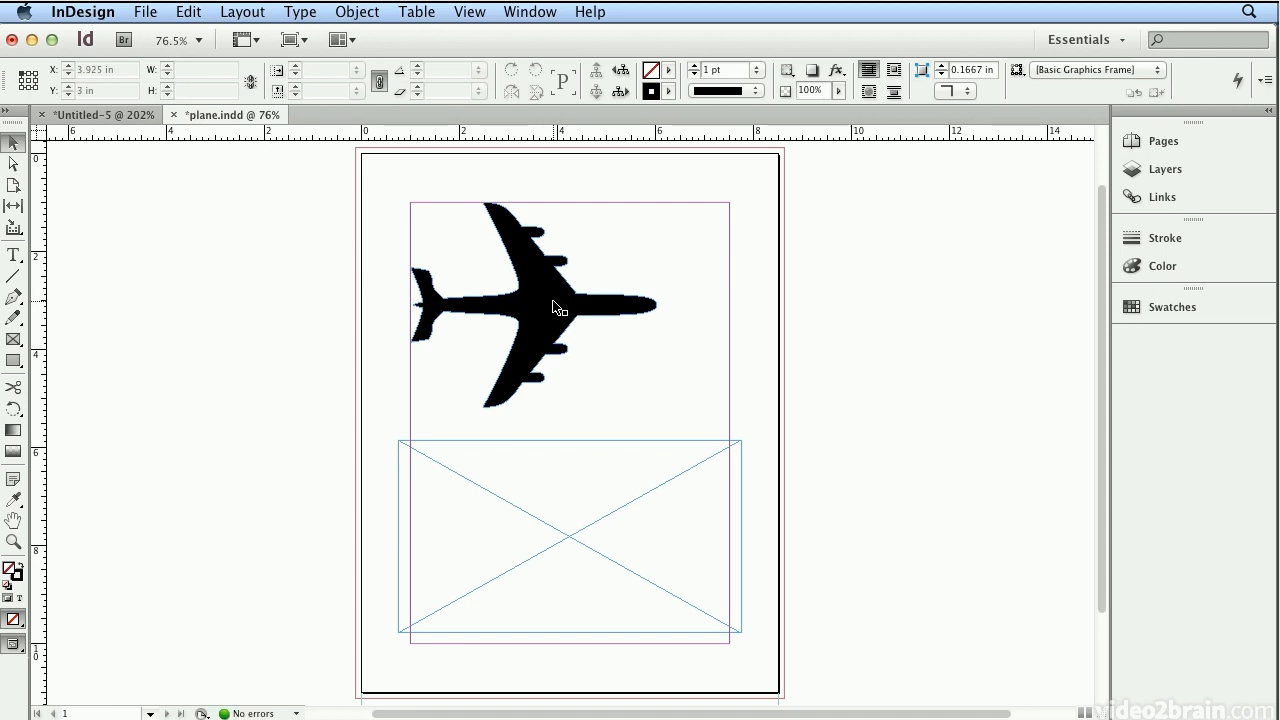
Step: Paste the sky image into the black airplane shape, then return to the Untitled-5 postcard
click(532, 304)
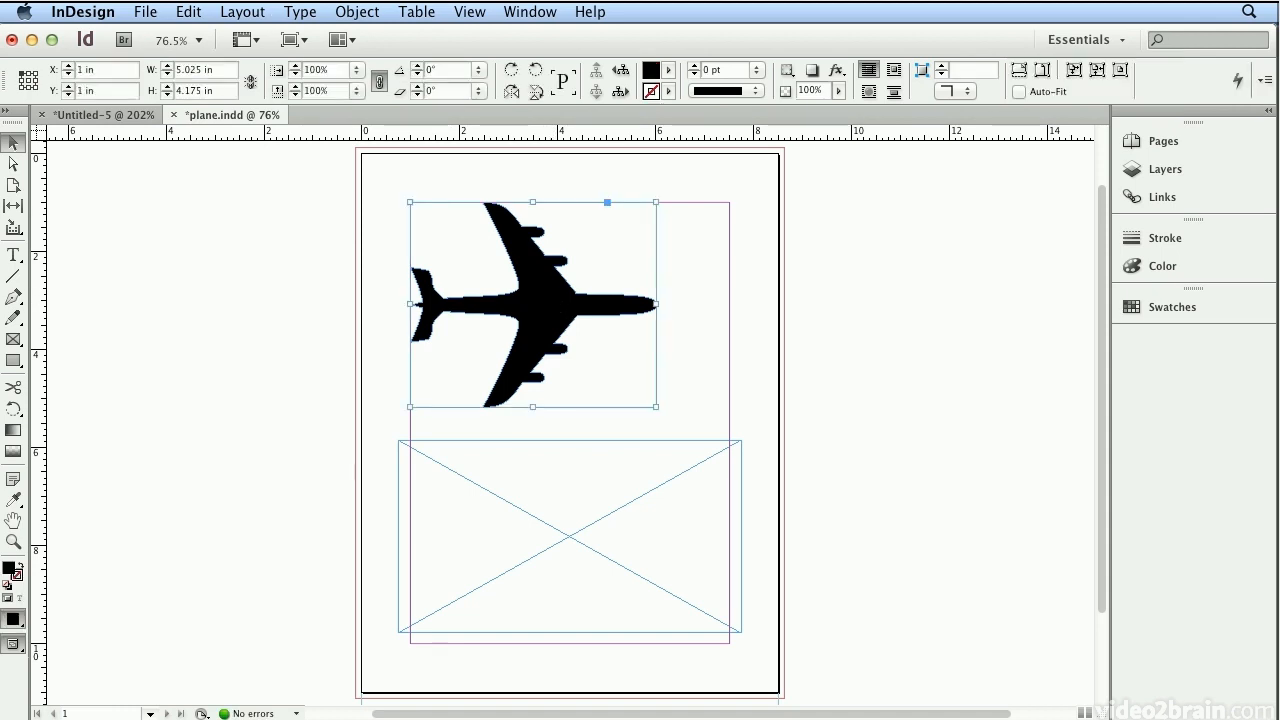
click(188, 12)
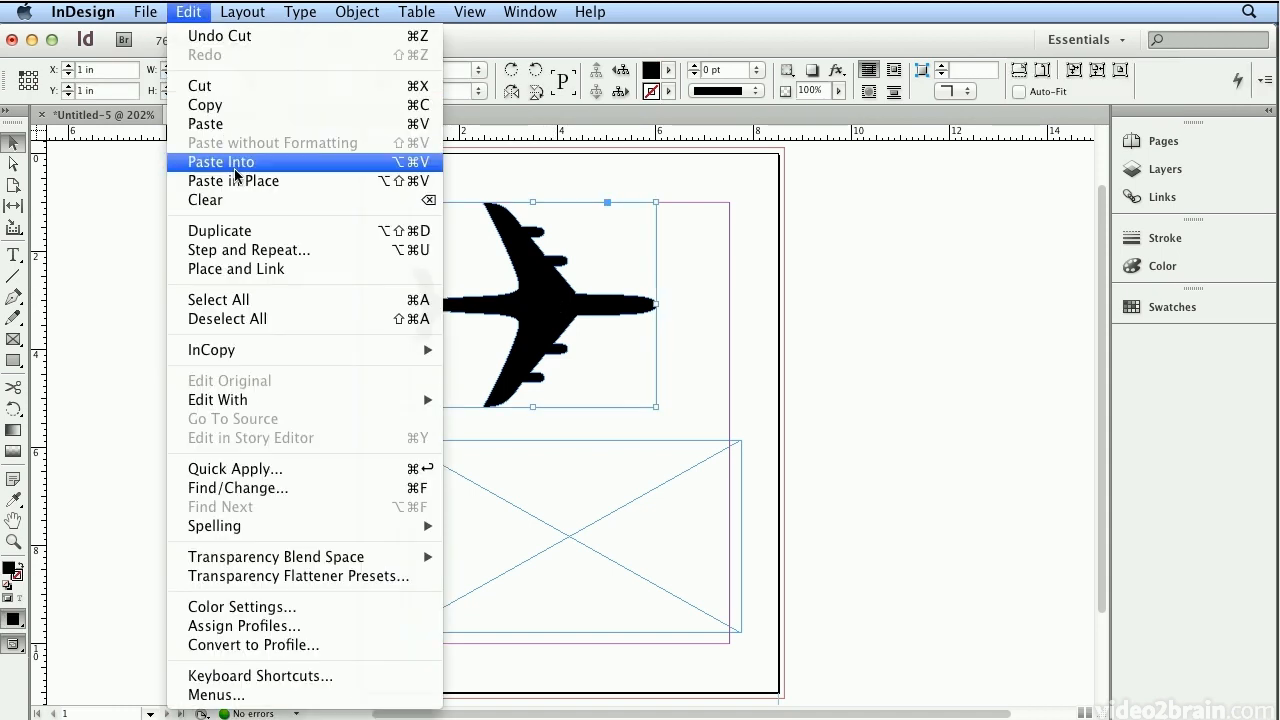
click(220, 160)
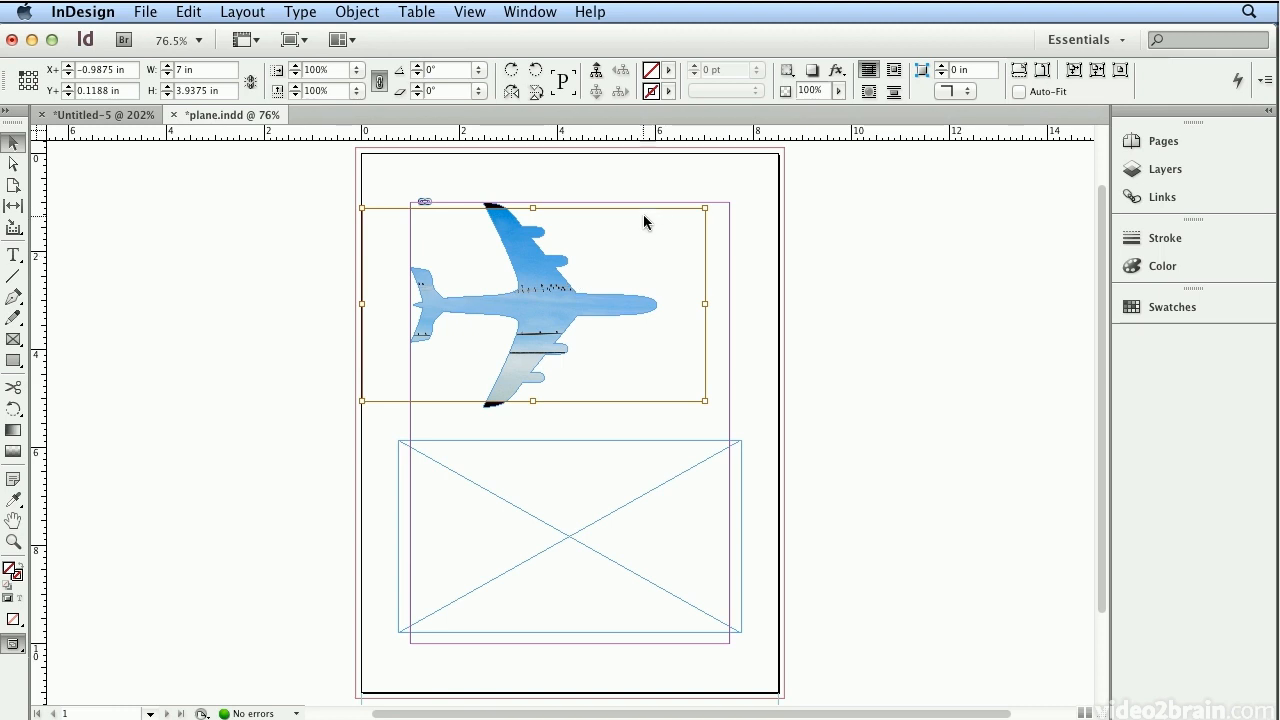
mouse_move(414, 112)
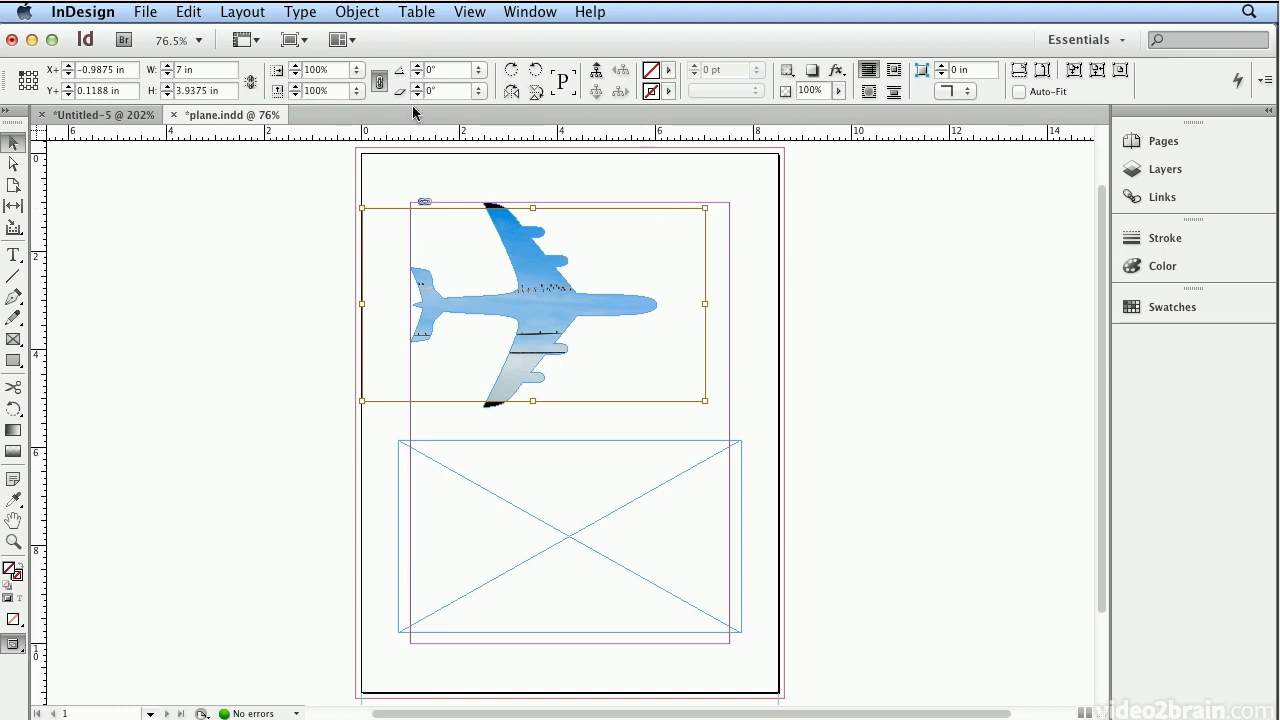
mouse_move(708, 208)
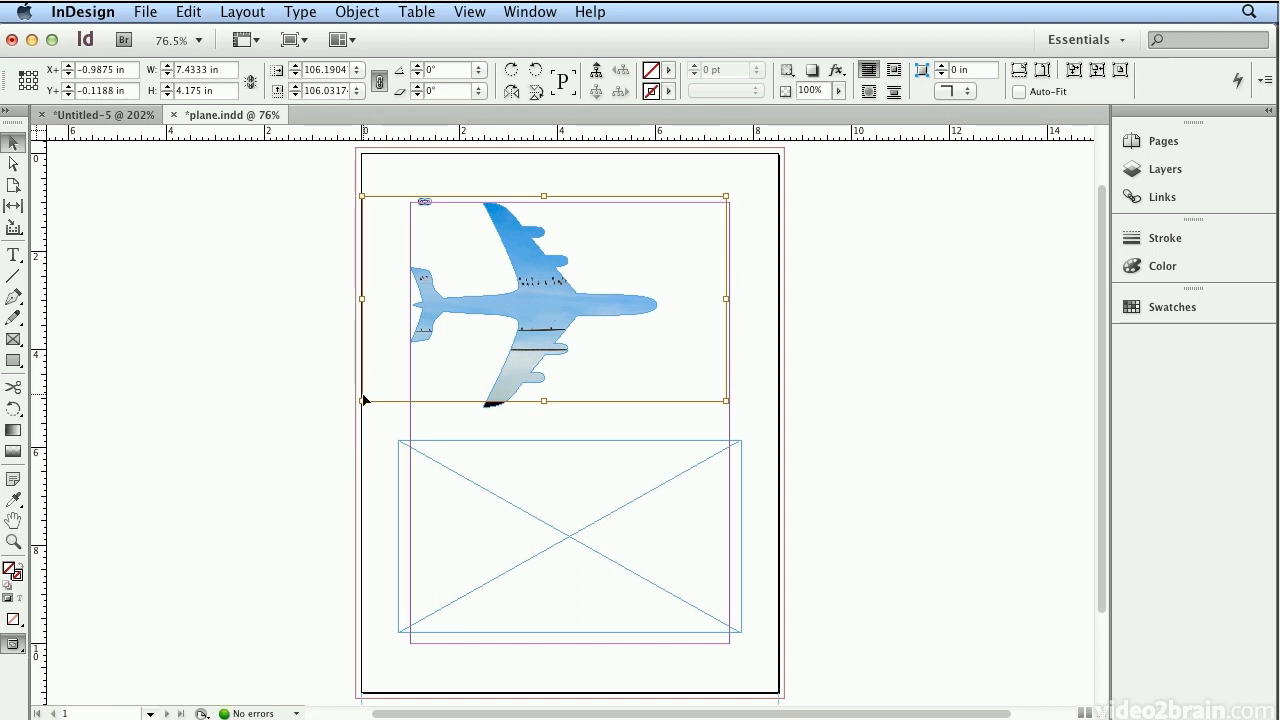
drag(362, 400, 340, 412)
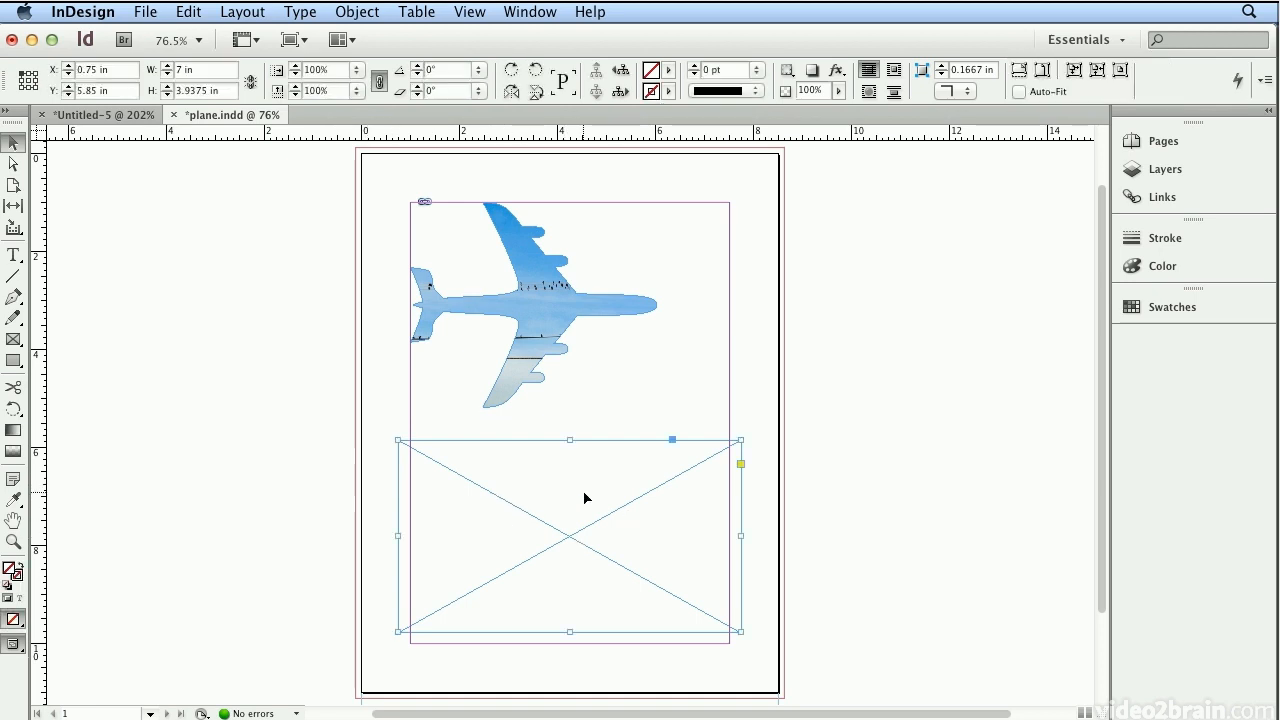
mouse_move(684, 444)
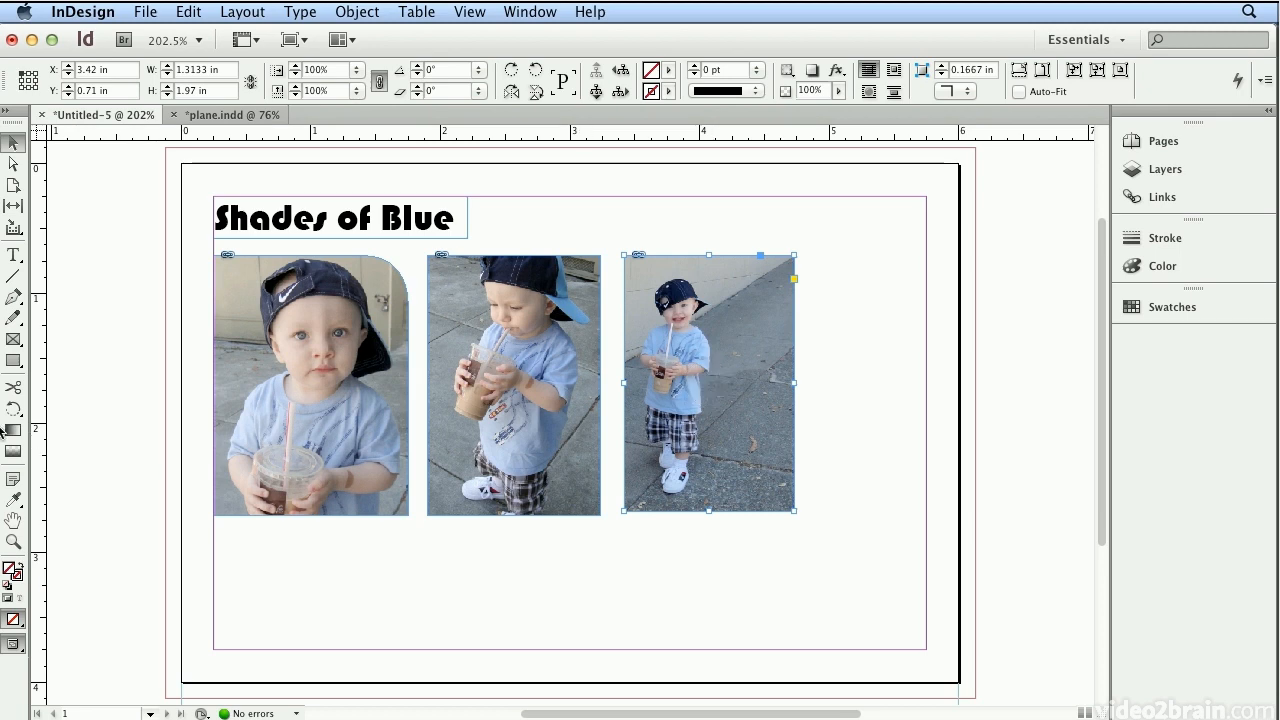
mouse_move(12, 340)
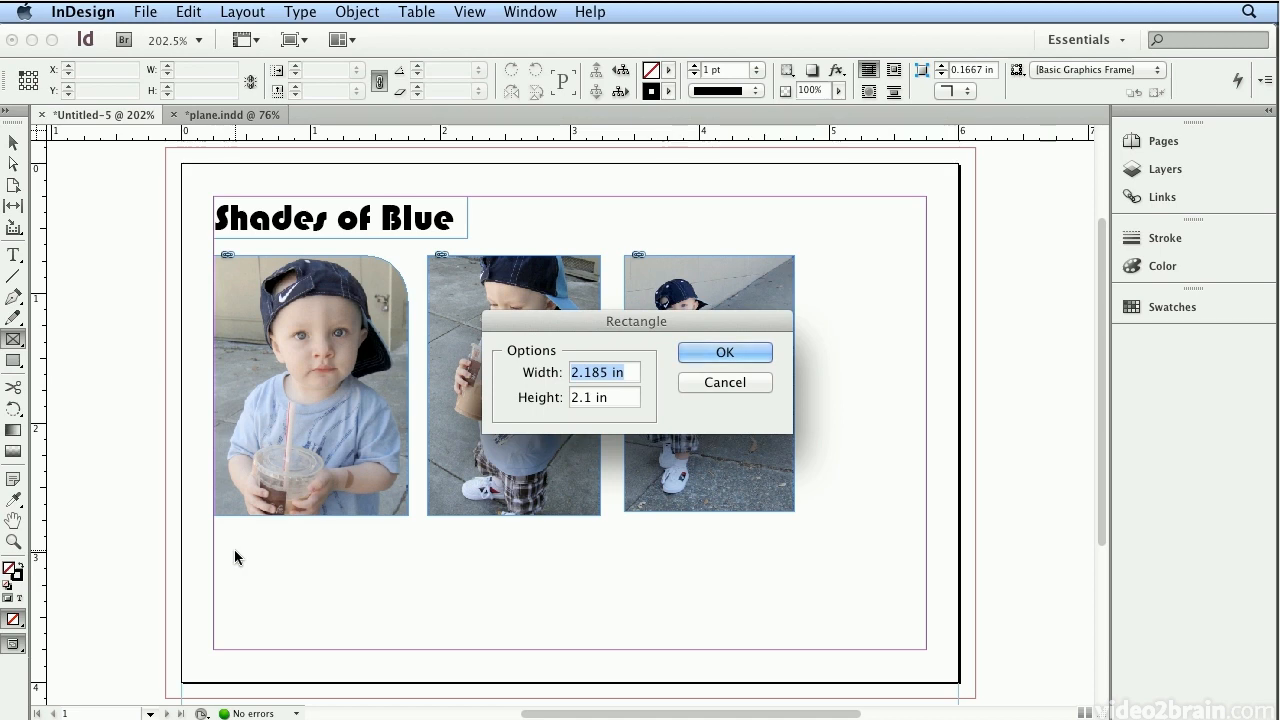
Step: Create two empty 1.5 × 1 inch rectangles side by side below the boy photos
text(1)
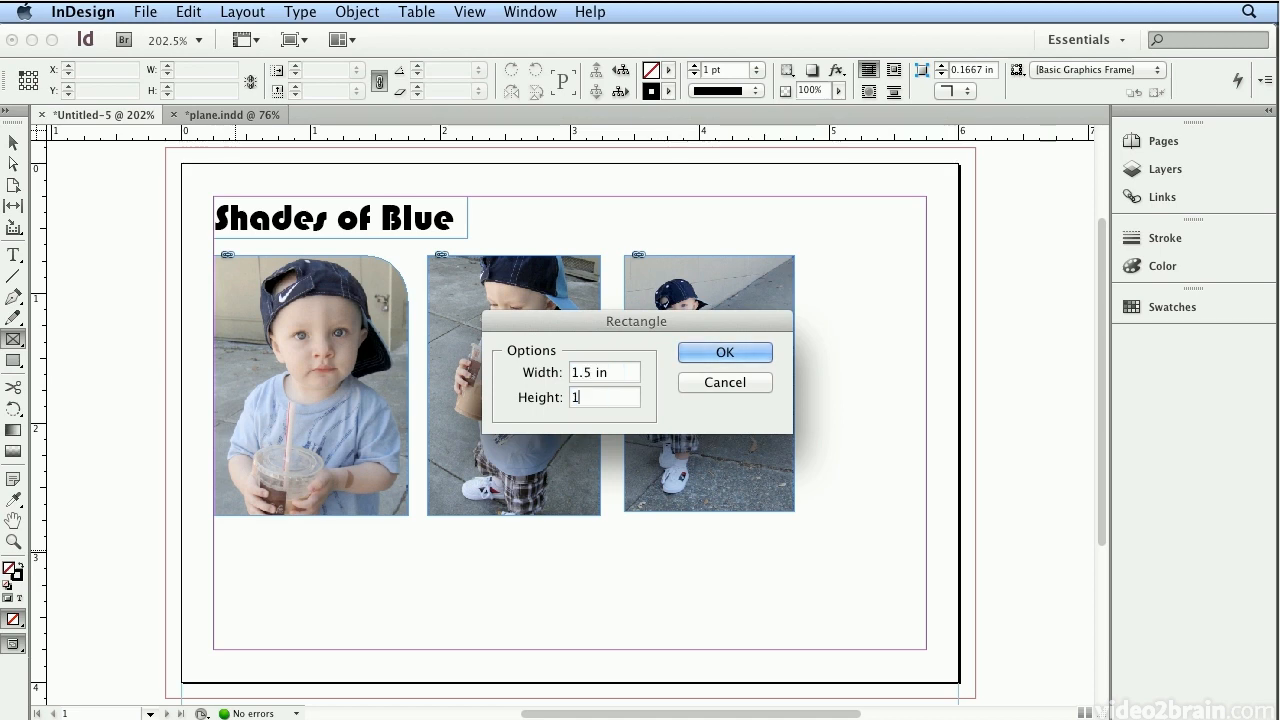
click(724, 352)
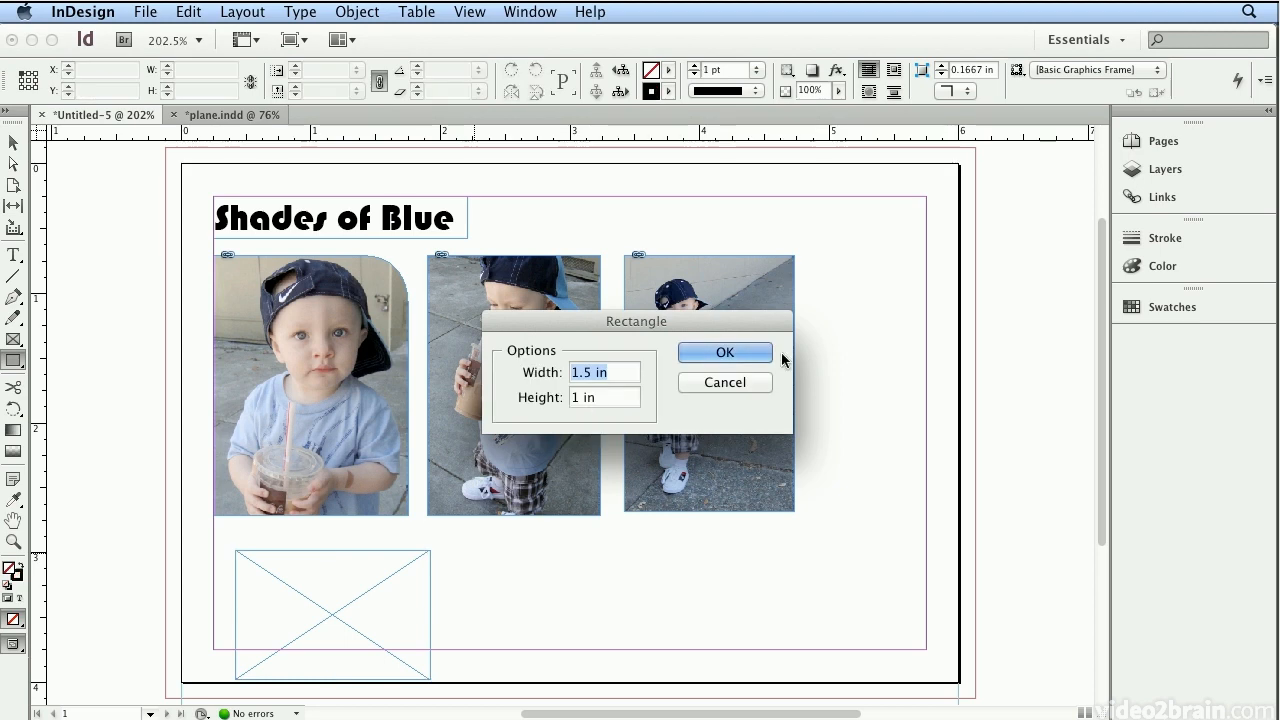
click(724, 352)
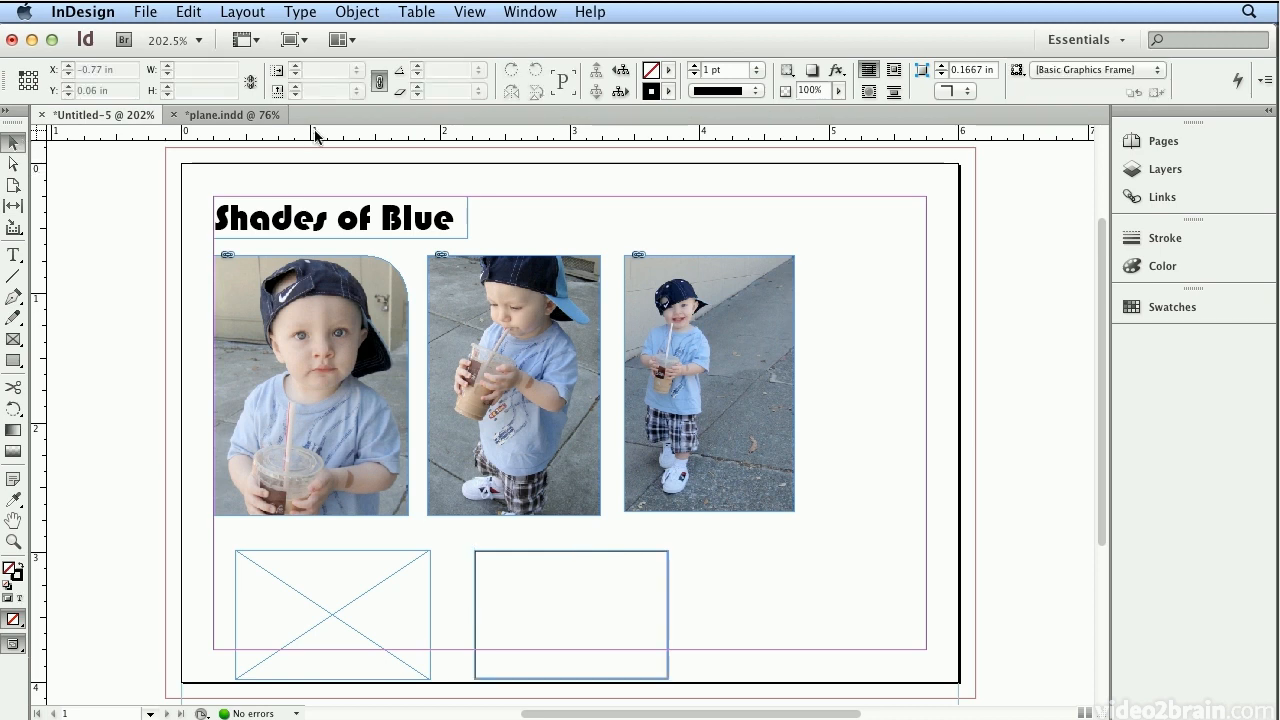
Step: Keep Normal screen mode and give the second bottom frame a 3 pt stroke
click(304, 40)
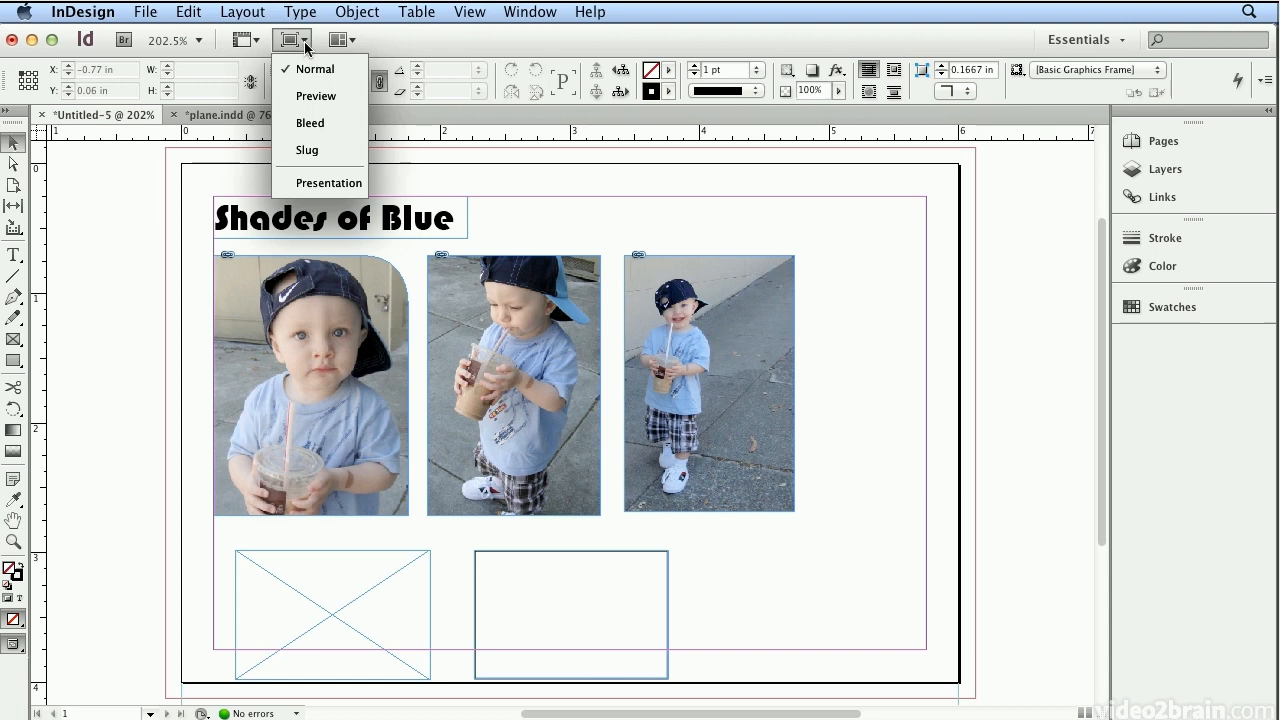
mouse_move(88, 38)
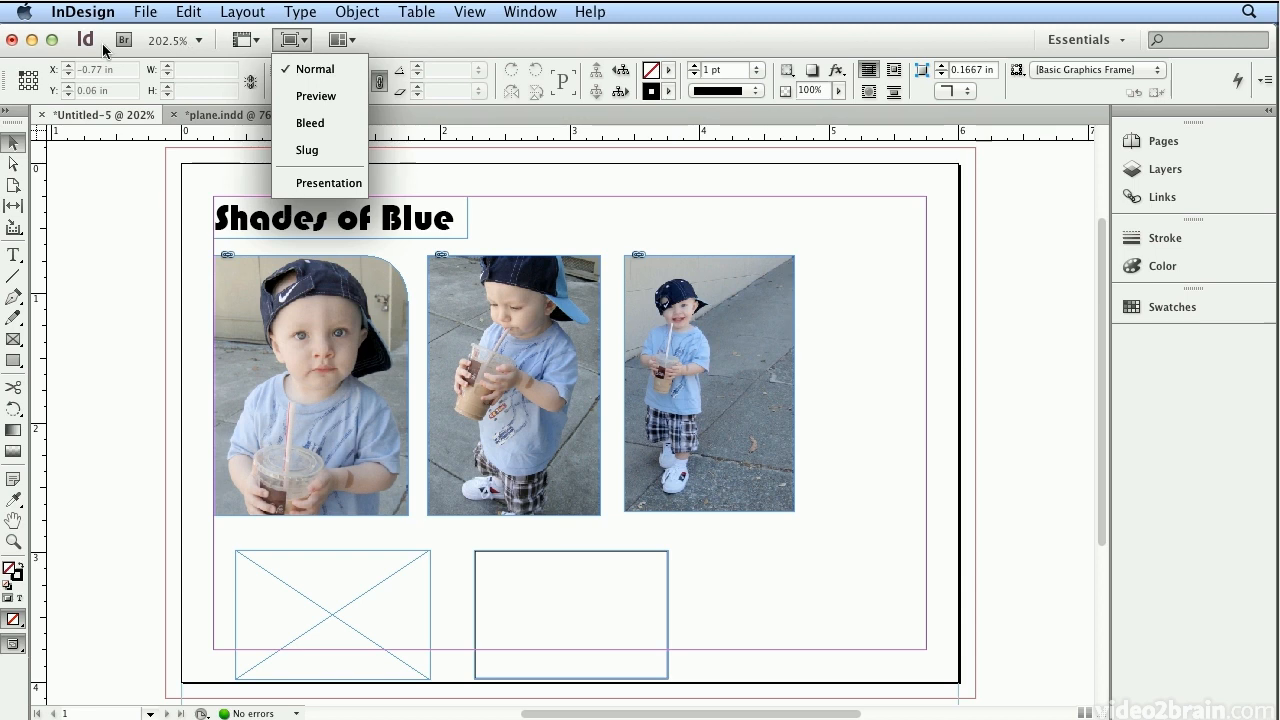
mouse_move(100, 52)
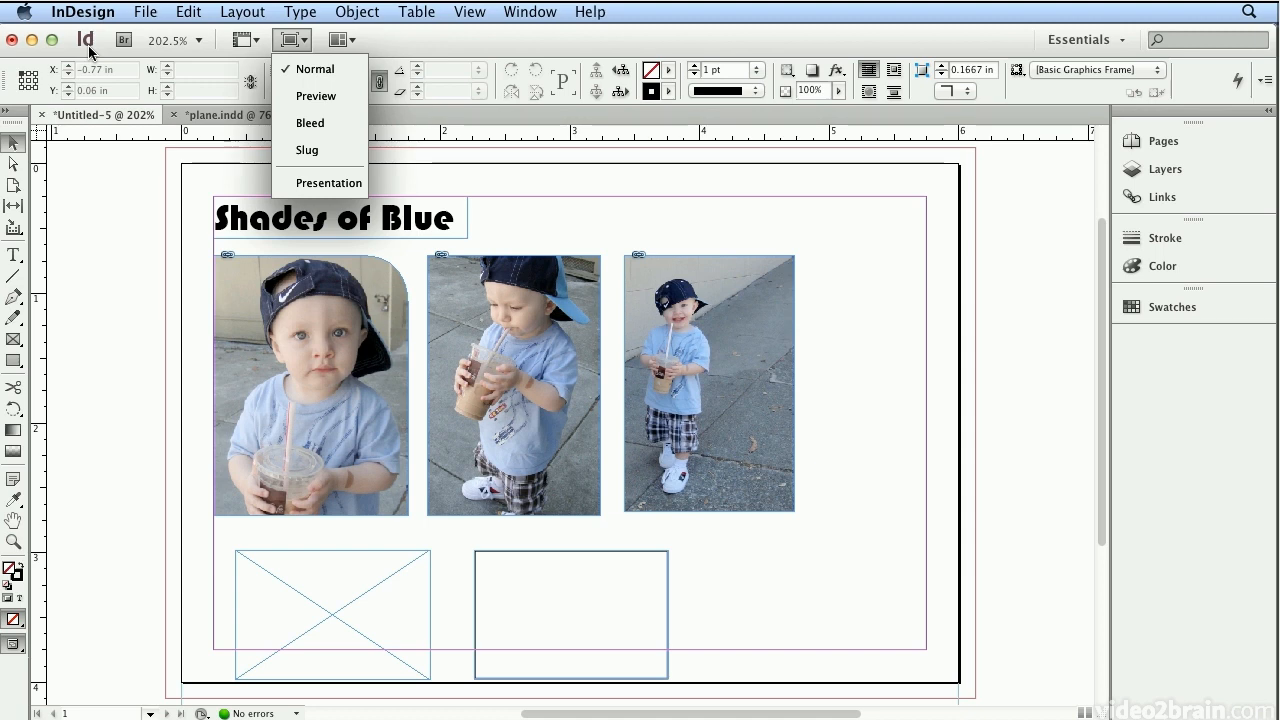
click(316, 96)
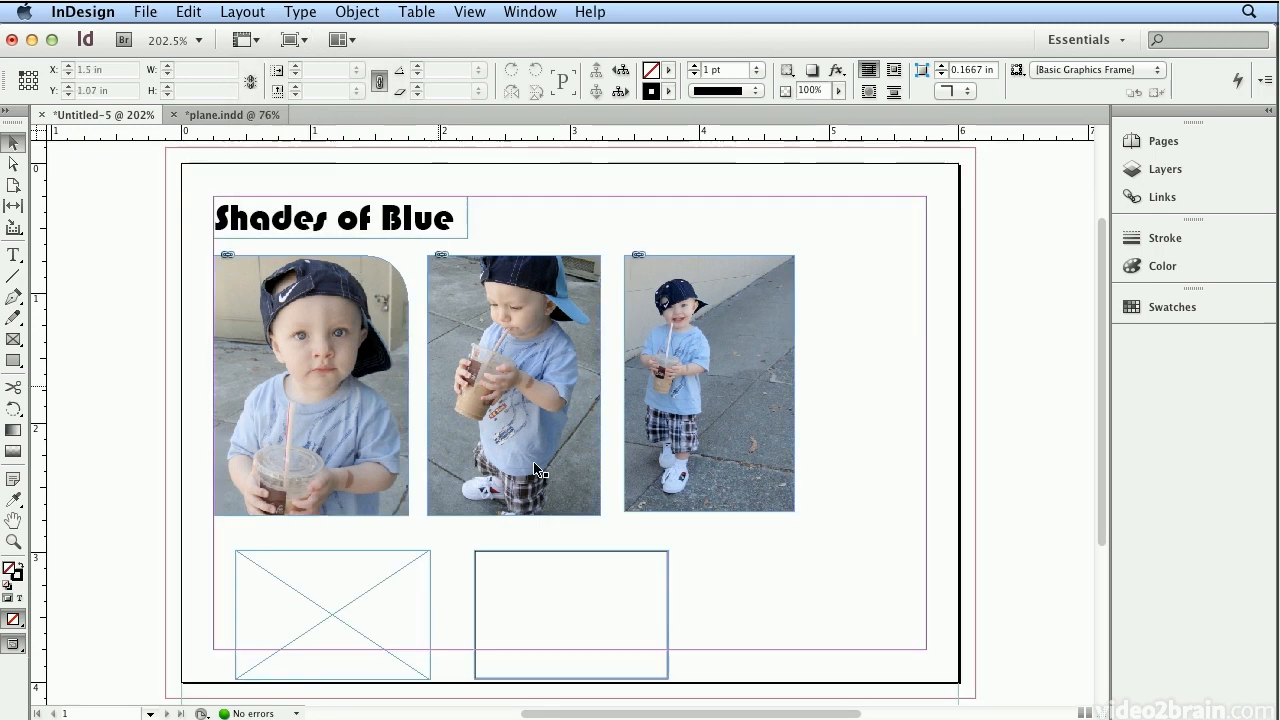
click(570, 612)
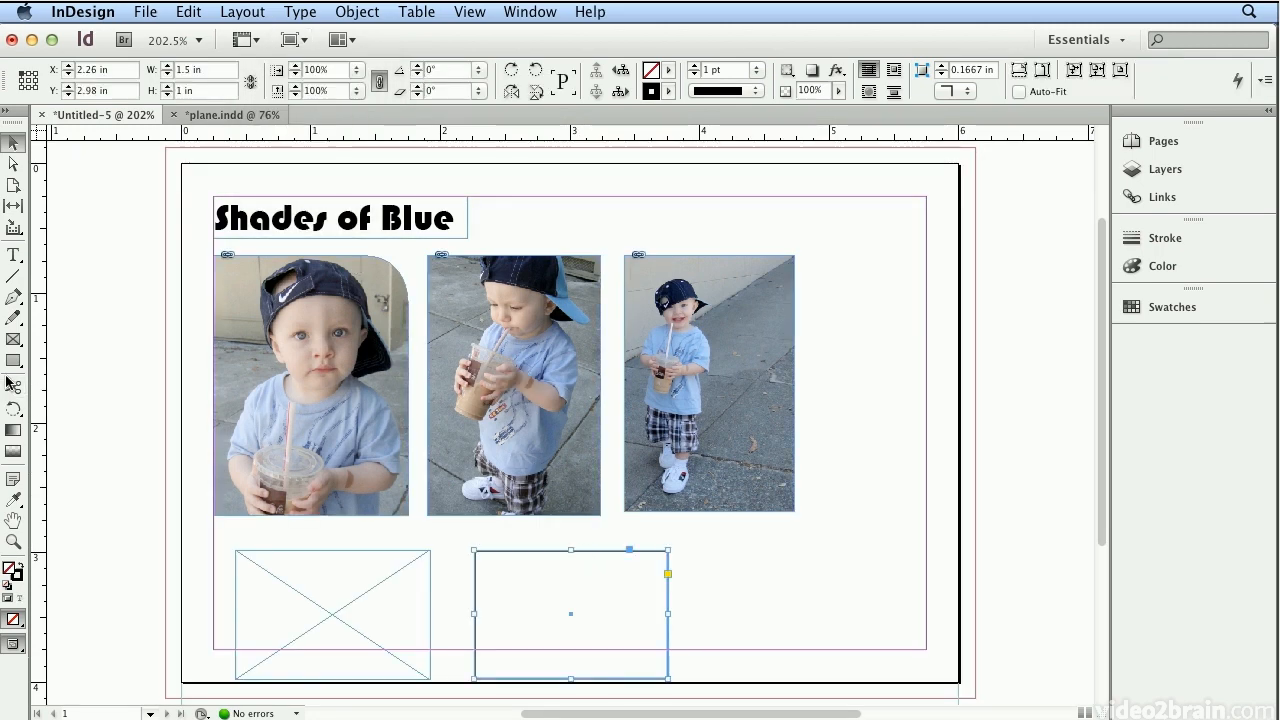
mouse_move(14, 360)
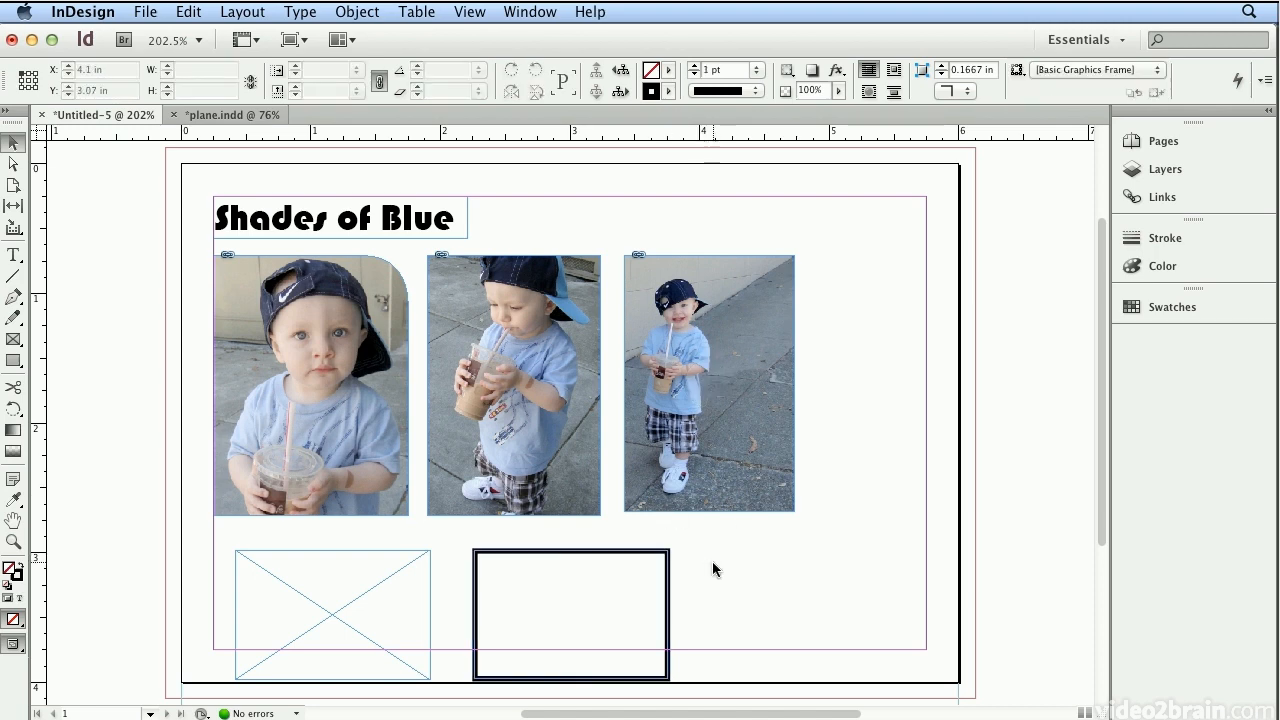
Step: Load baby_old_school.jpg and SF_49rs_Roman_01.jpg together and drop one into each small frame
click(144, 12)
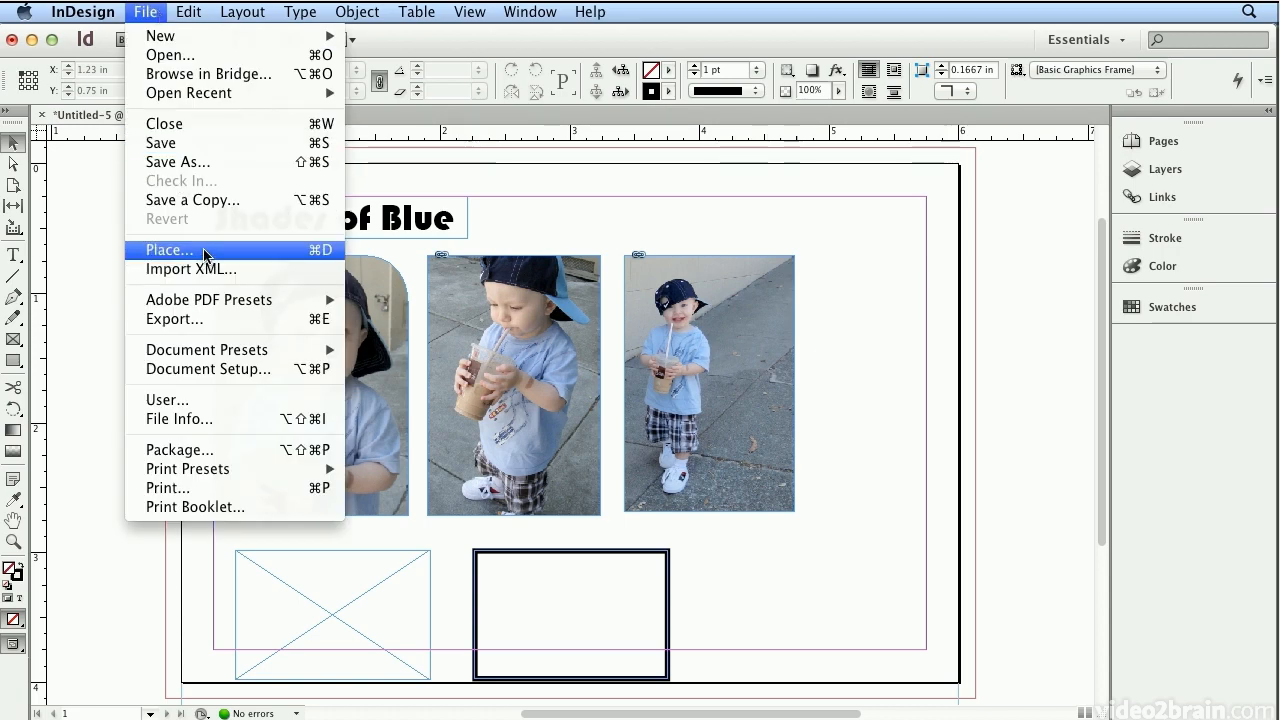
click(170, 250)
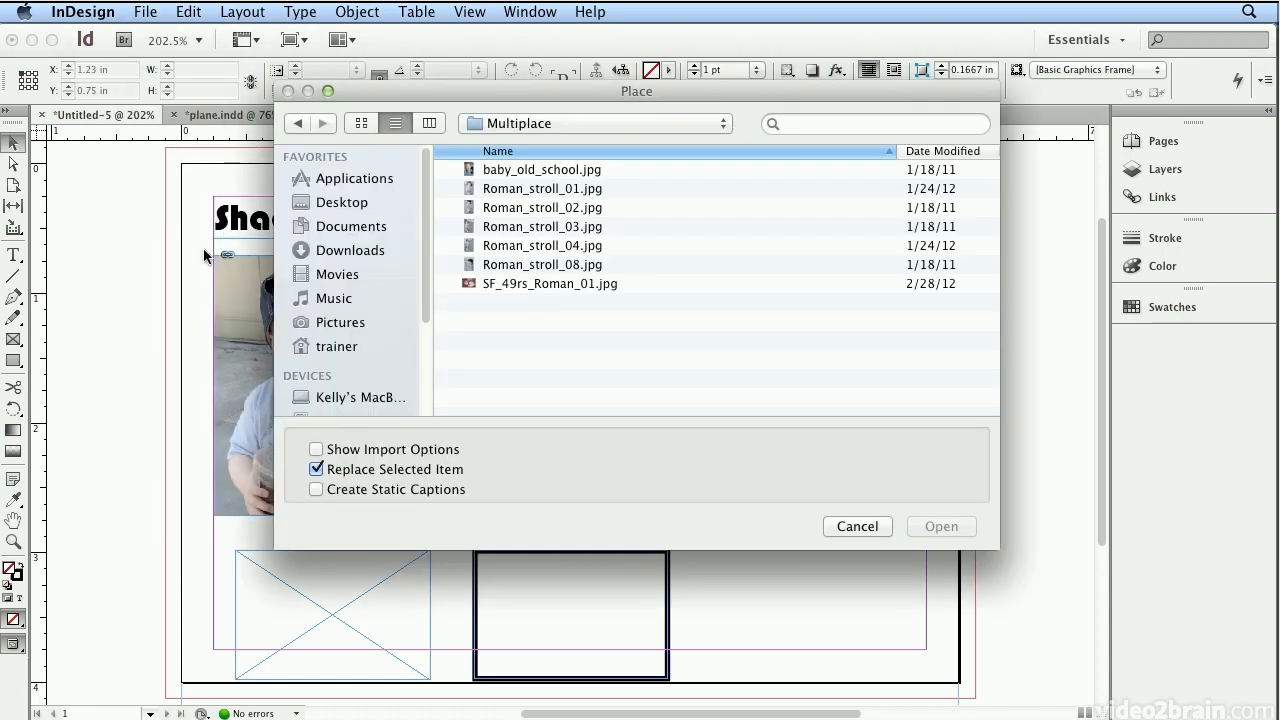
click(542, 168)
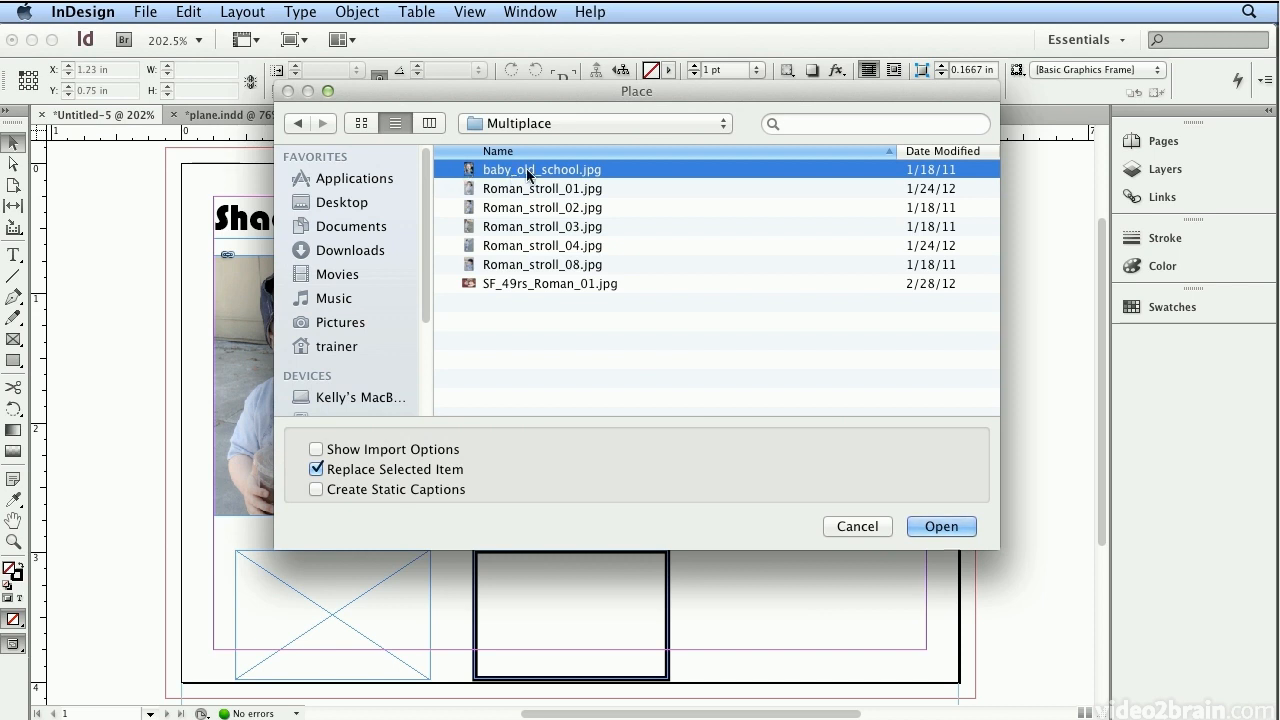
mouse_move(504, 298)
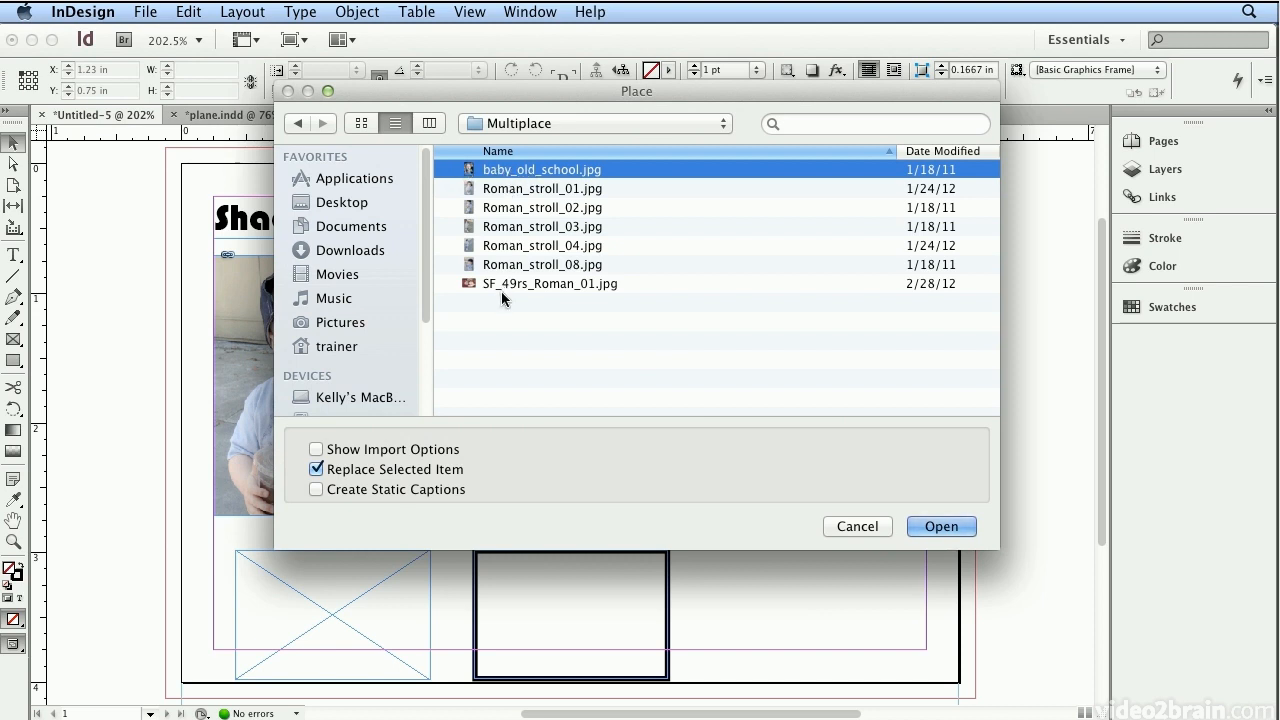
click(548, 284)
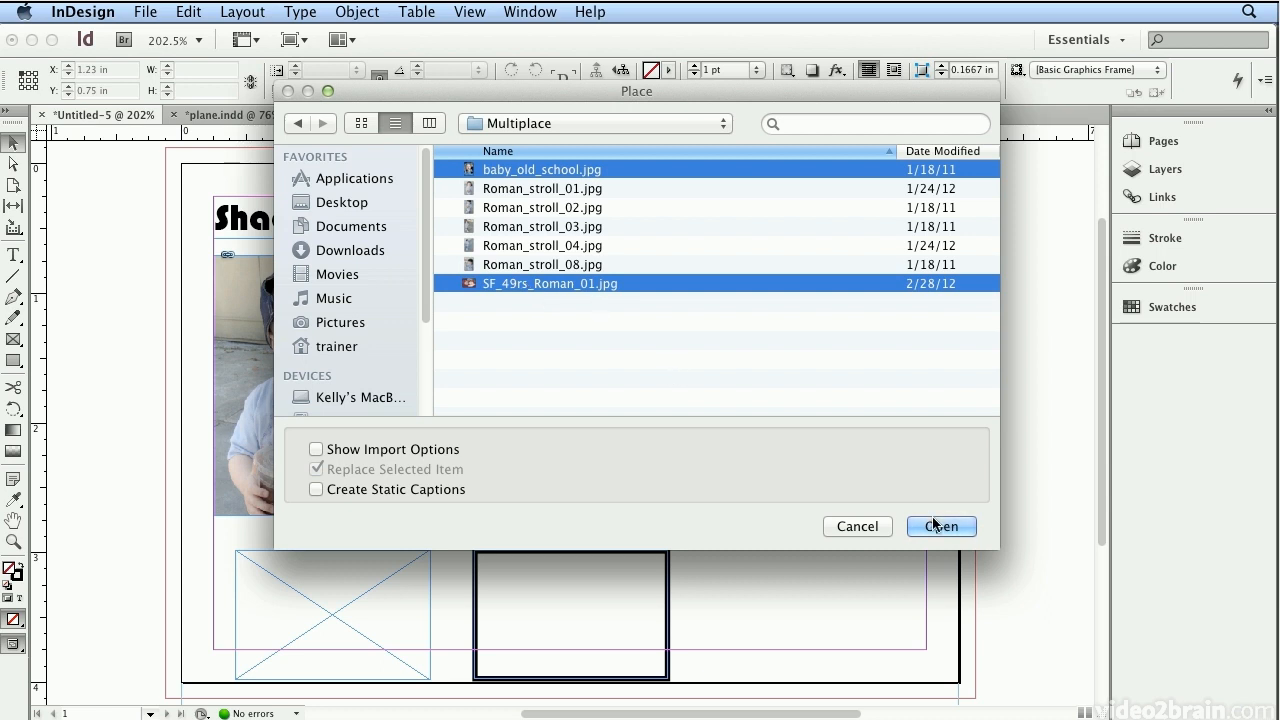
click(940, 526)
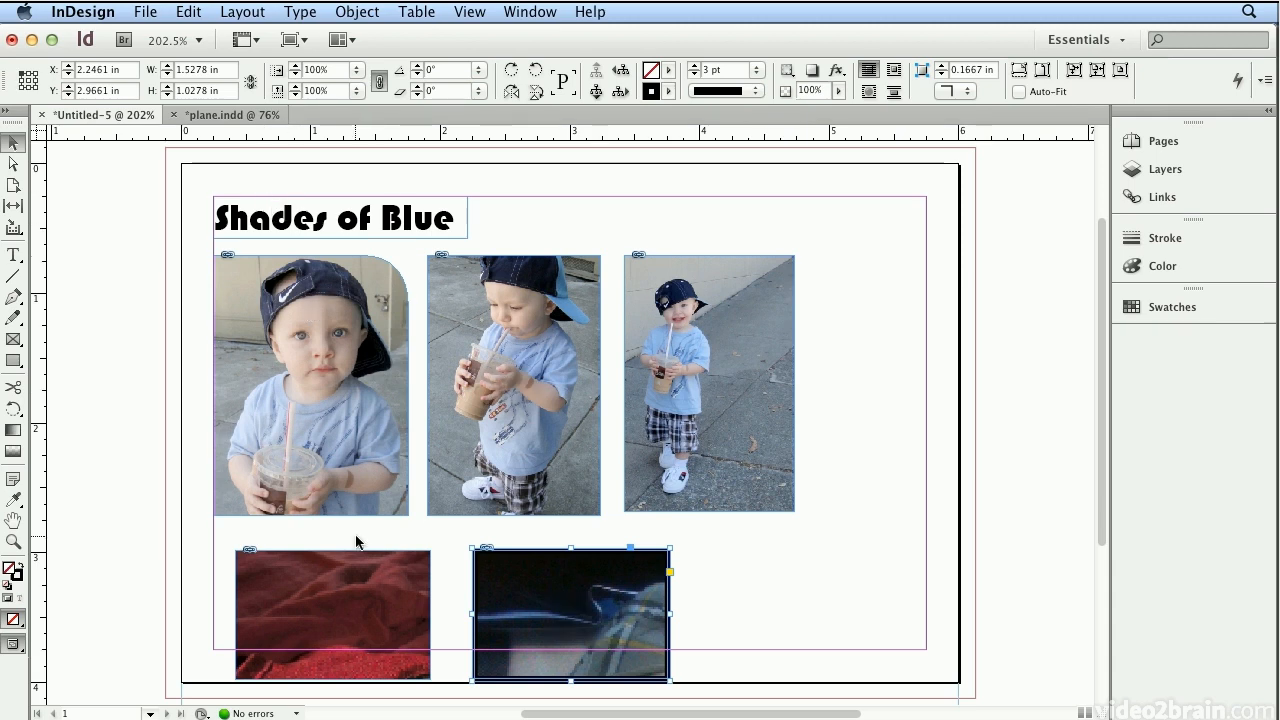
mouse_move(204, 544)
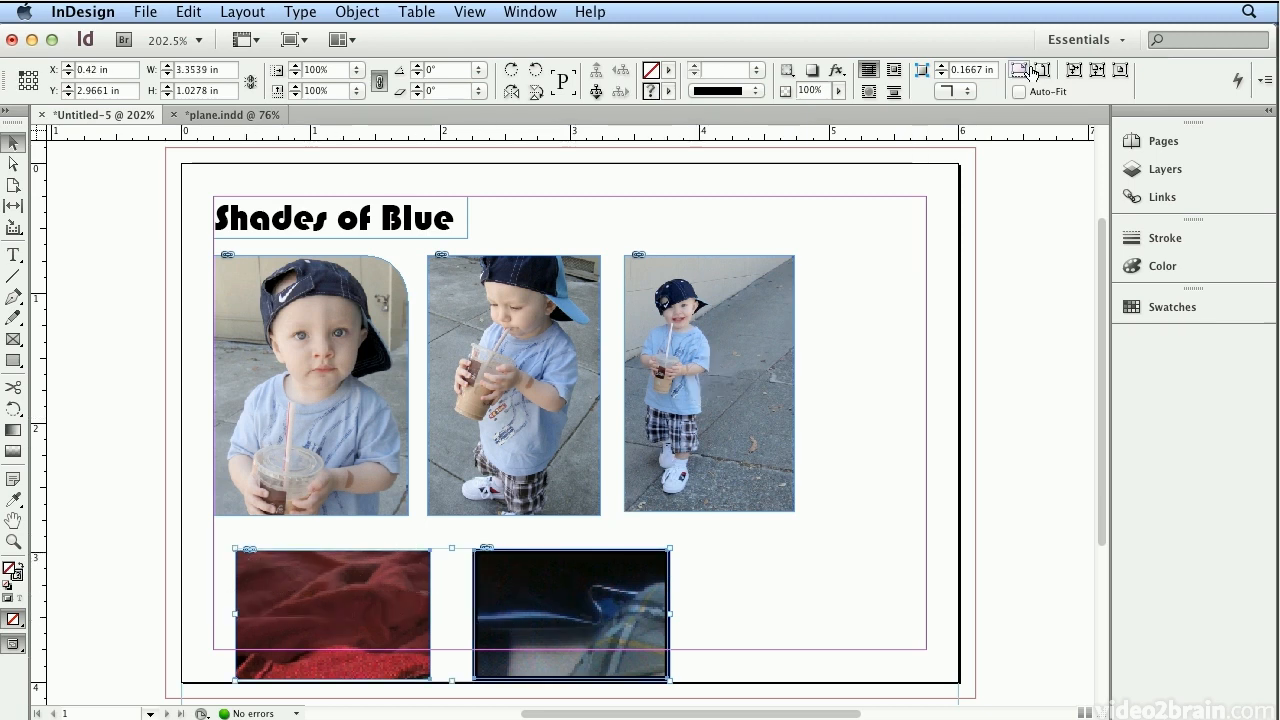
mouse_move(1024, 70)
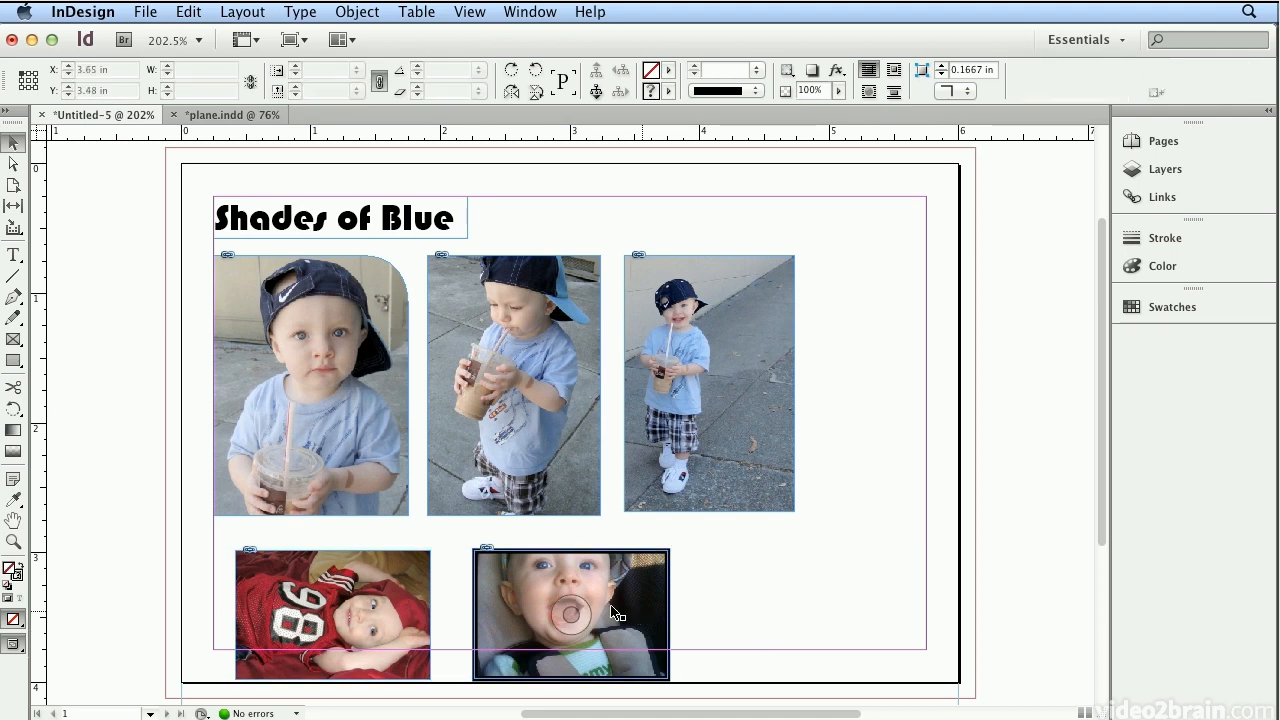
Step: Fill both frames proportionally, recenter the second baby's face and rotate its frame slightly
click(570, 614)
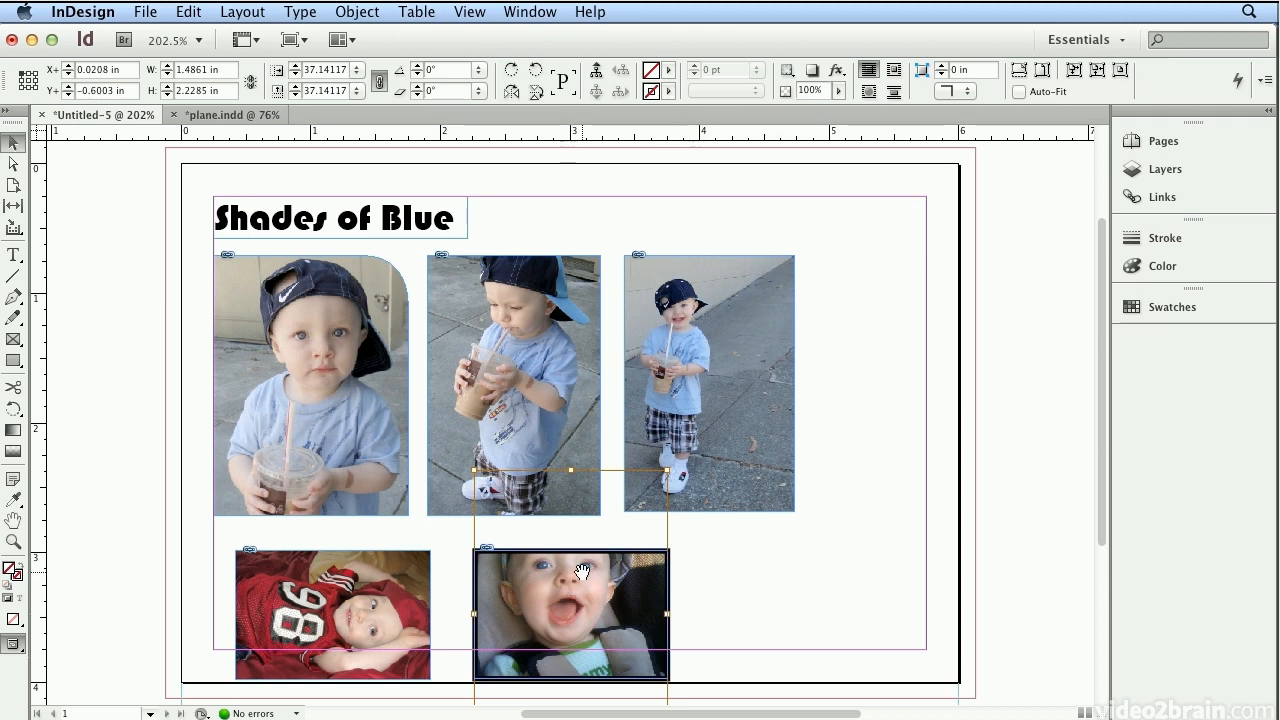
mouse_move(564, 596)
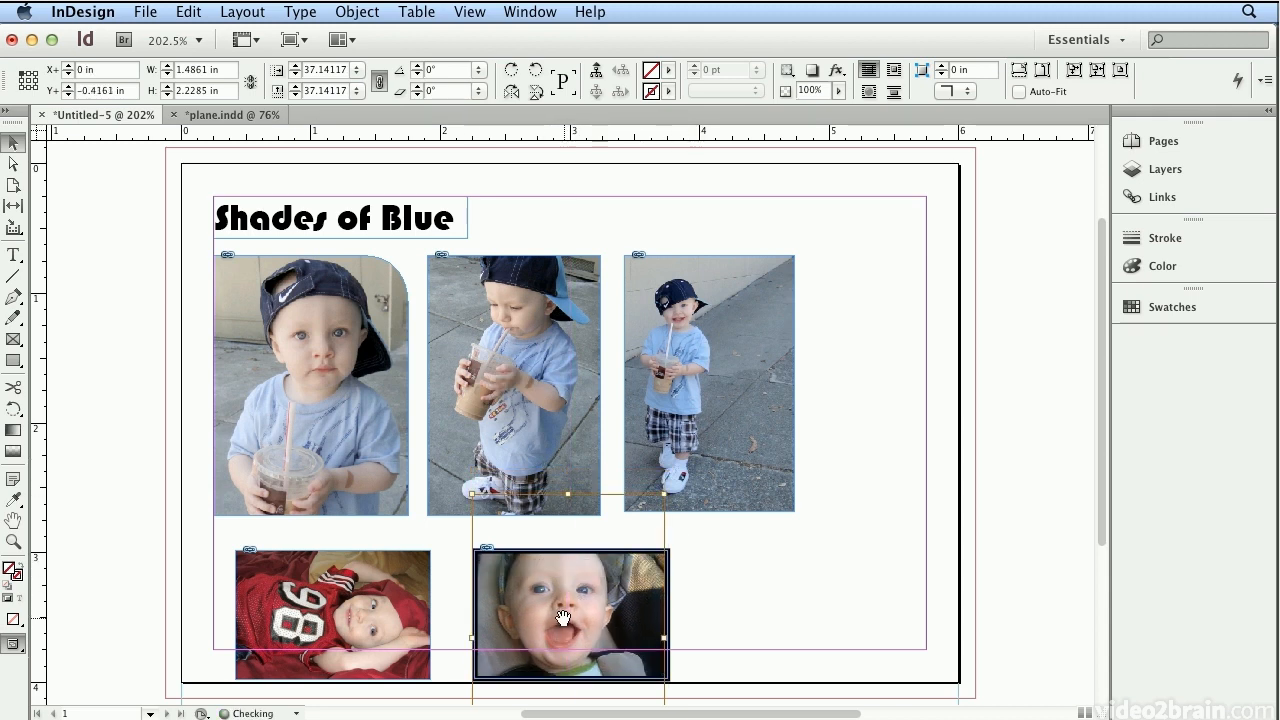
drag(570, 610, 570, 620)
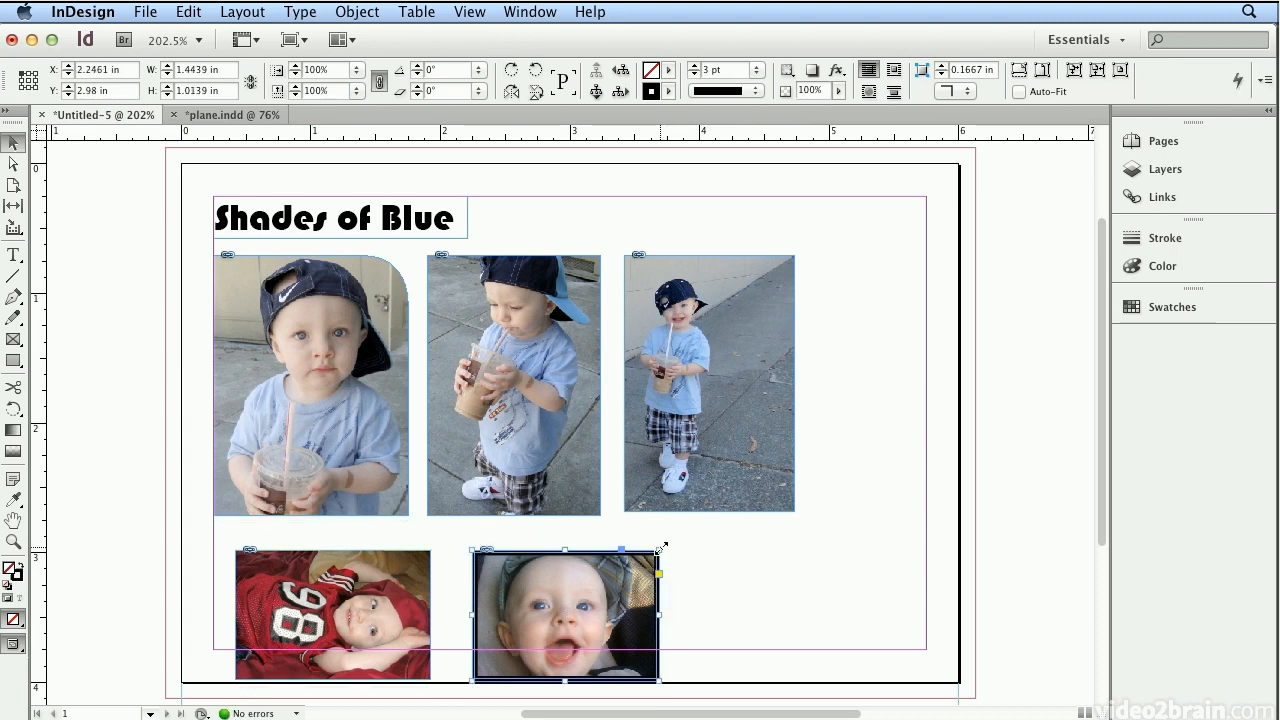
drag(660, 548, 660, 544)
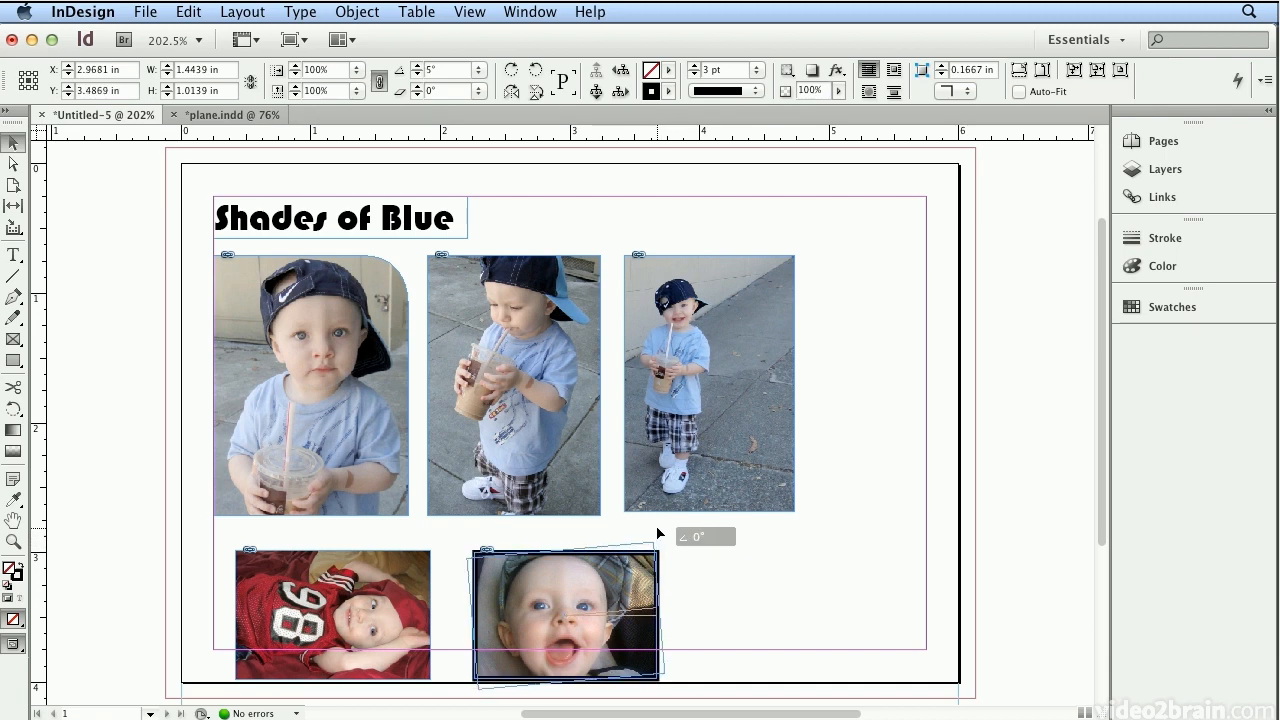